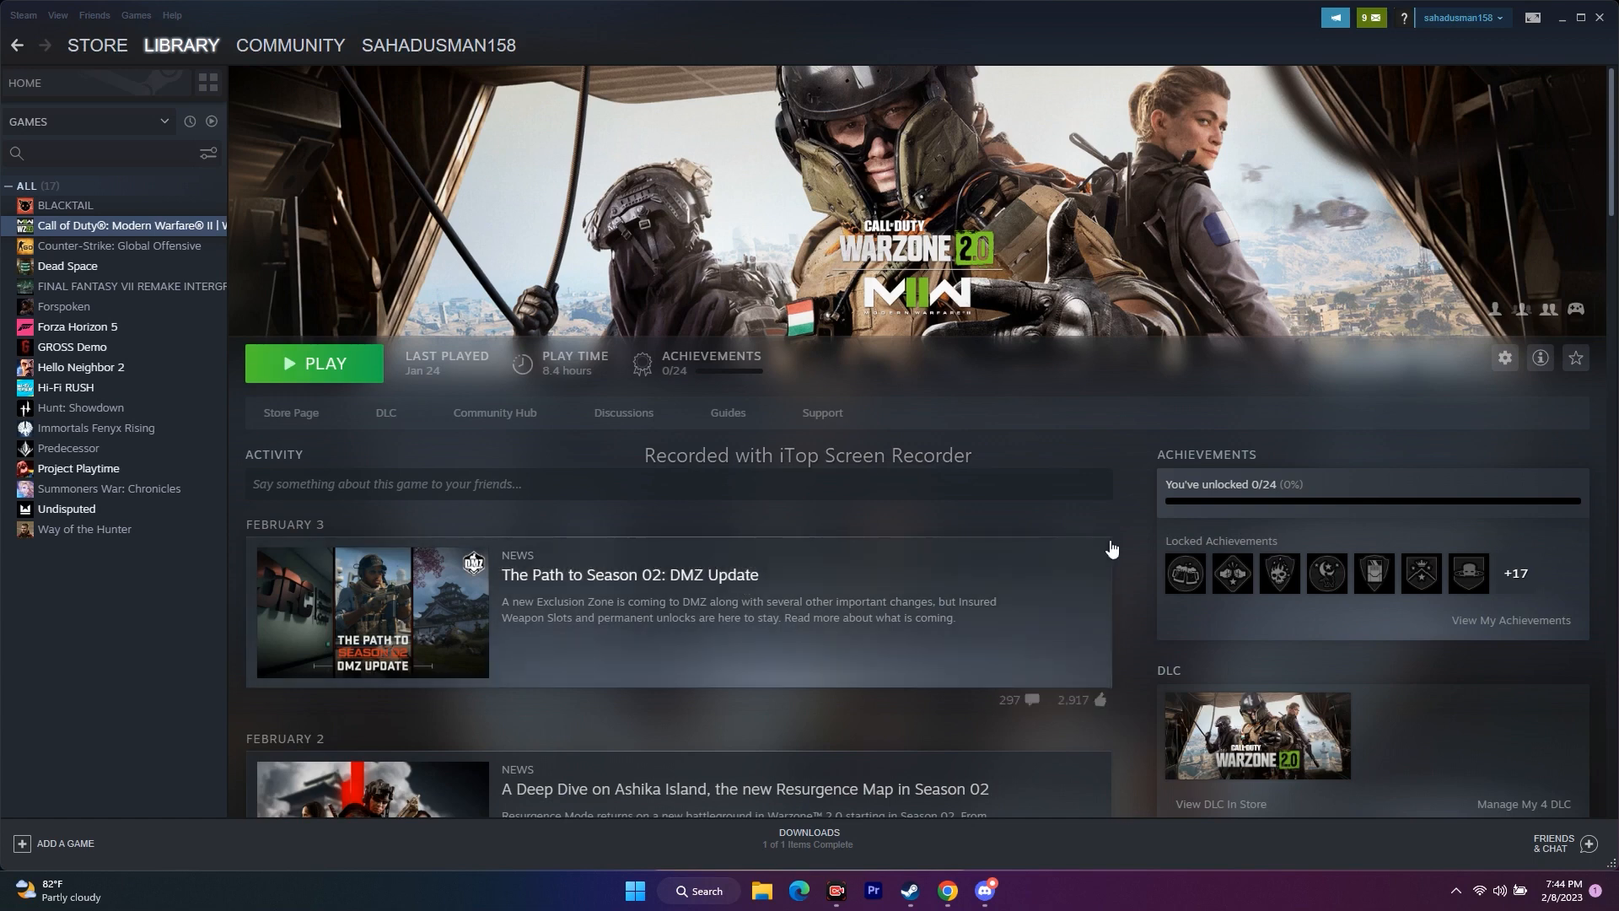
mouse_move(1565, 28)
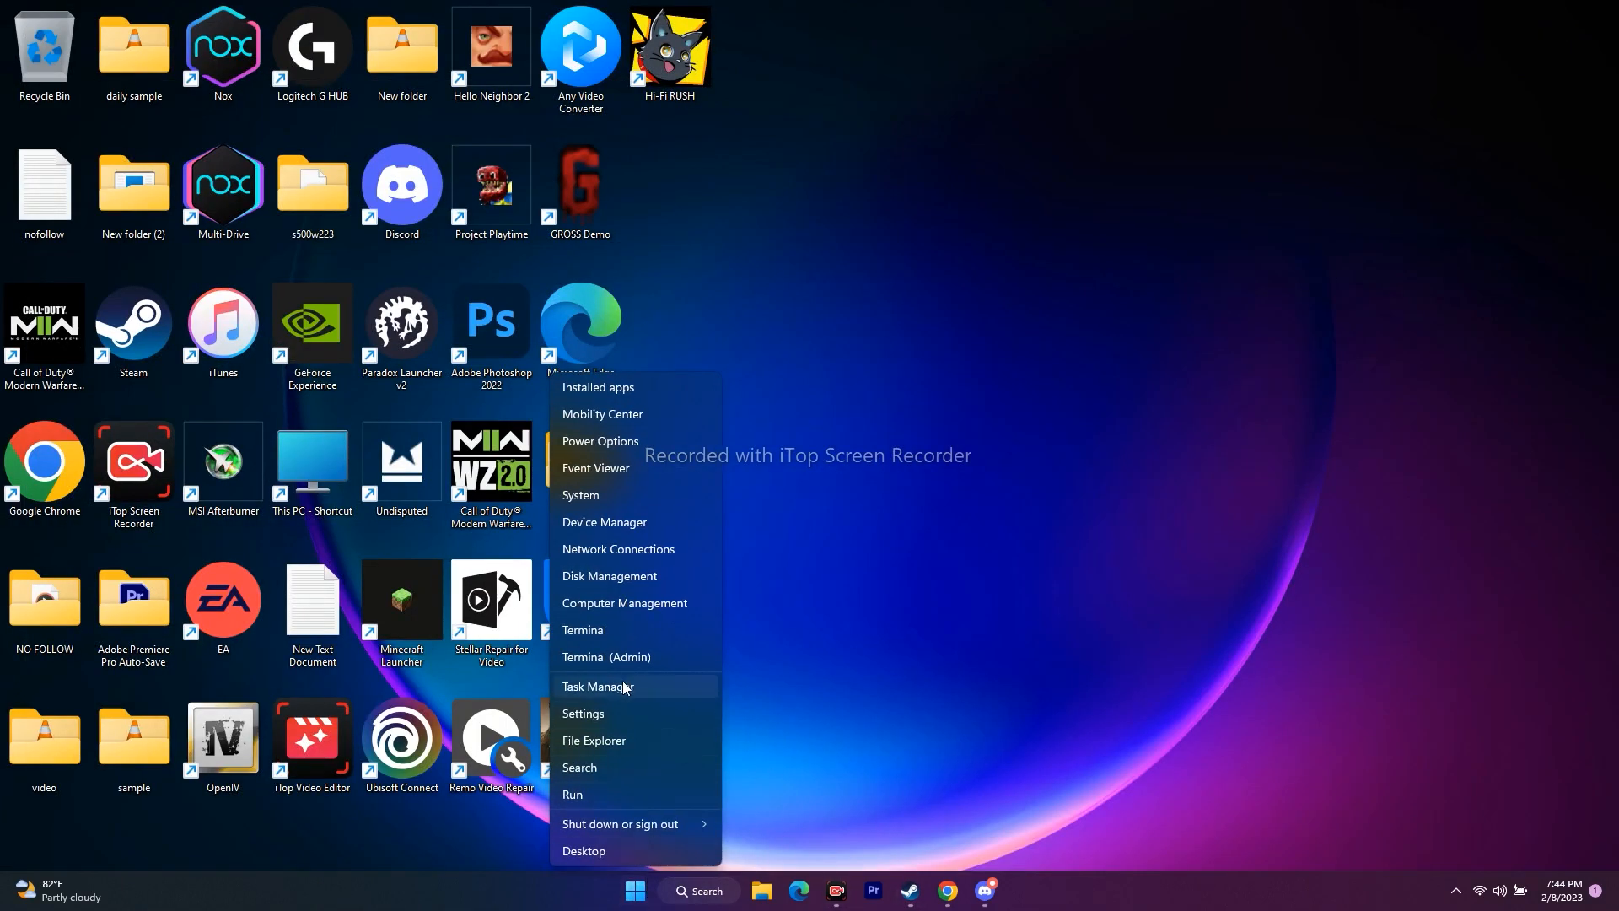
Open Task Manager full-screen and scroll through the running background processes.
left_click(596, 686)
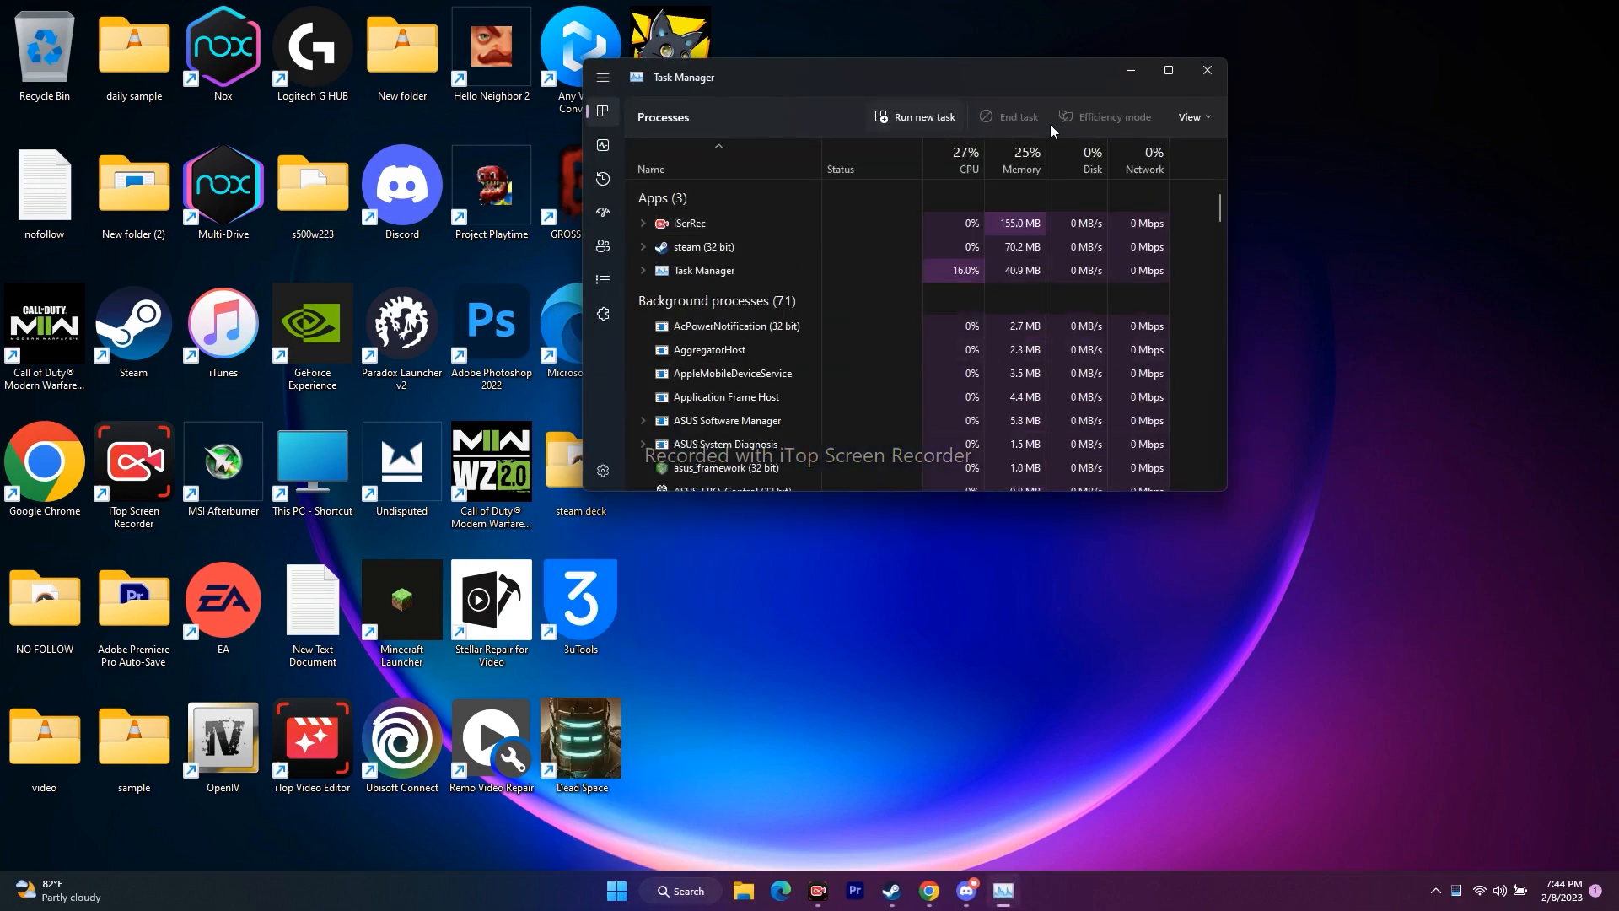
left_click(1168, 70)
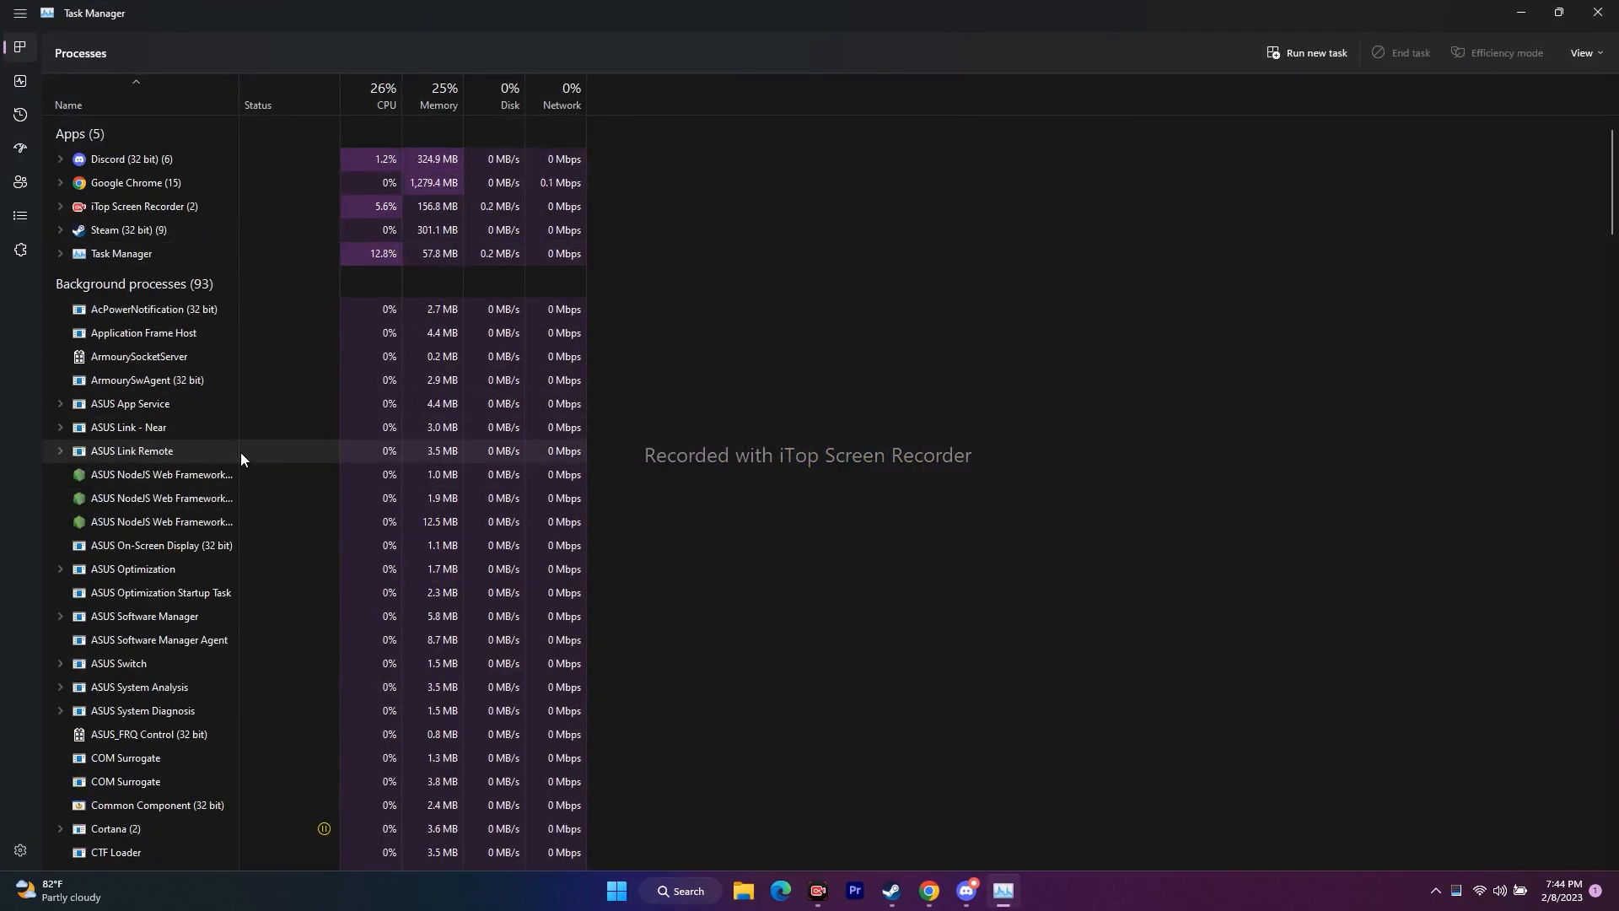
mouse_move(957, 454)
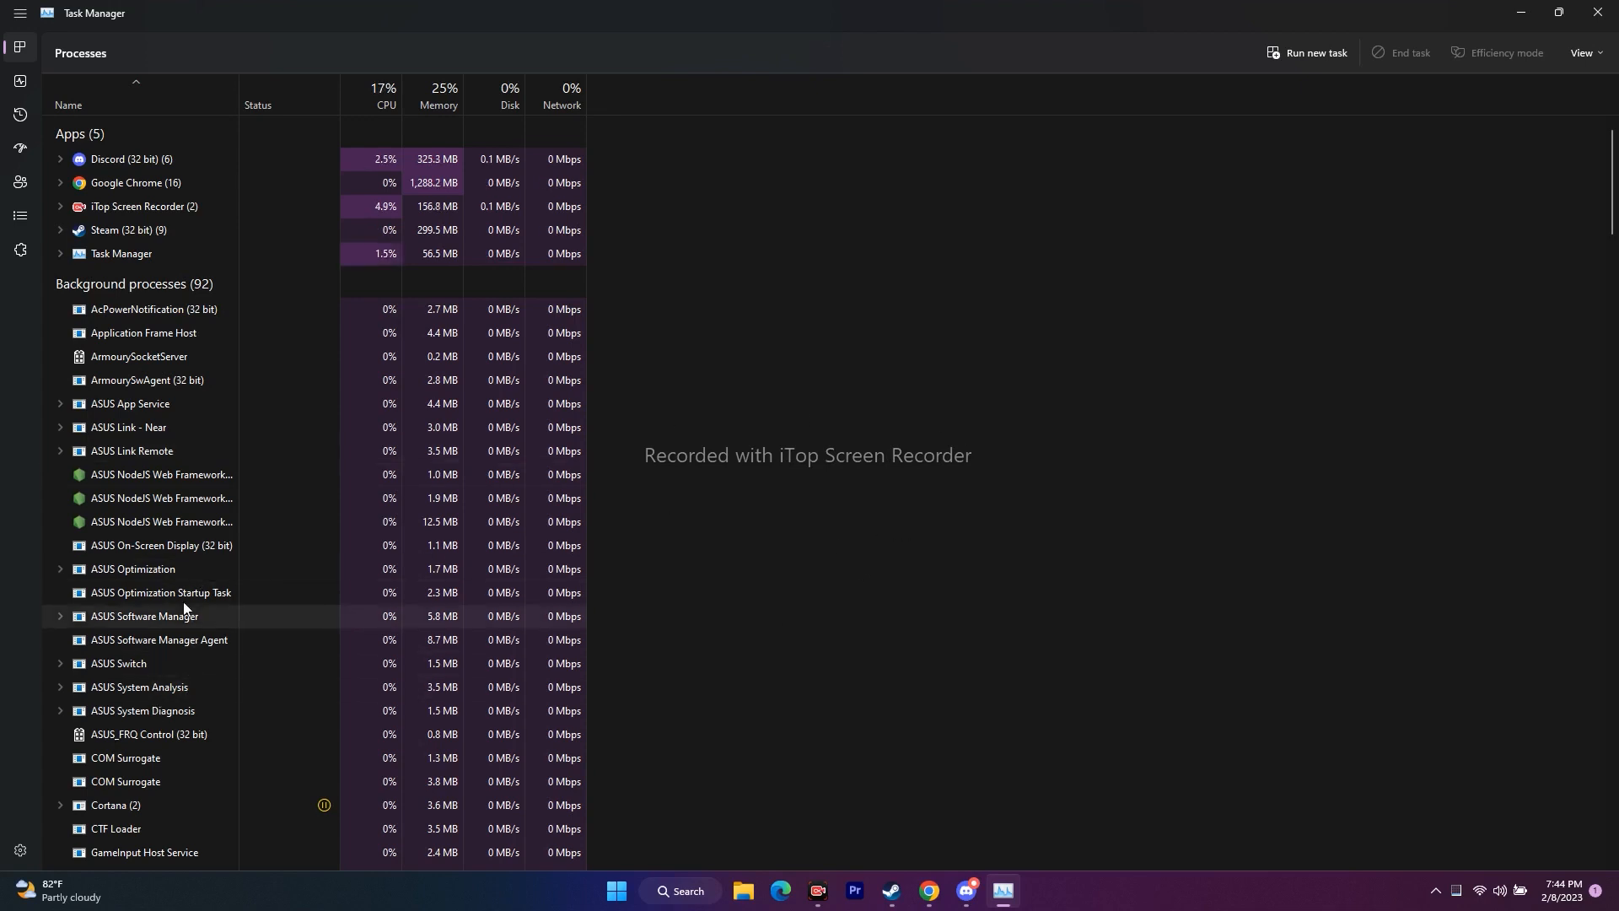
scroll("down", 3)
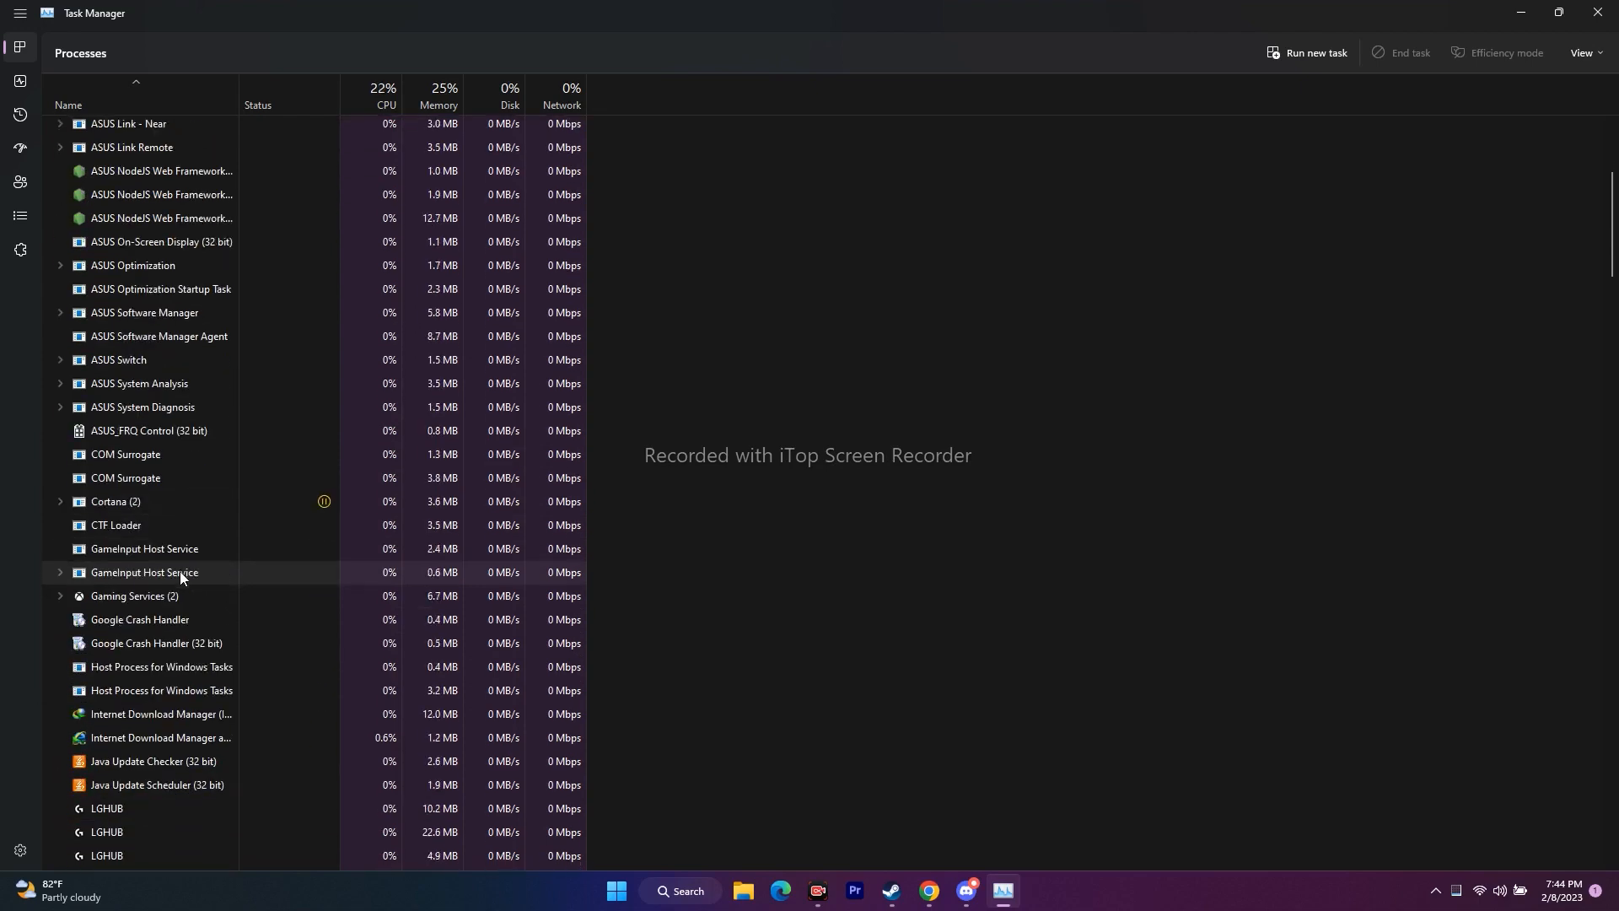
scroll("down", 3)
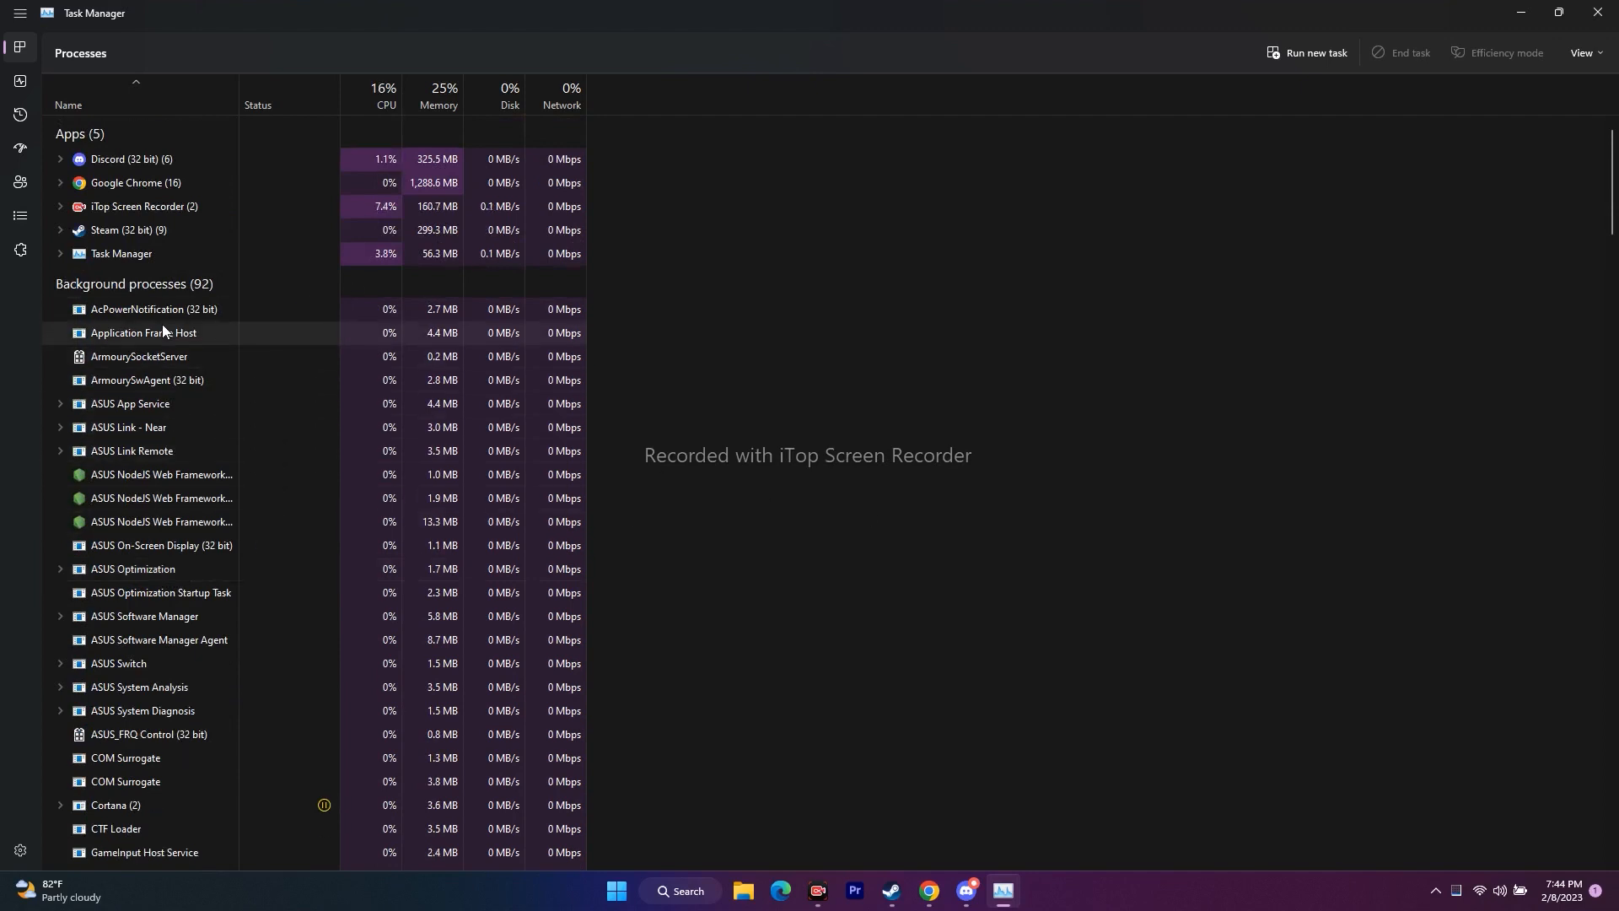
Try ending the AcPowerNotification process and review the rest of the list.
right_click(153, 310)
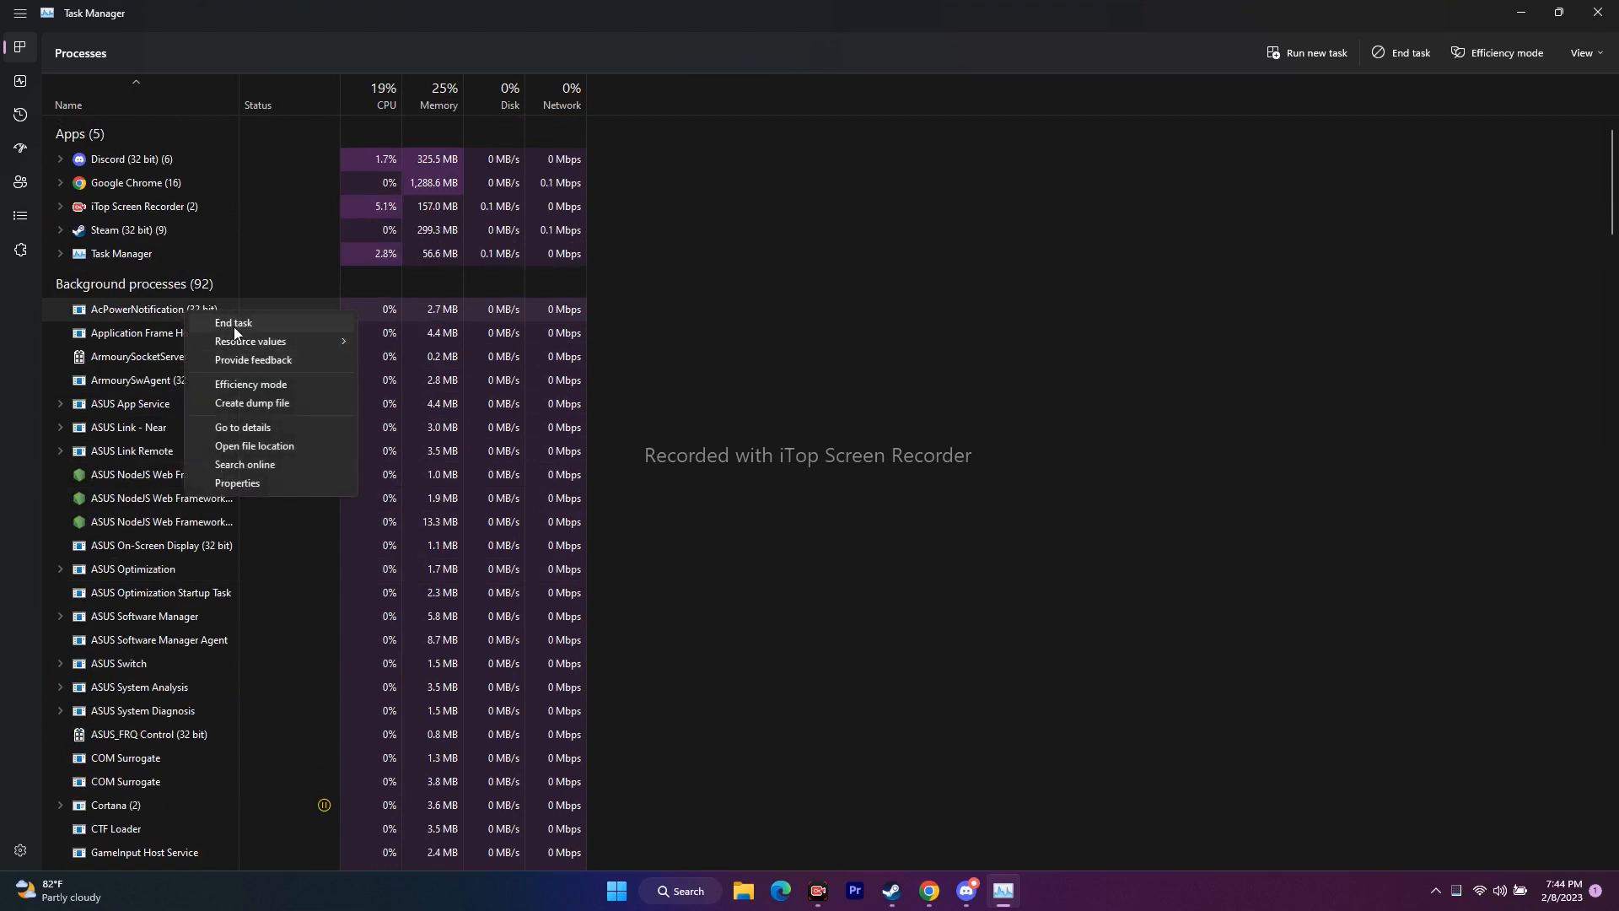
left_click(1083, 660)
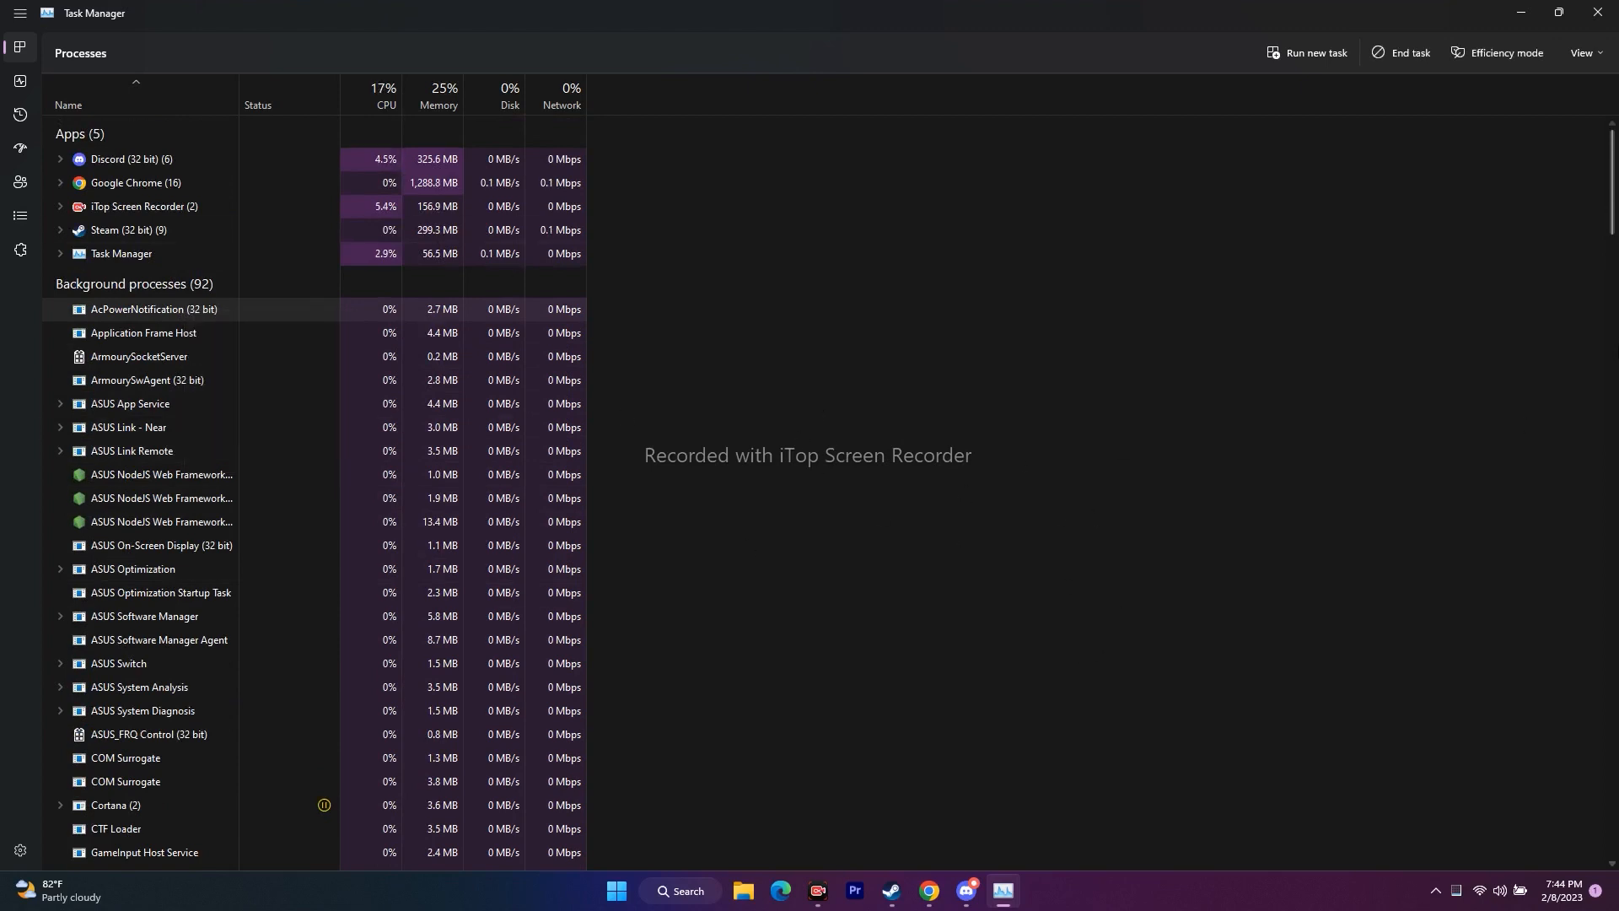
scroll("down", 3)
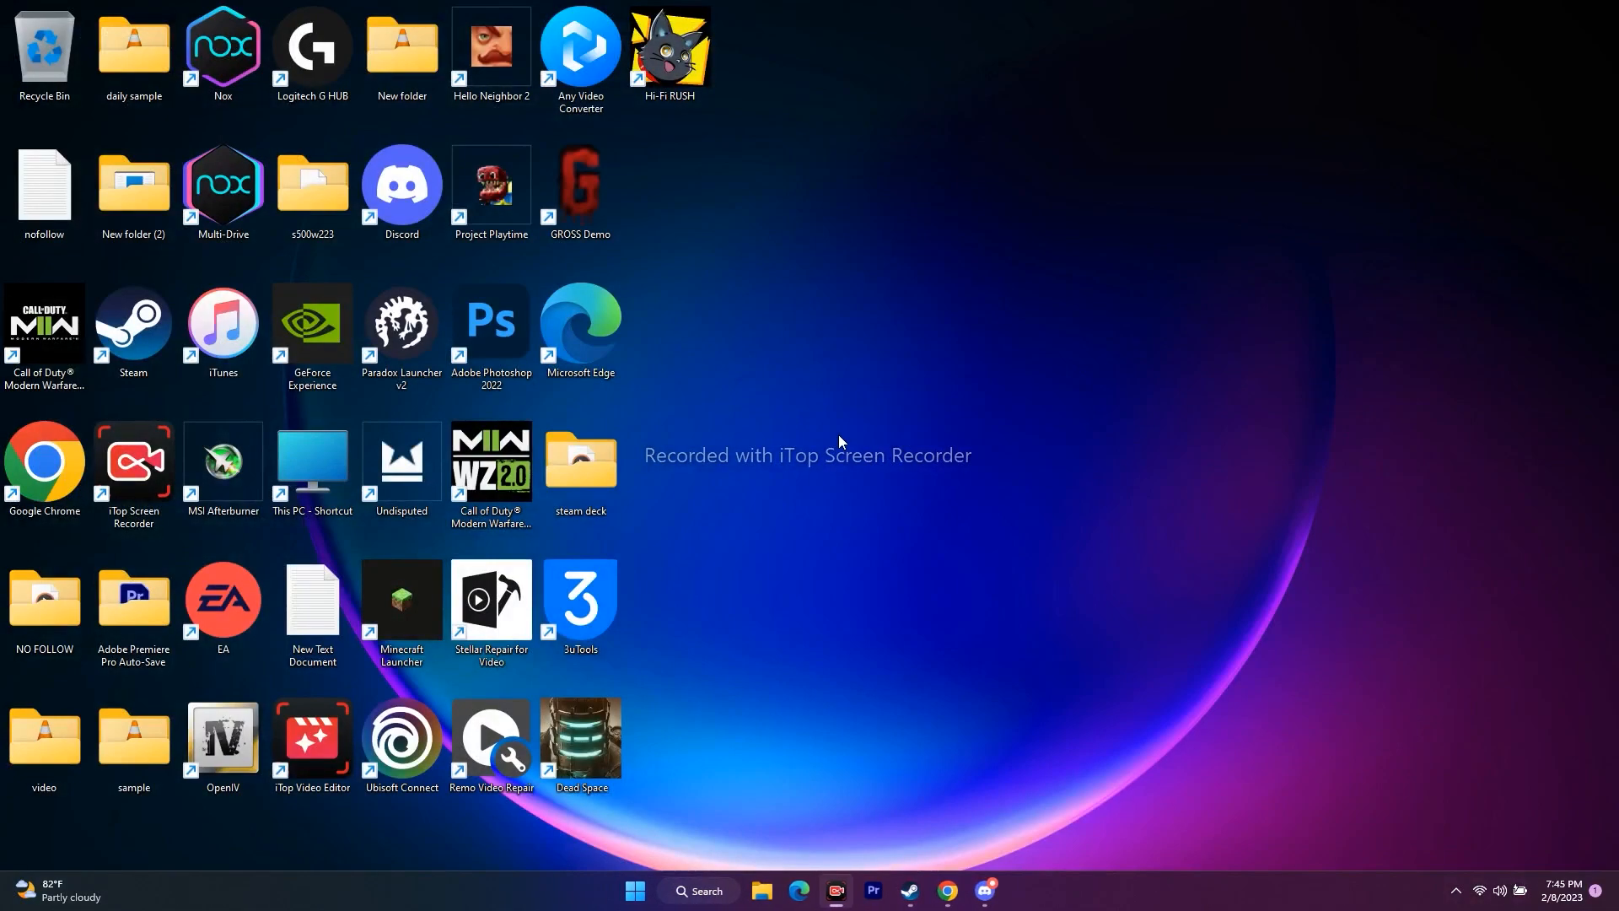
mouse_move(849, 444)
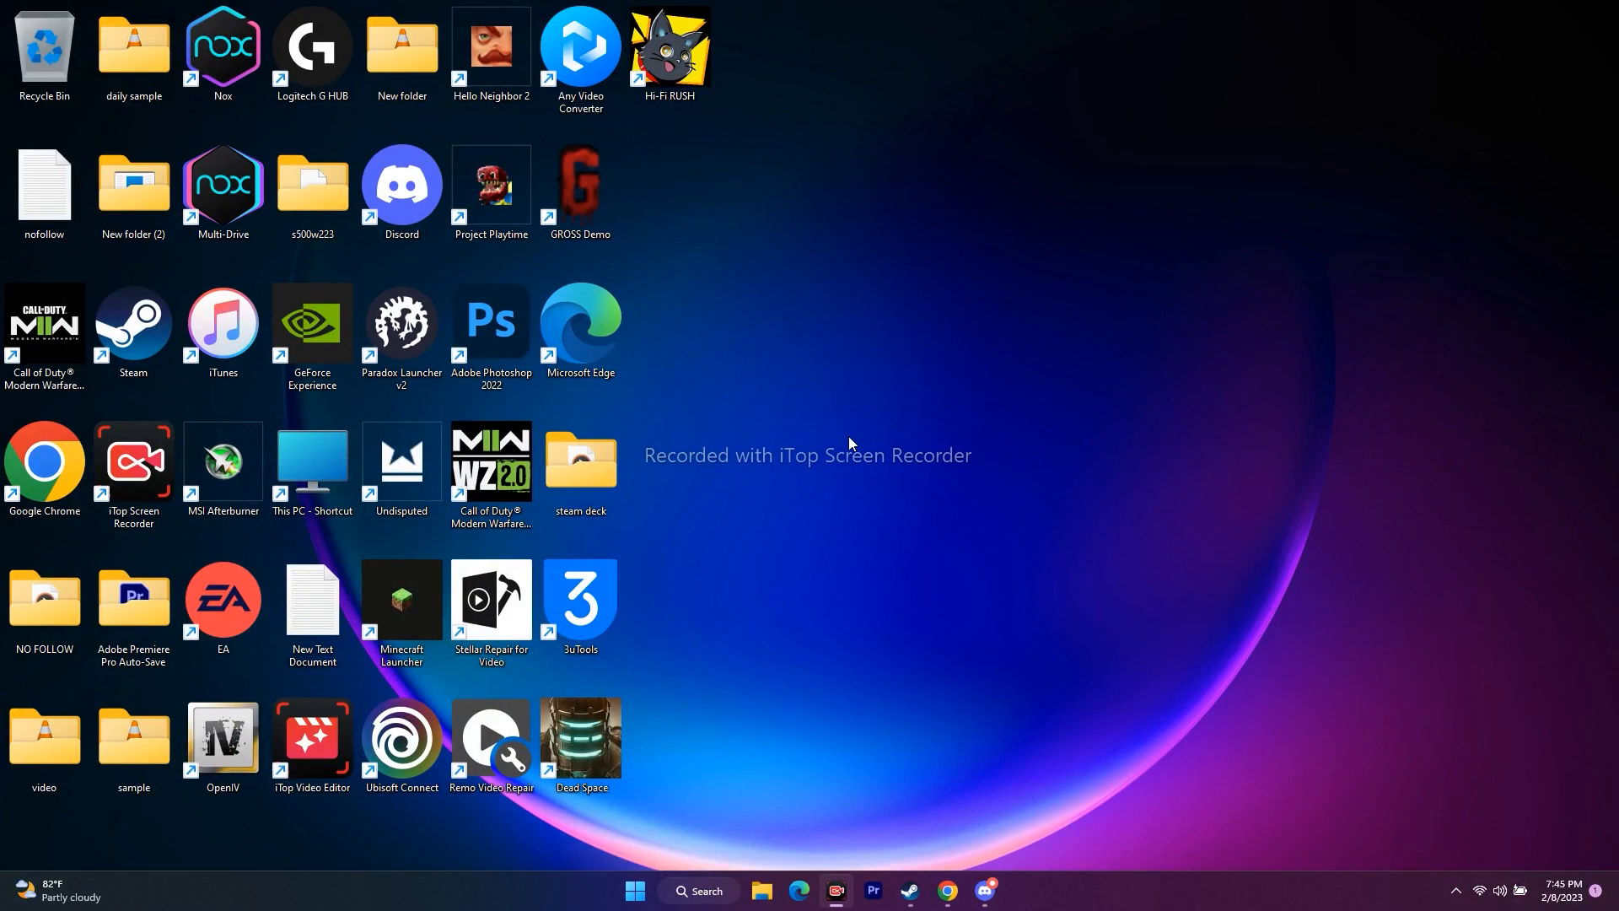
mouse_move(1063, 610)
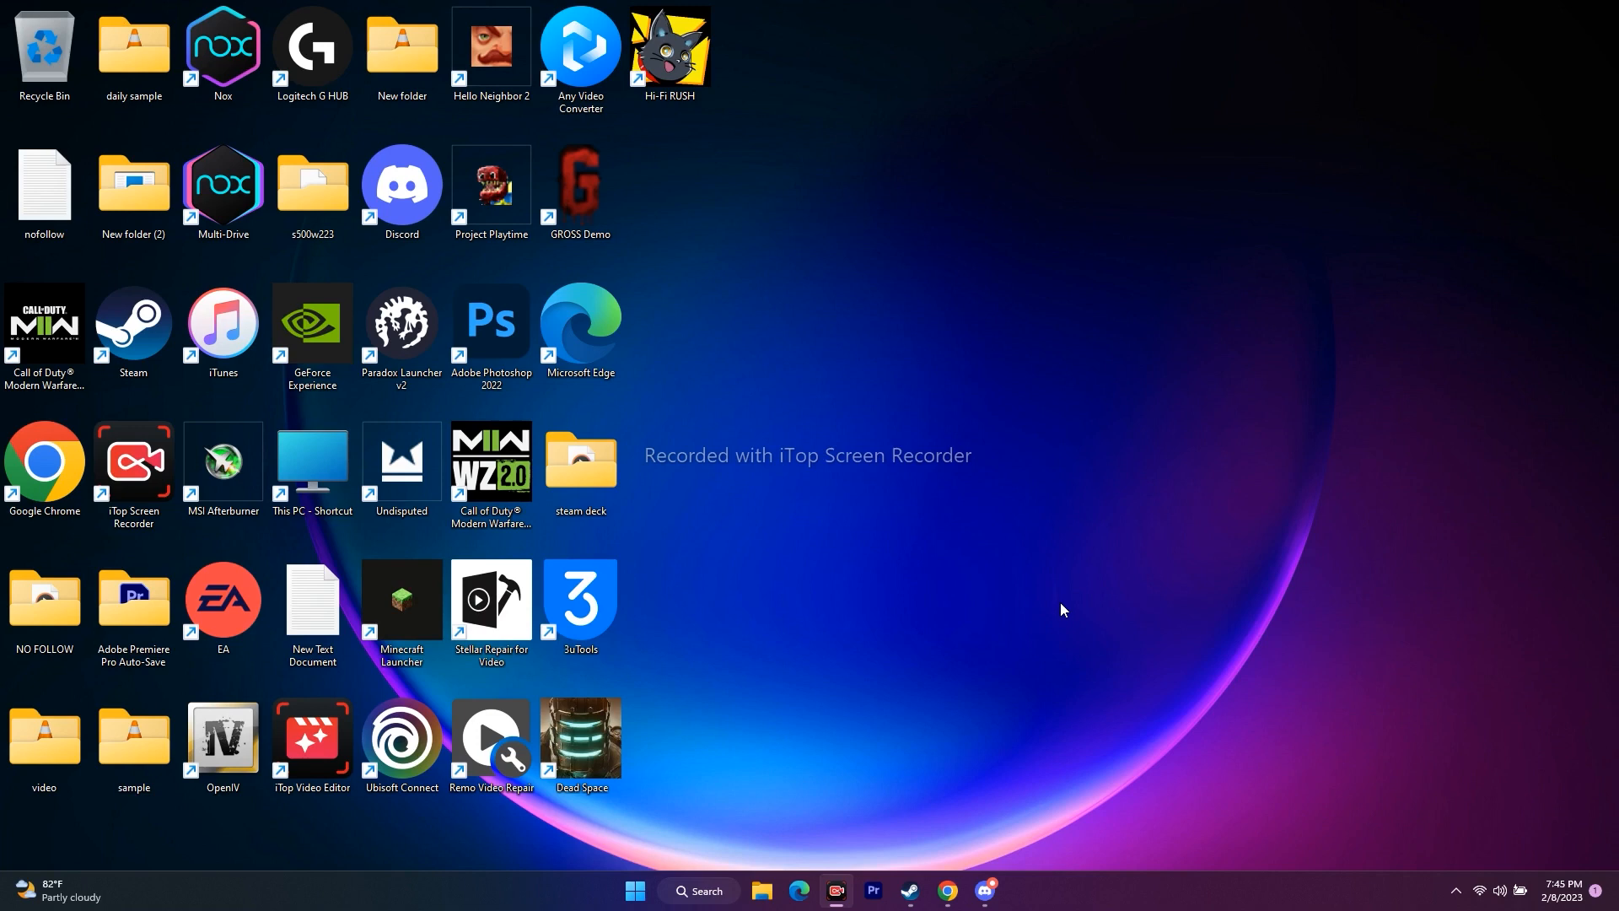
mouse_move(962, 784)
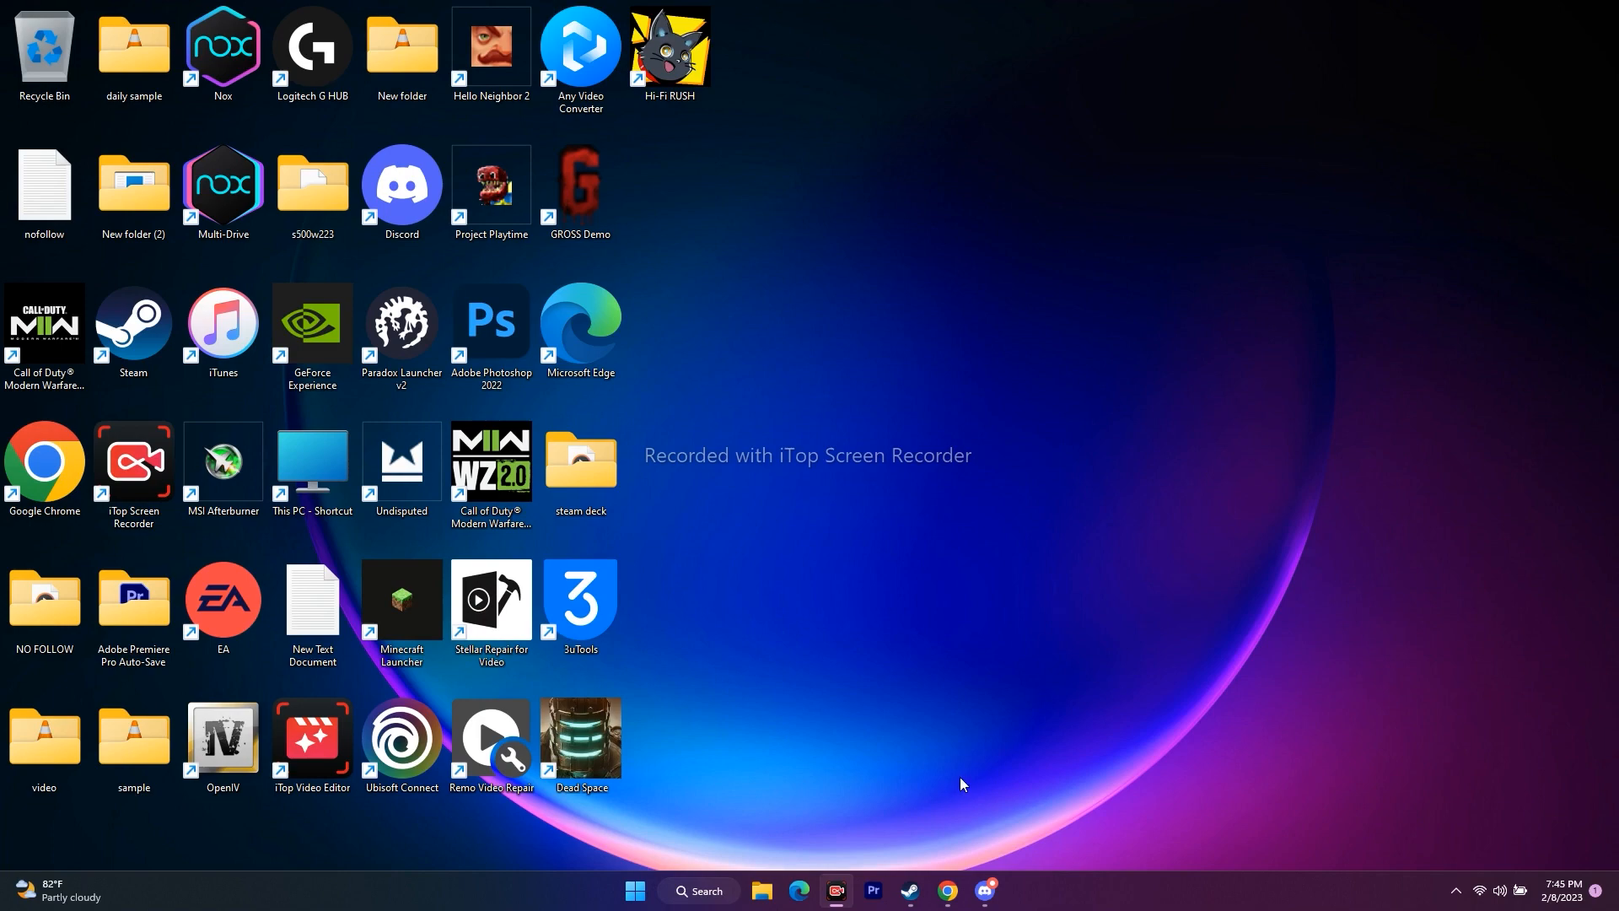
In Steam Settings > In-Game, leave 'Enable the Steam Overlay while in-game' unchecked.
left_click(133, 323)
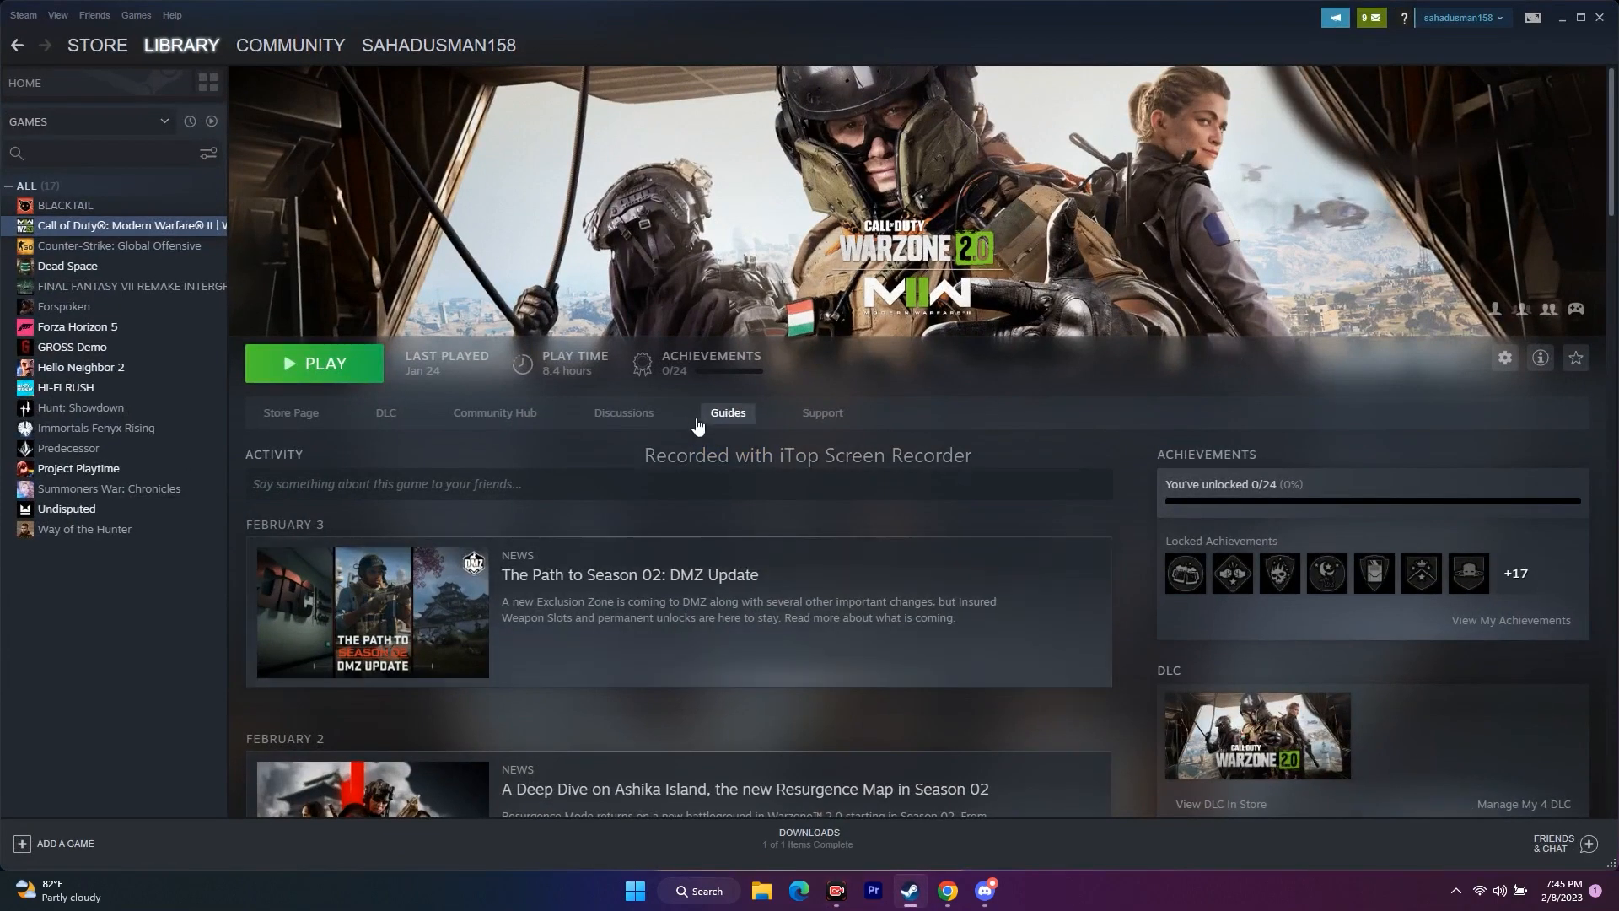
left_click(21, 14)
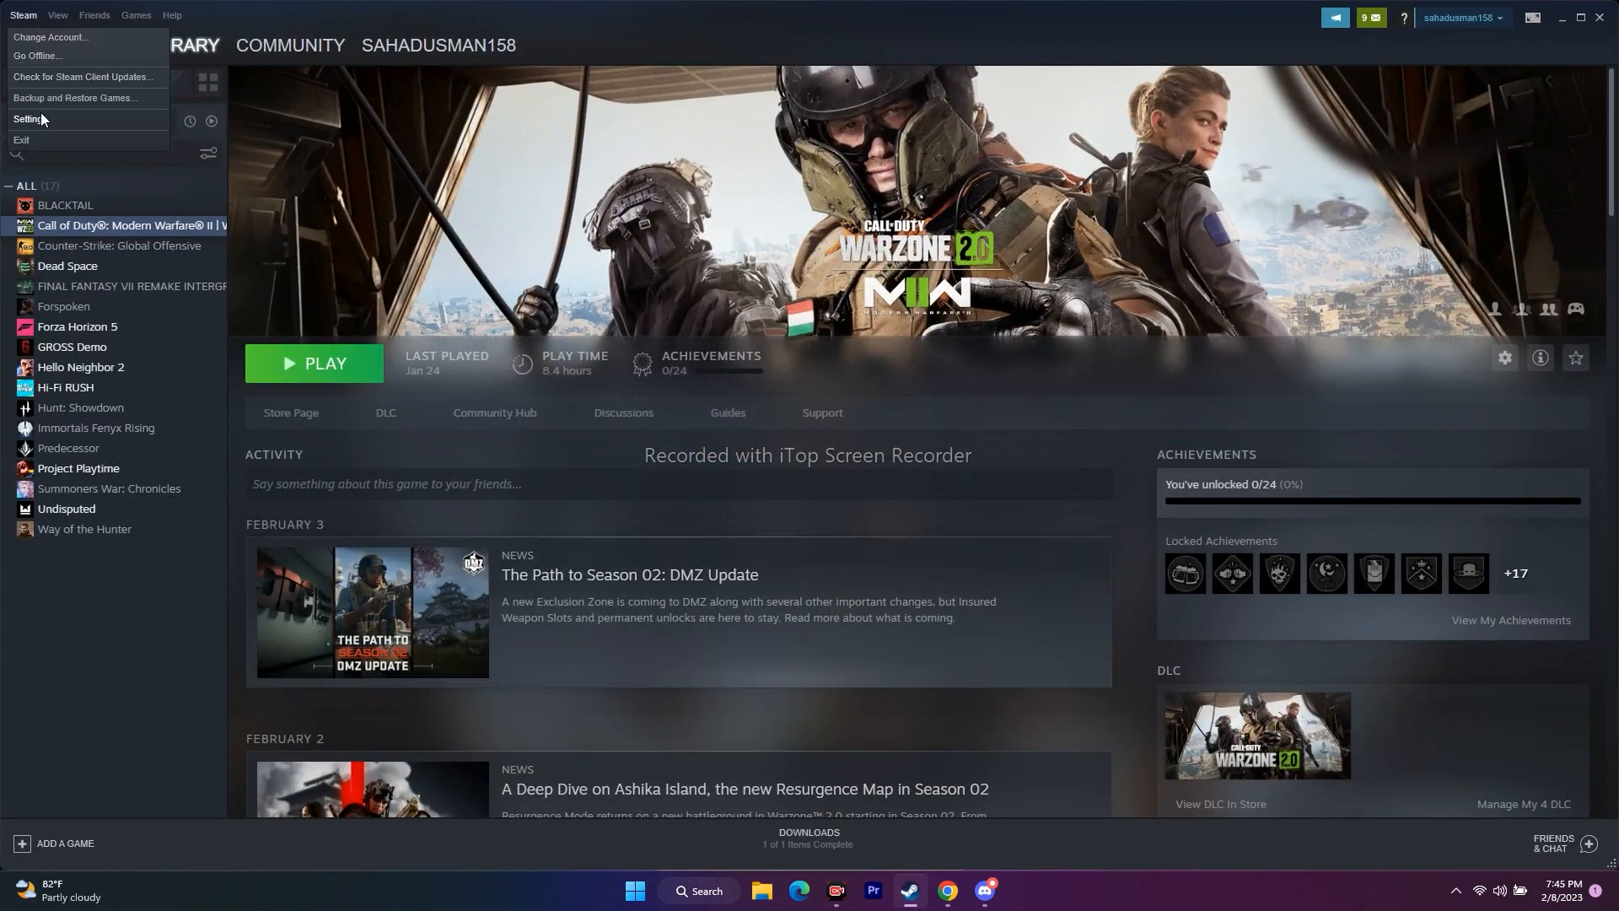
left_click(24, 119)
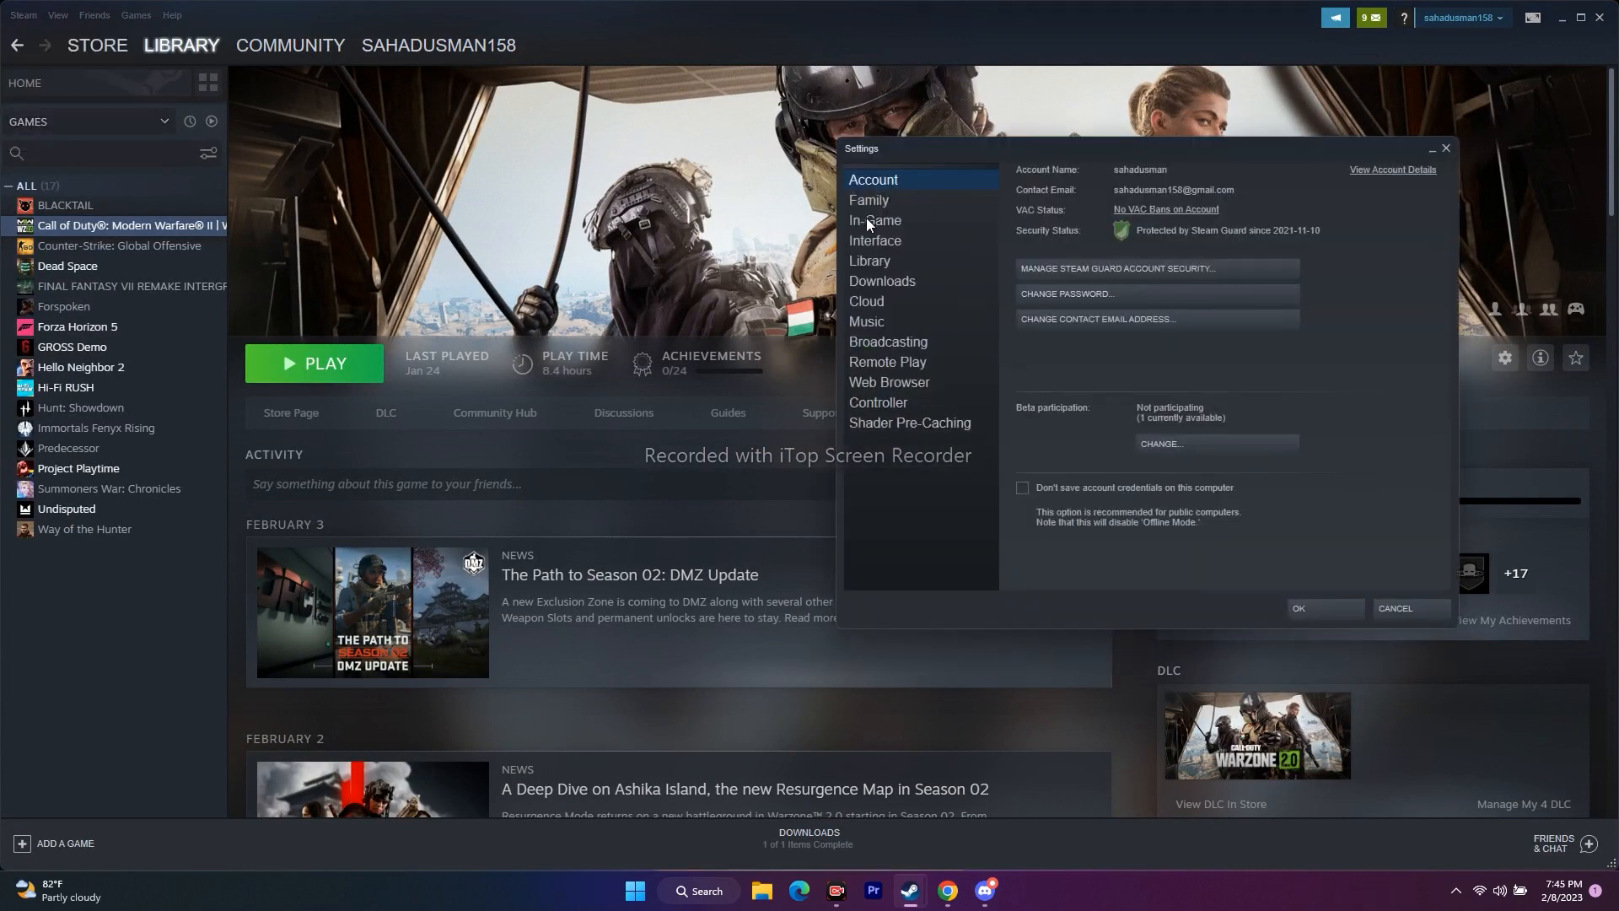
left_click(875, 220)
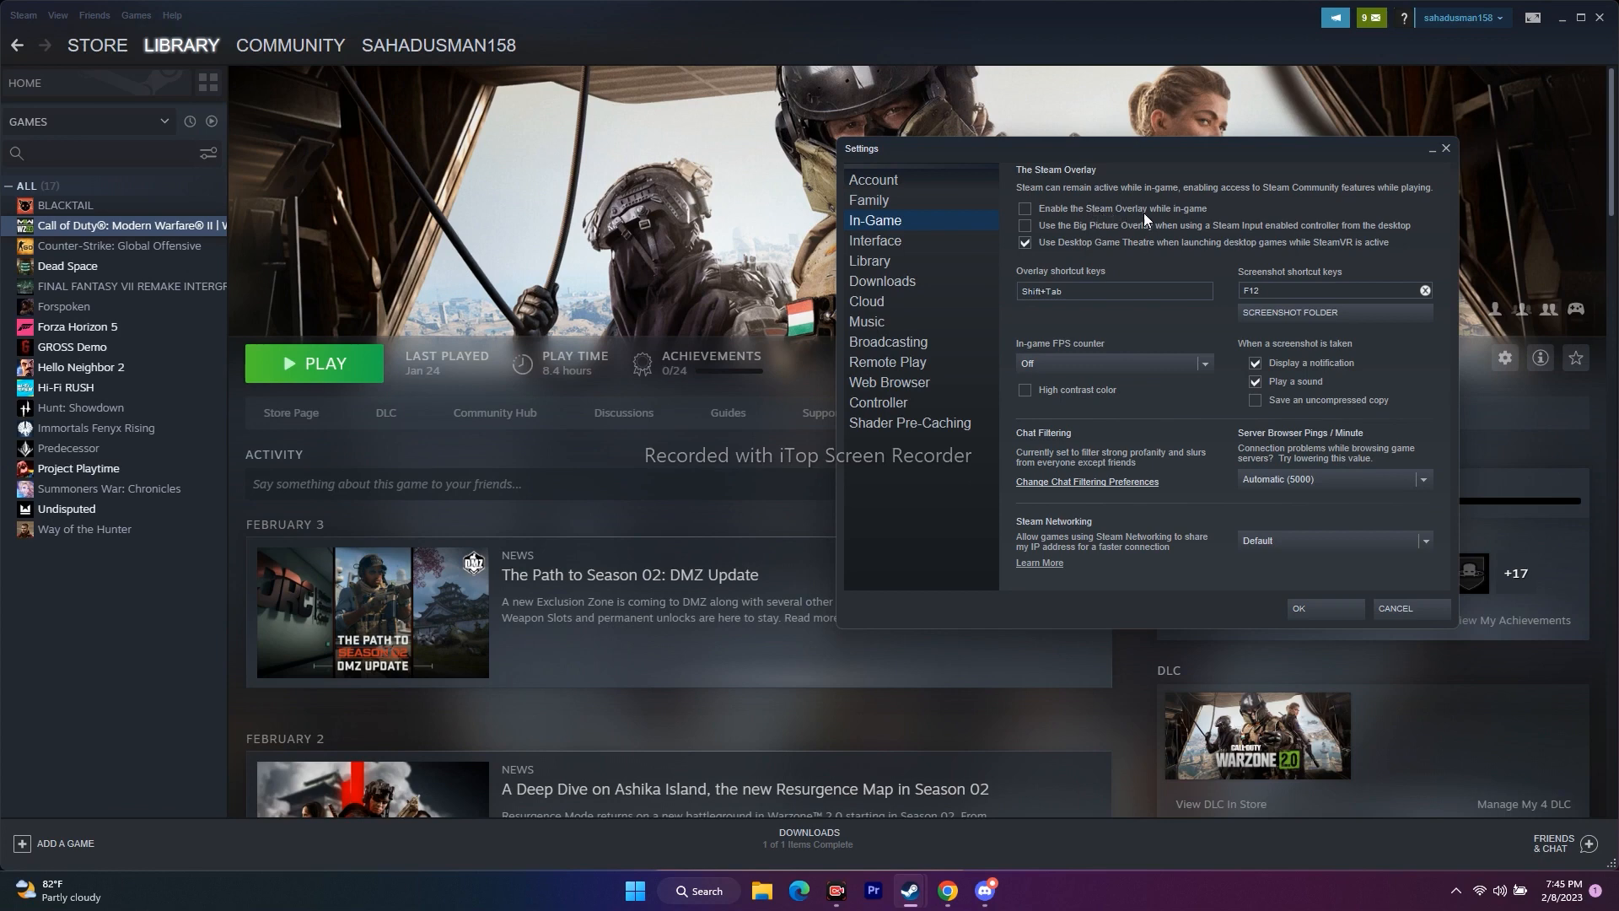
mouse_move(1211, 215)
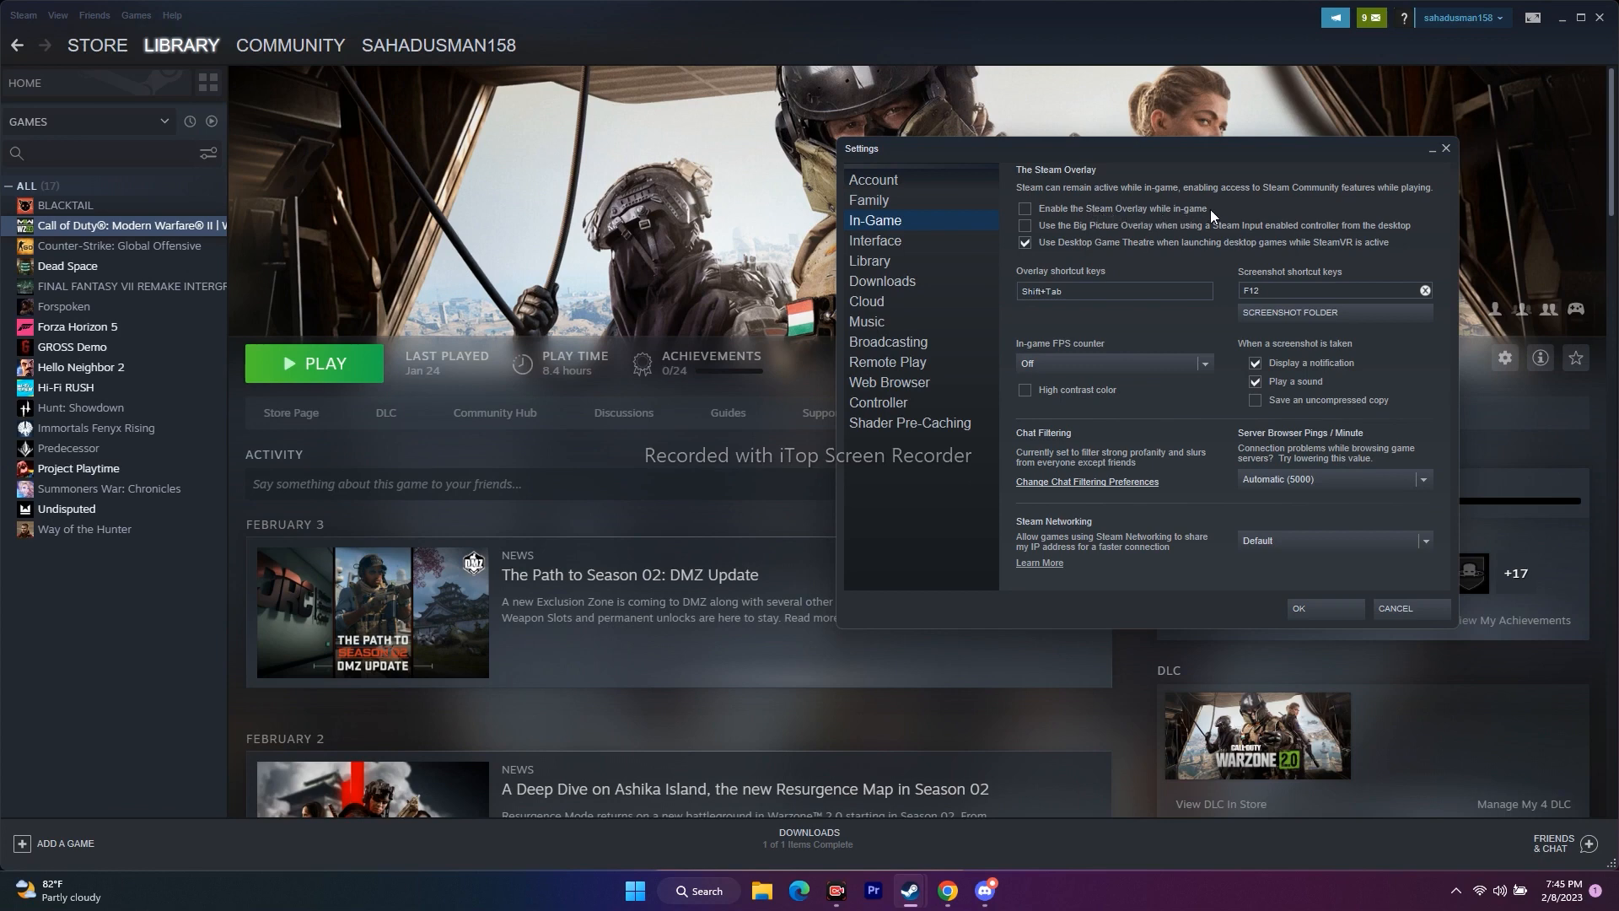
mouse_move(1193, 217)
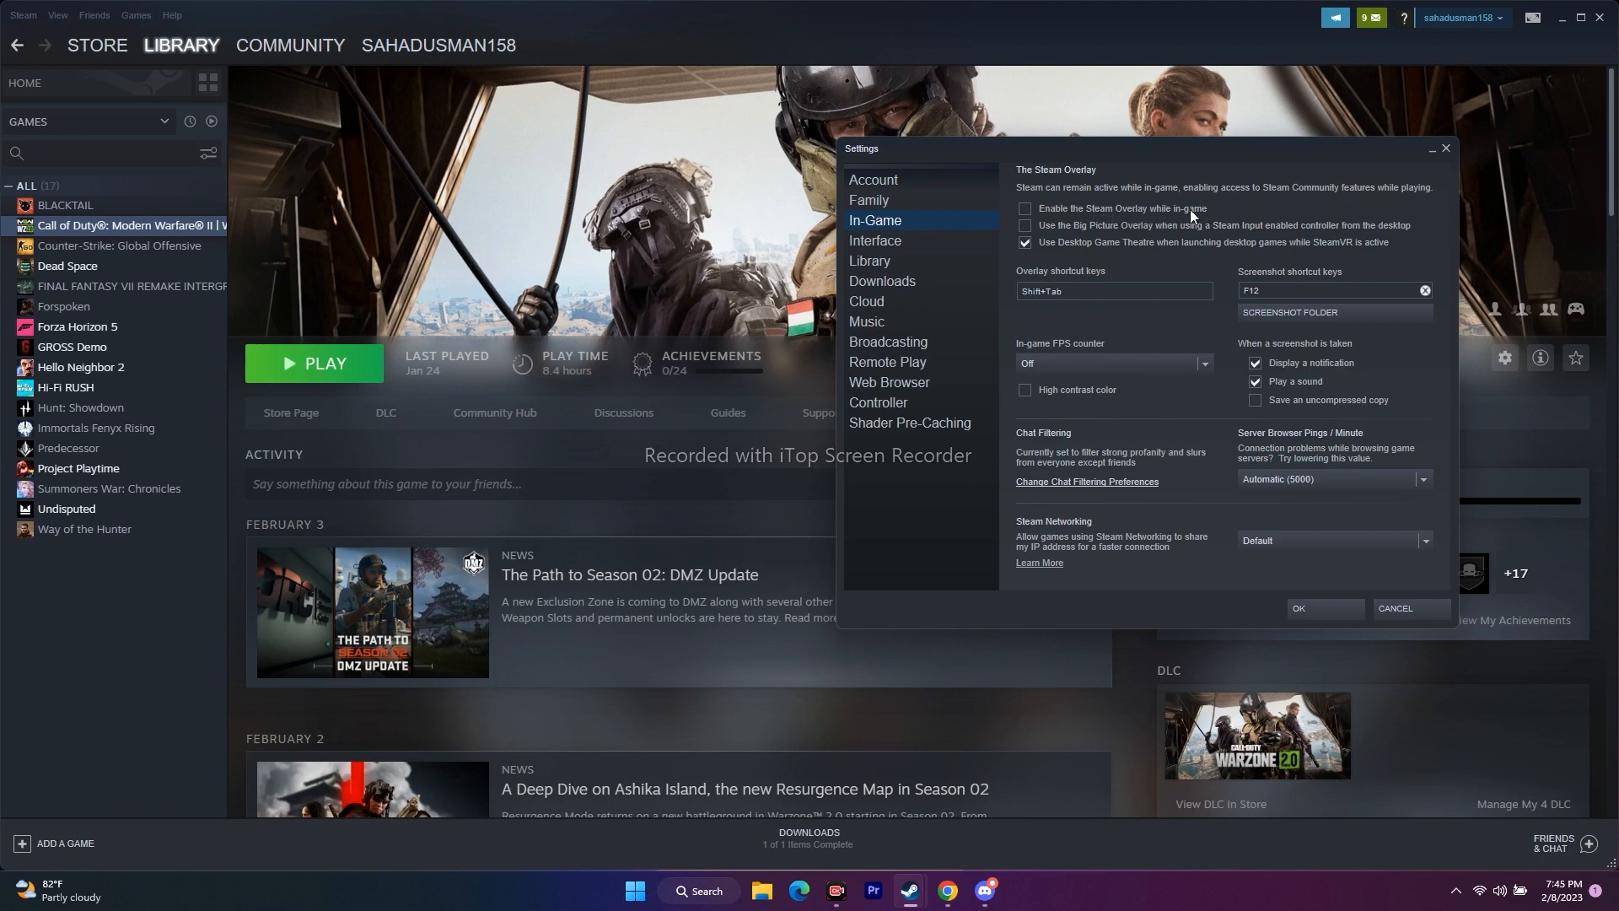
left_click(1024, 210)
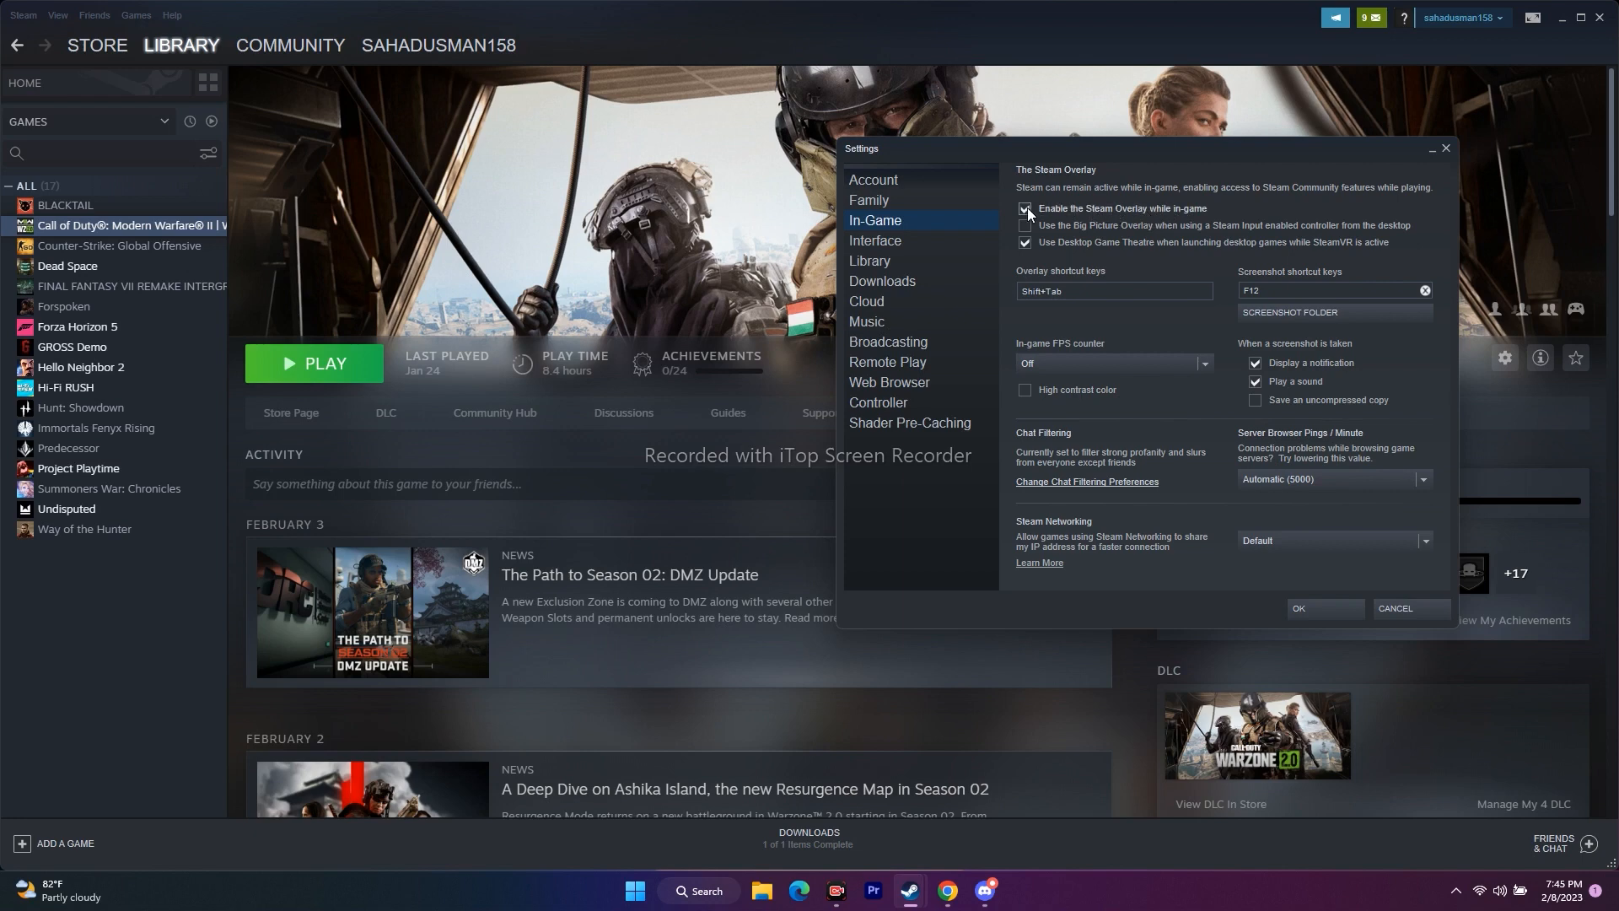
left_click(1025, 210)
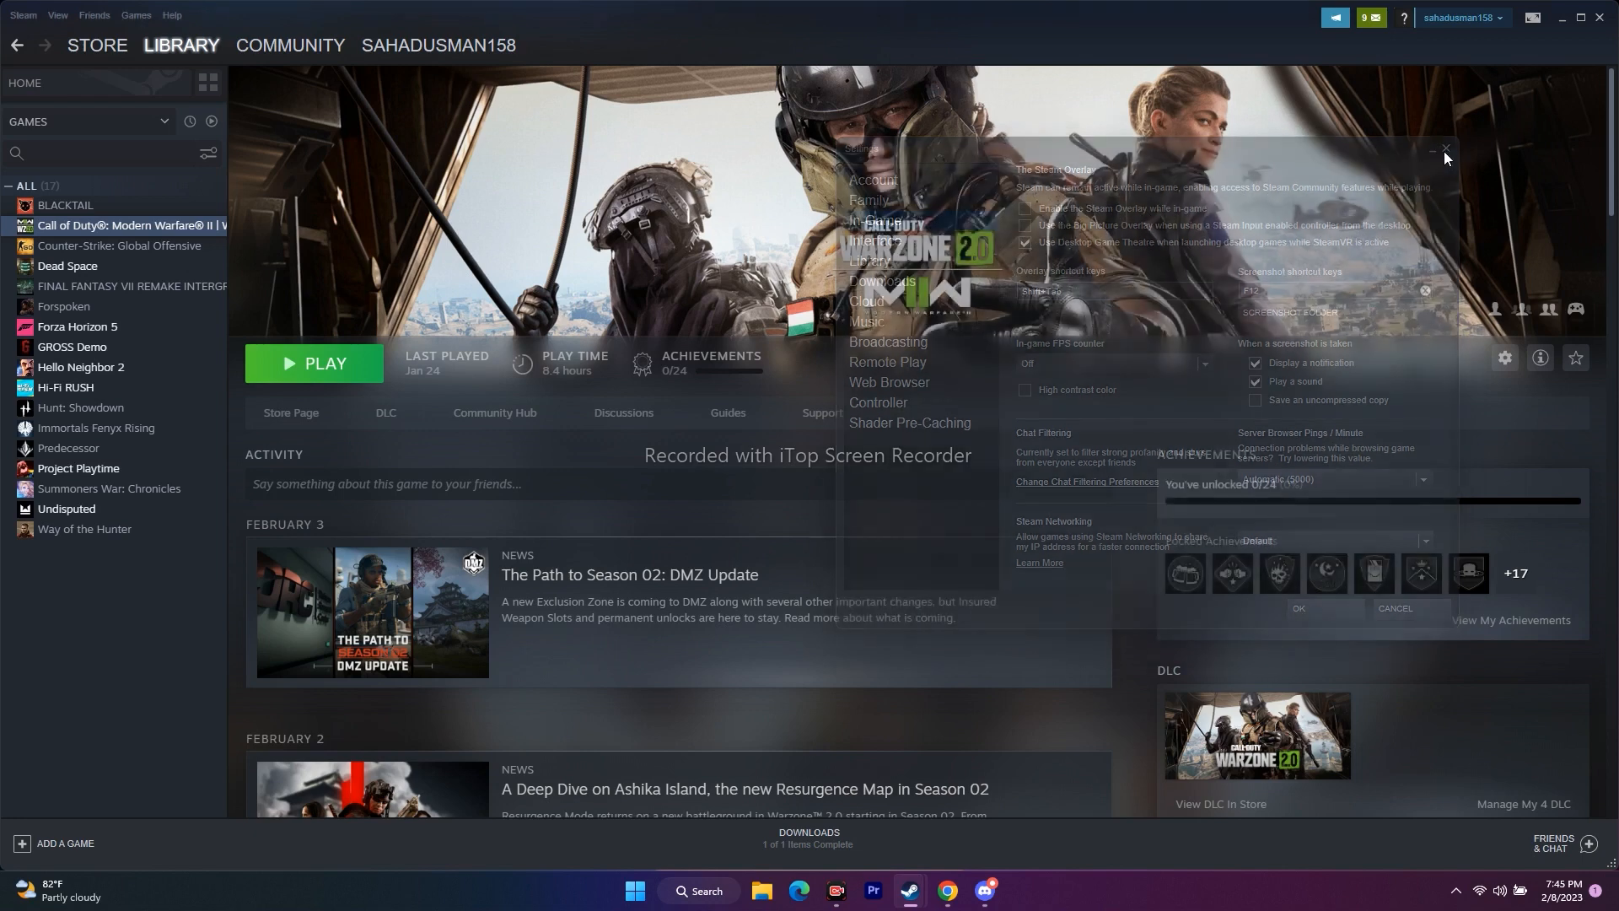
Minimize the Steam library window to bring Discord forward.
left_click(1445, 149)
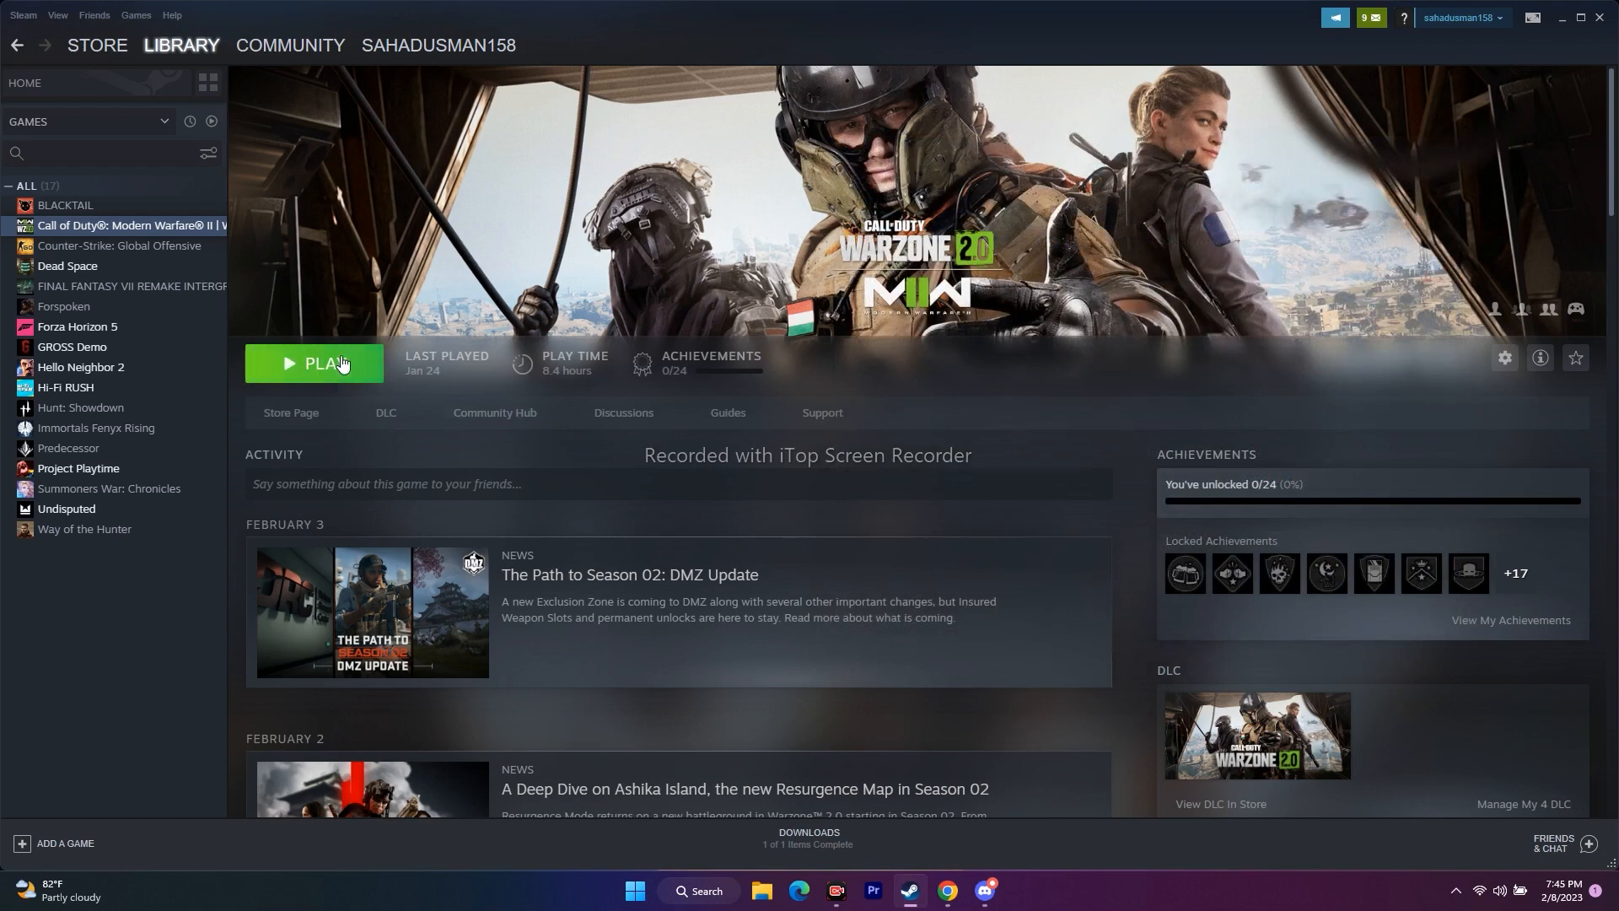
mouse_move(1090, 267)
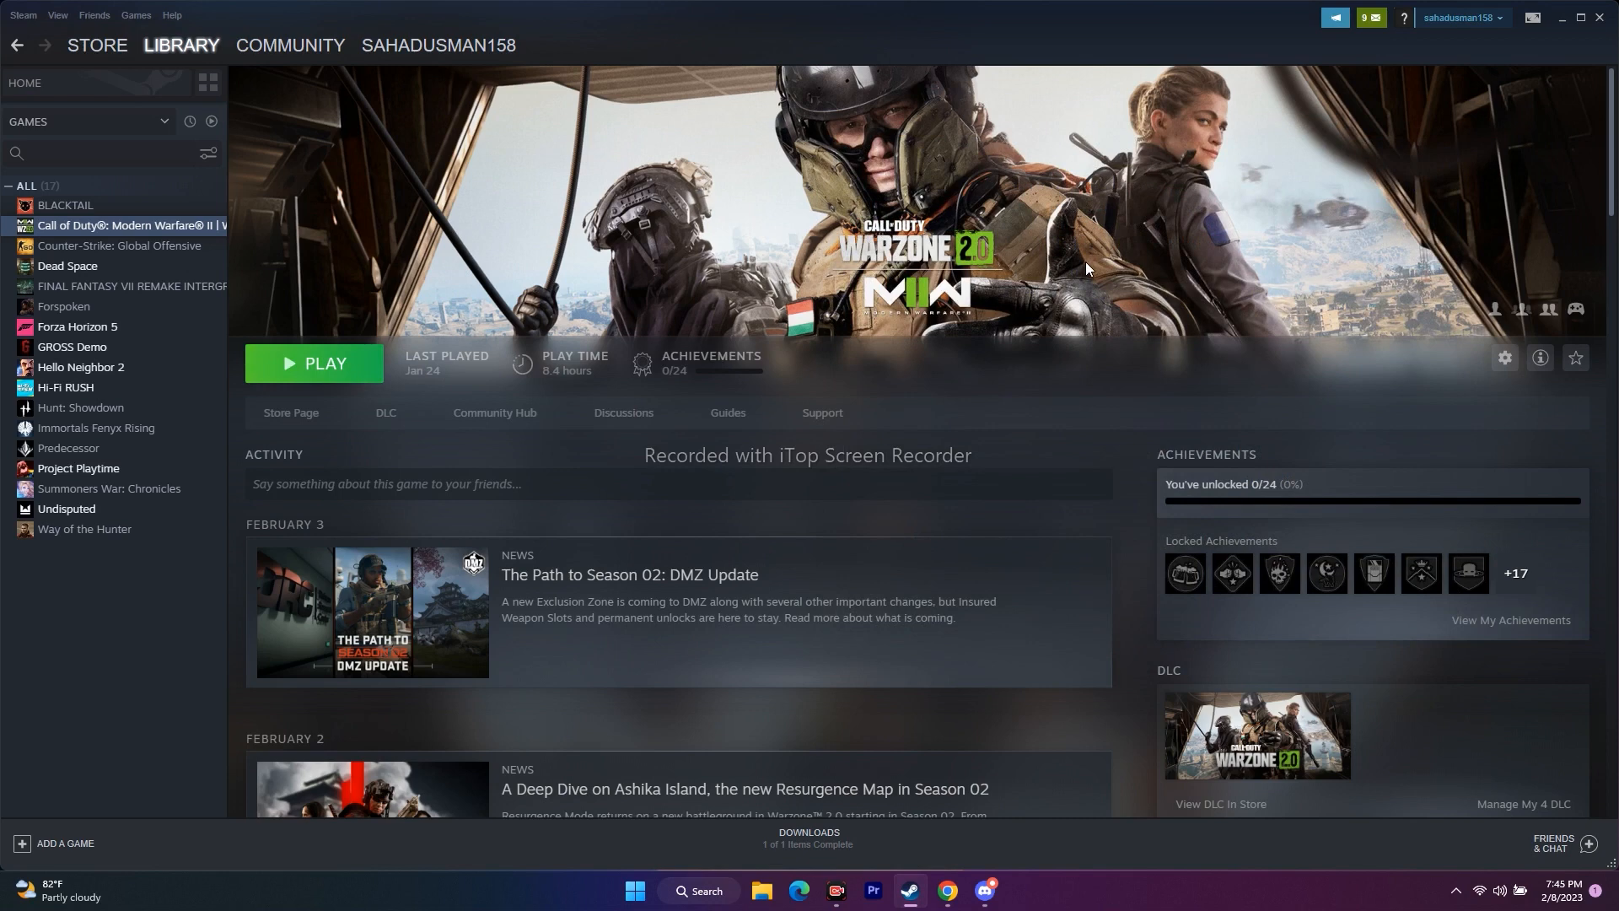
left_click(1566, 18)
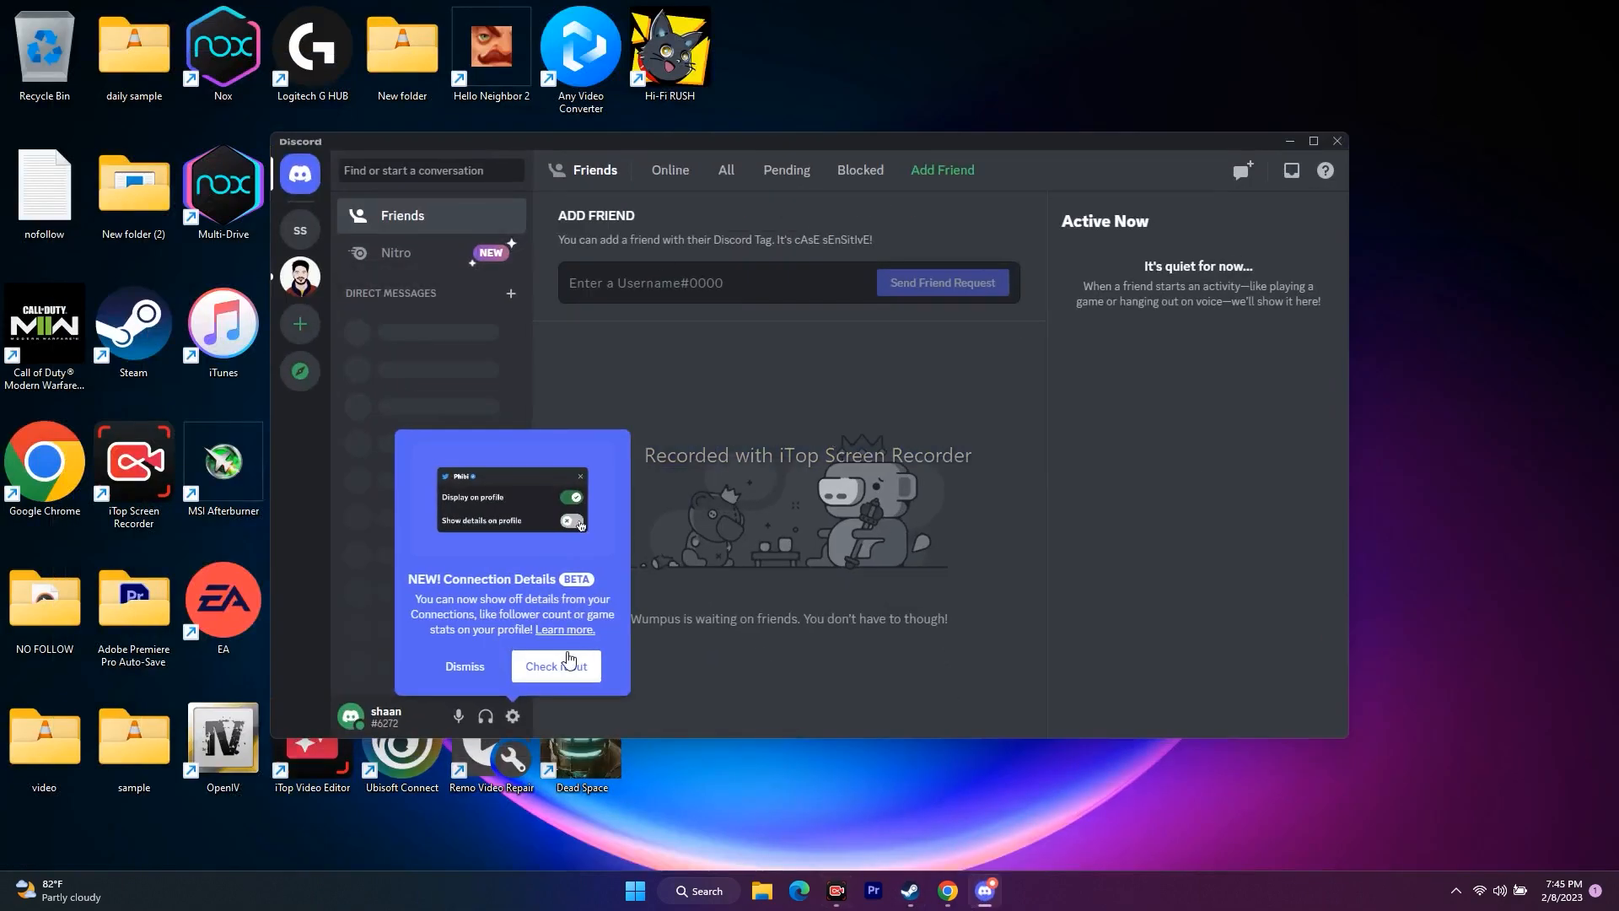
Dismiss the Connection Details notice and open Discord's User Settings on My Account.
left_click(1313, 141)
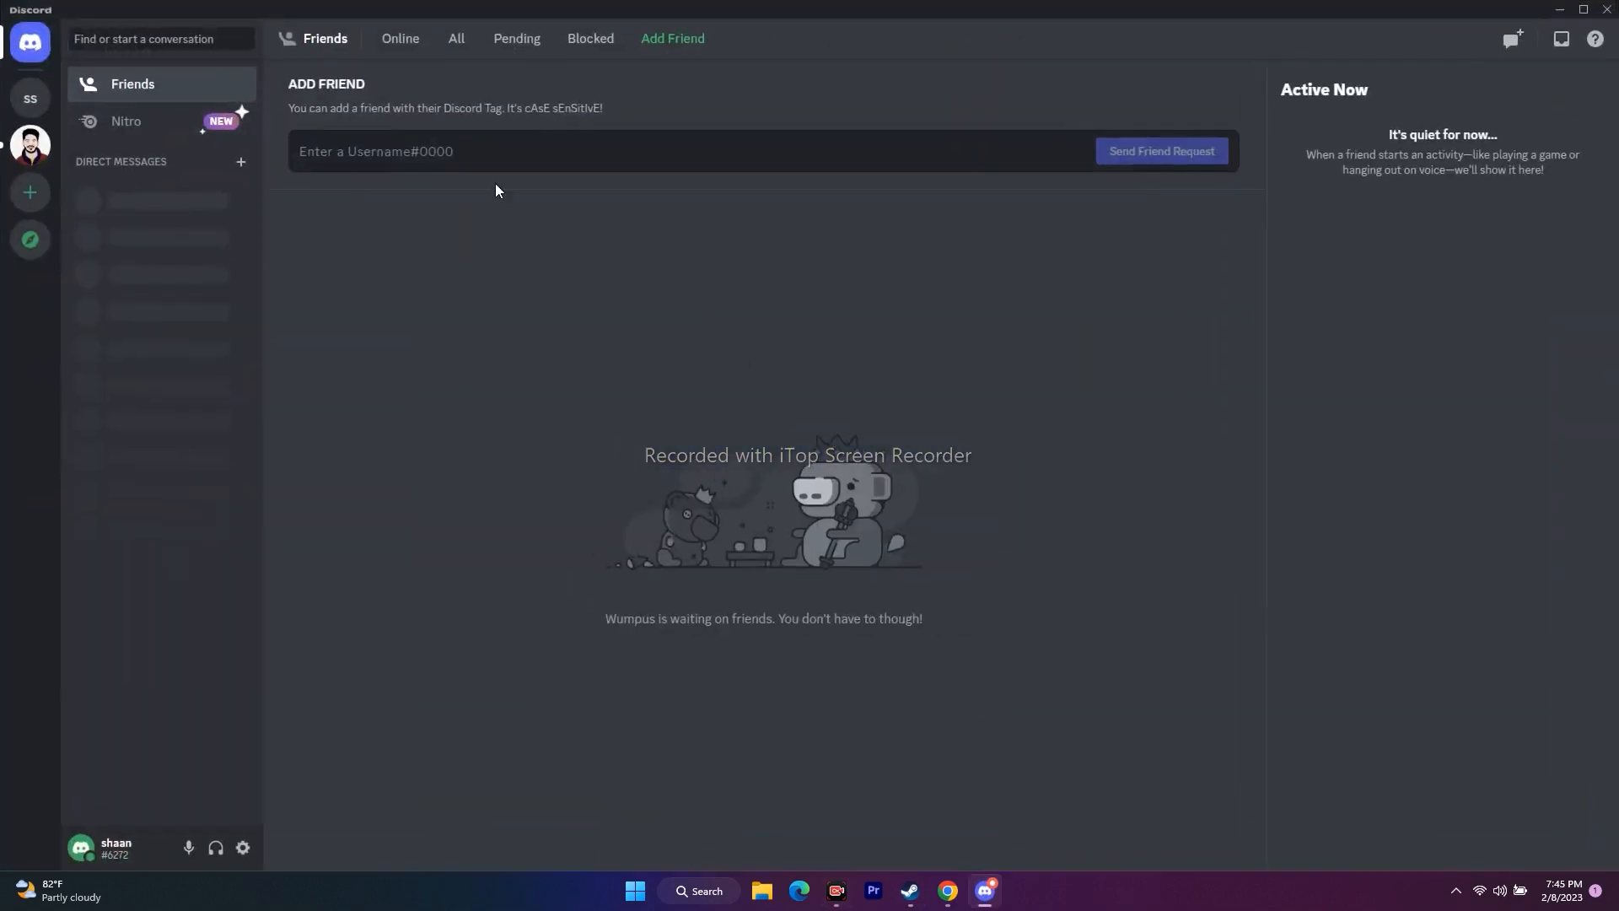
mouse_move(243, 848)
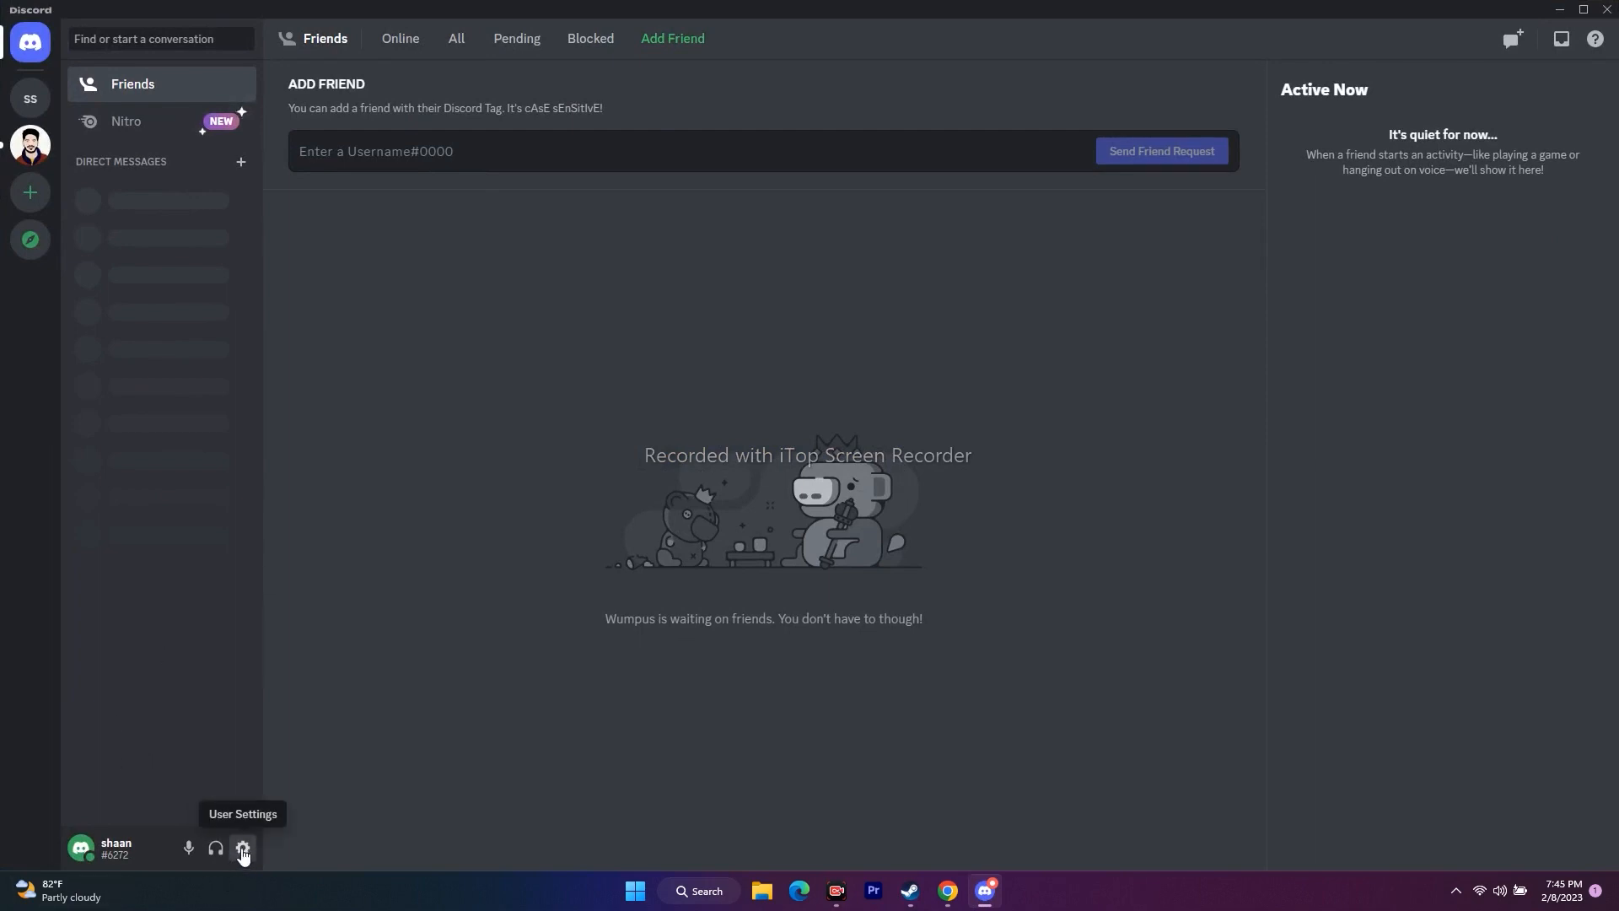
left_click(243, 848)
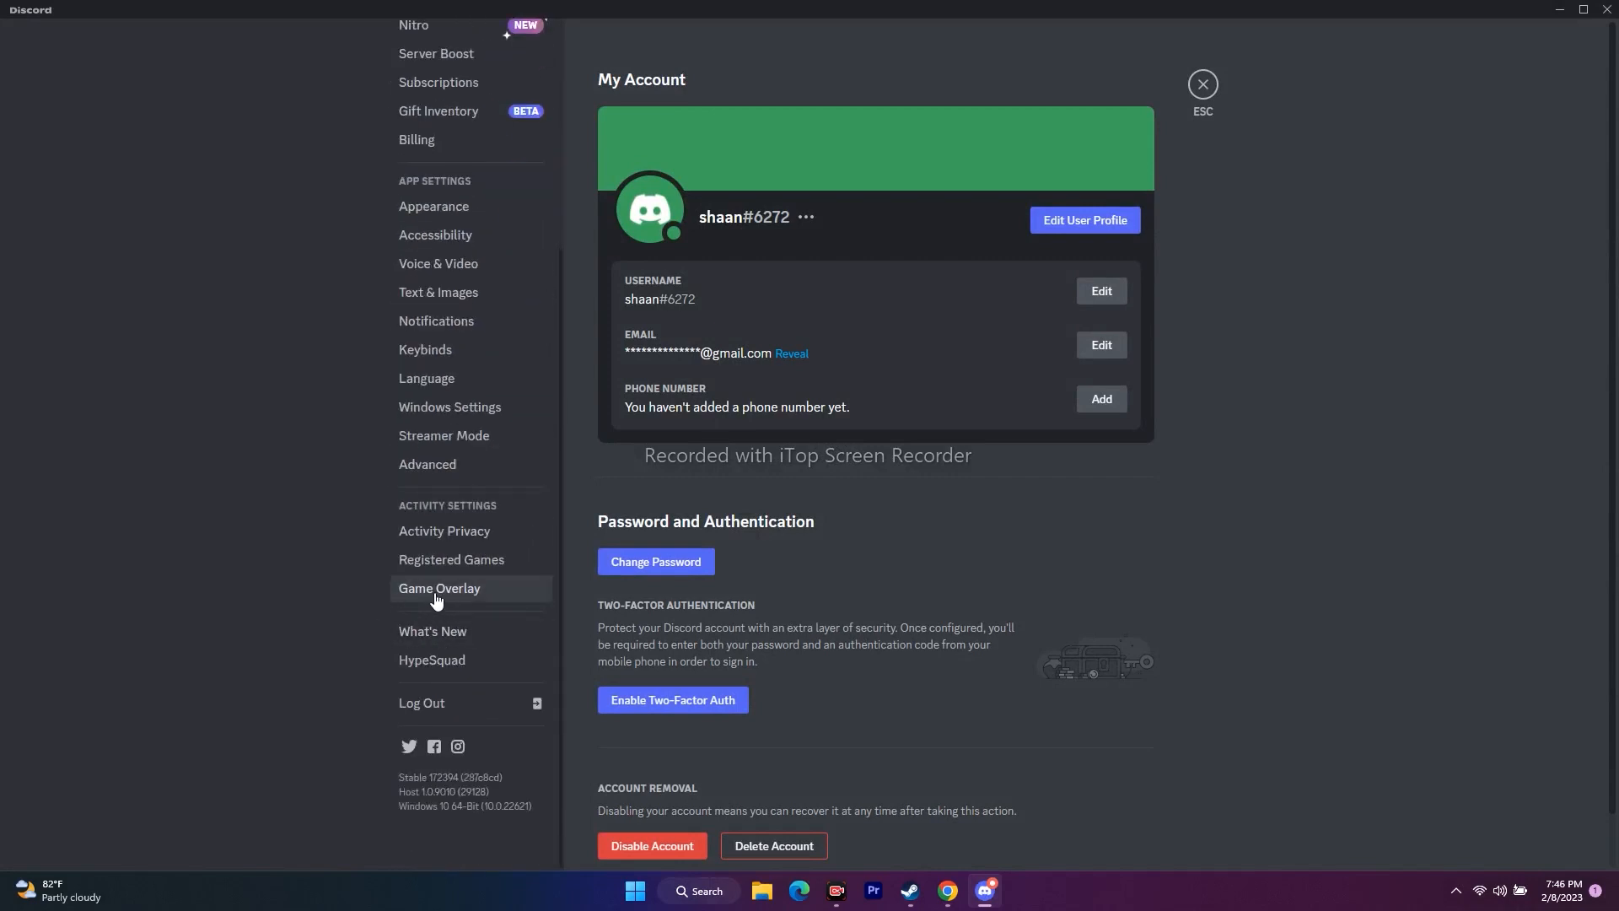
Under Activity Settings > Game Overlay, switch 'Enable in-game overlay' off.
left_click(439, 588)
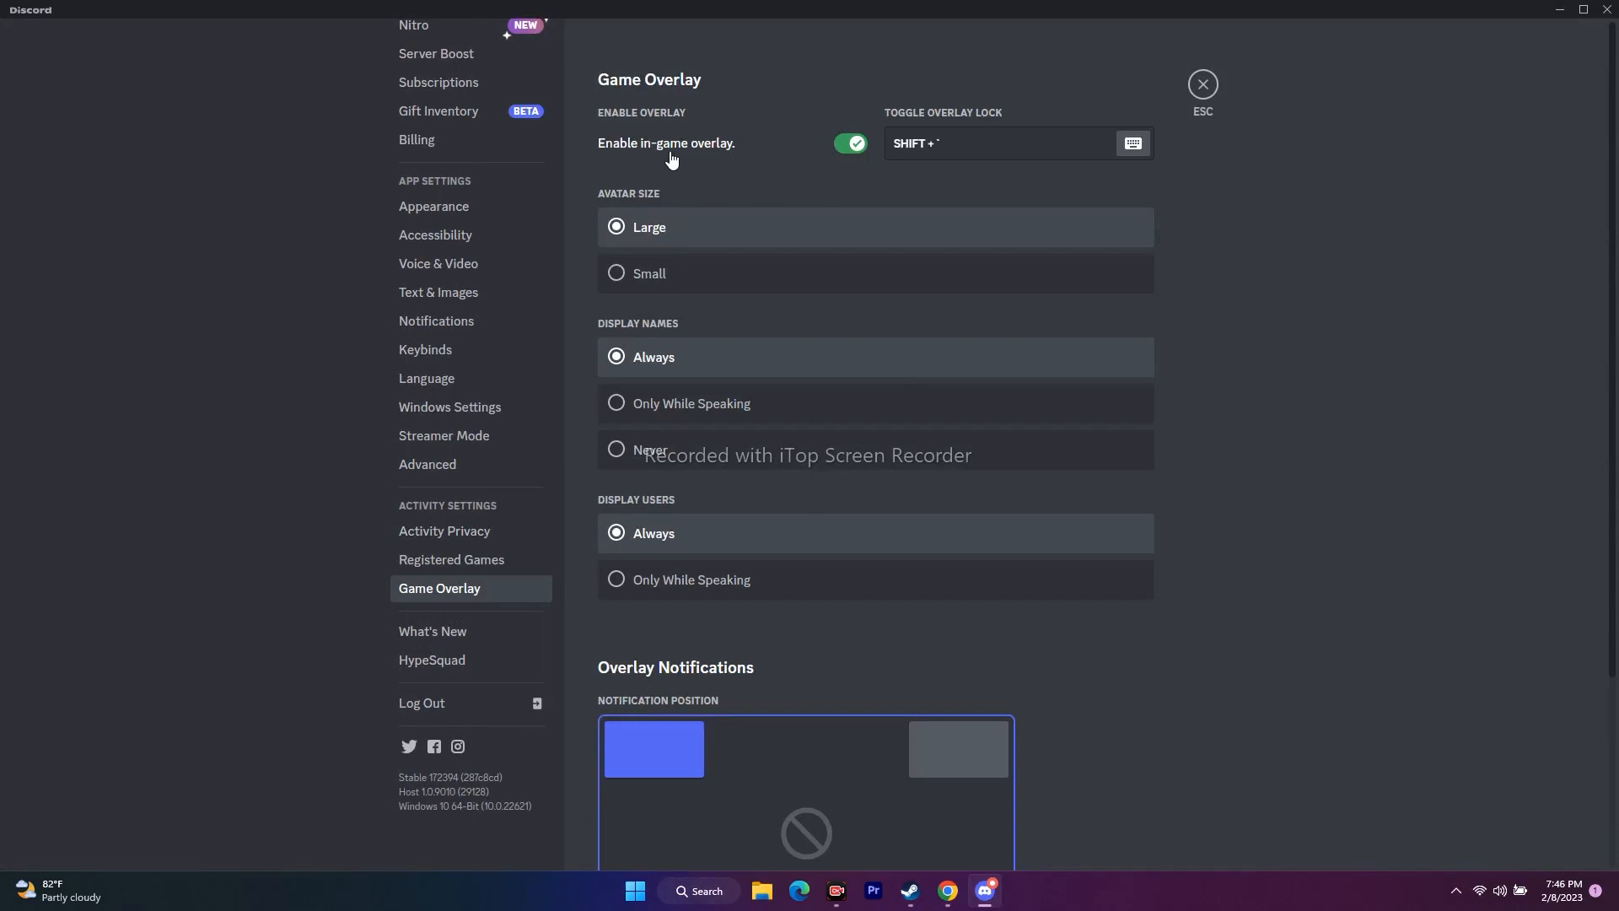
left_click(850, 142)
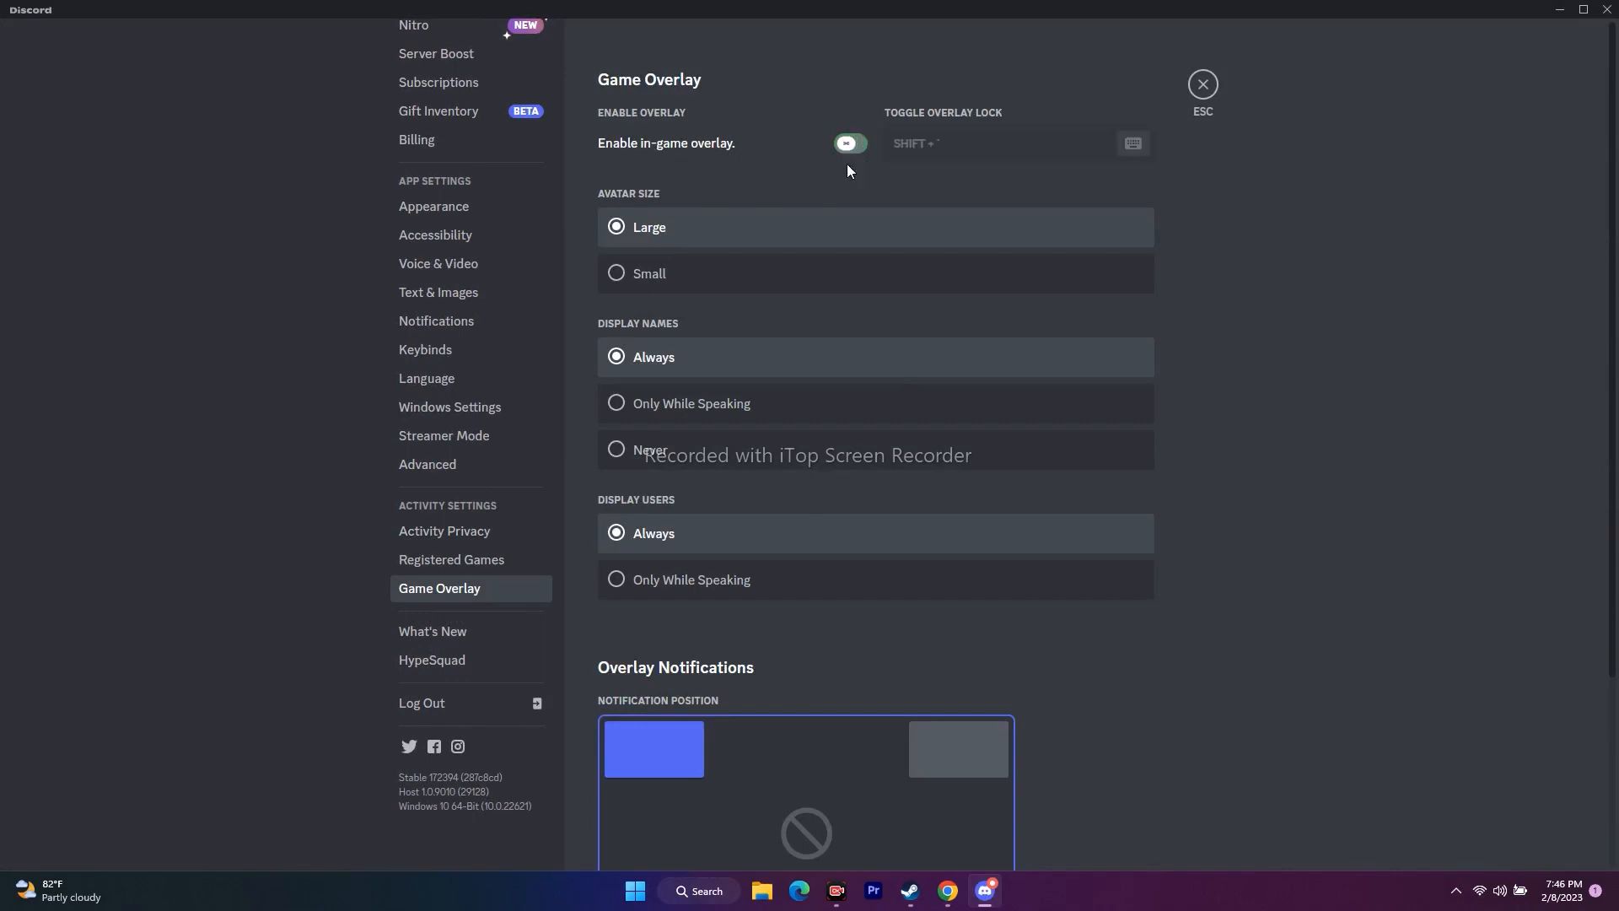
left_click(849, 143)
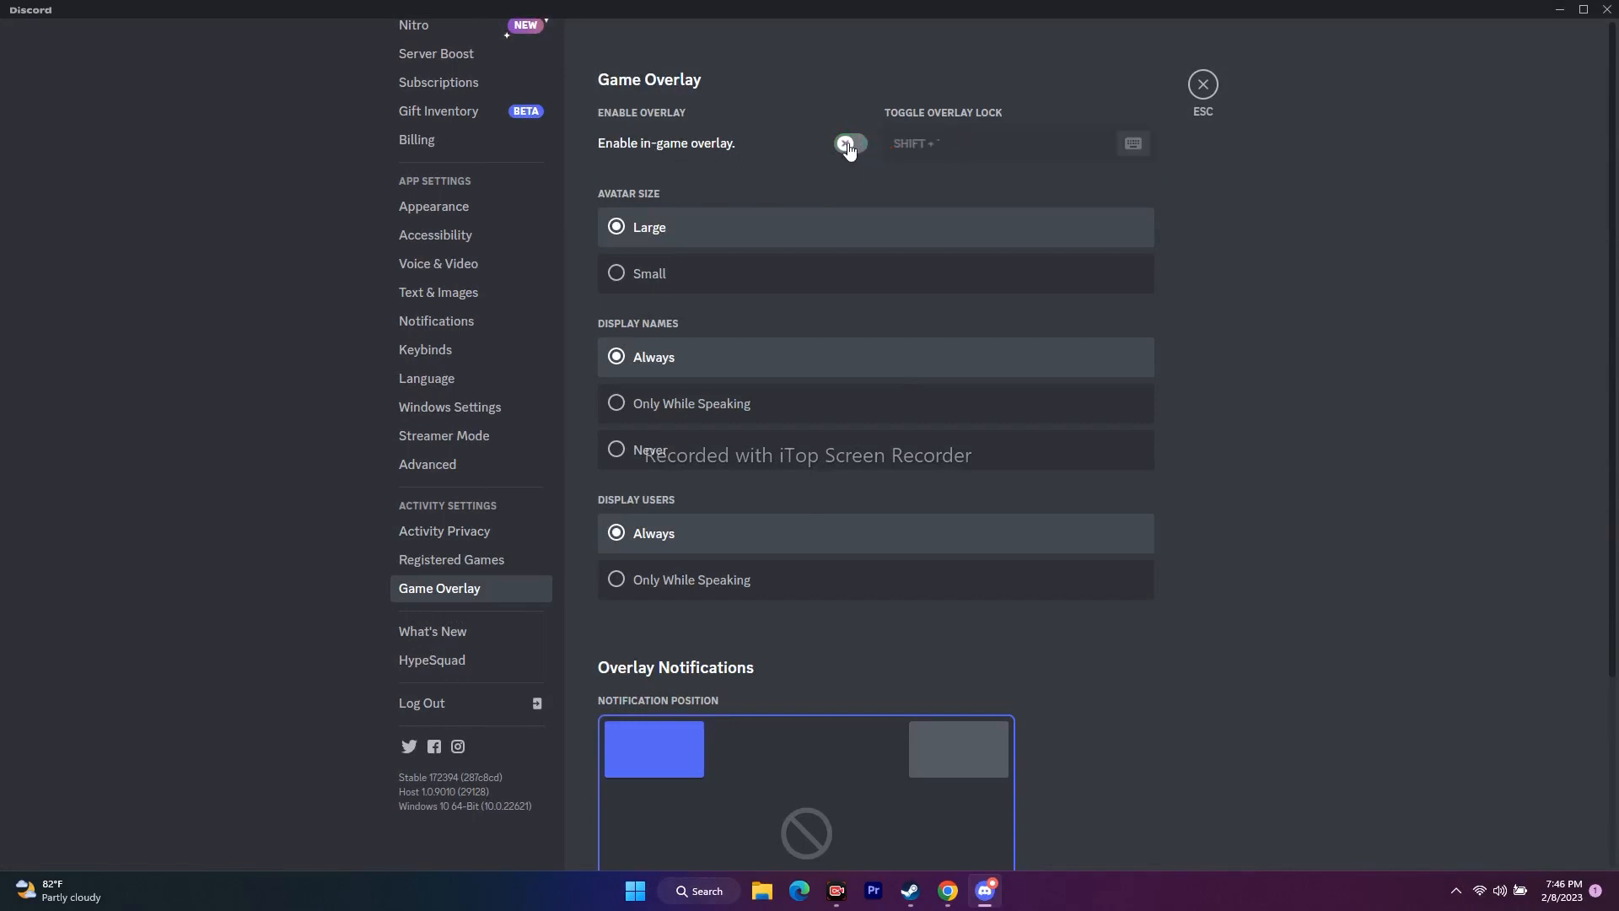
left_click(850, 142)
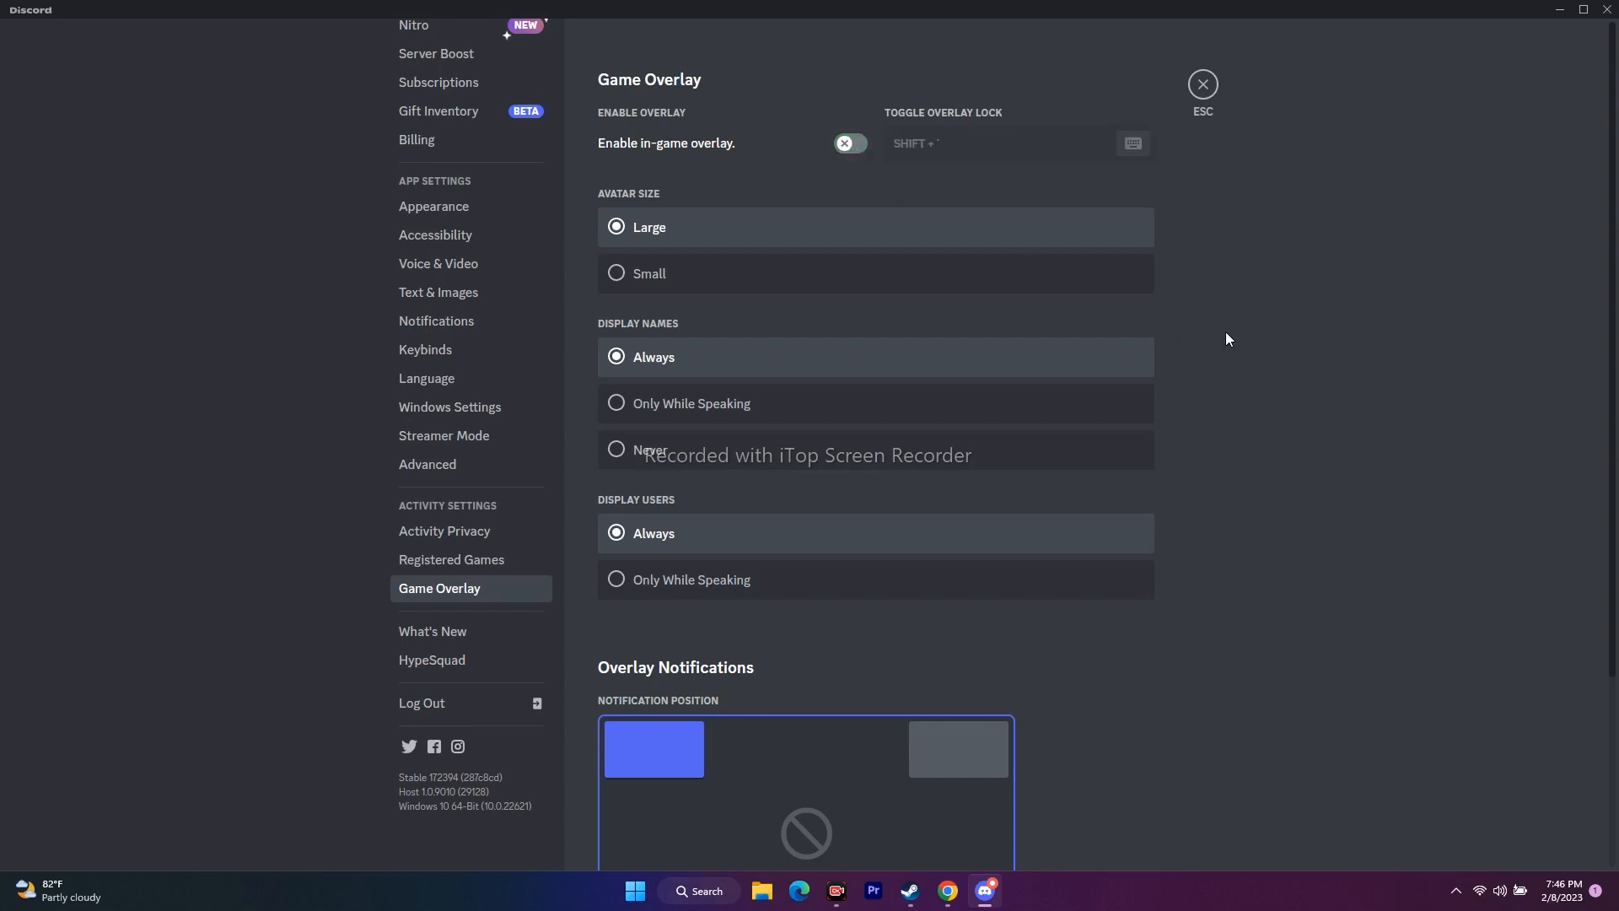
mouse_move(1607, 11)
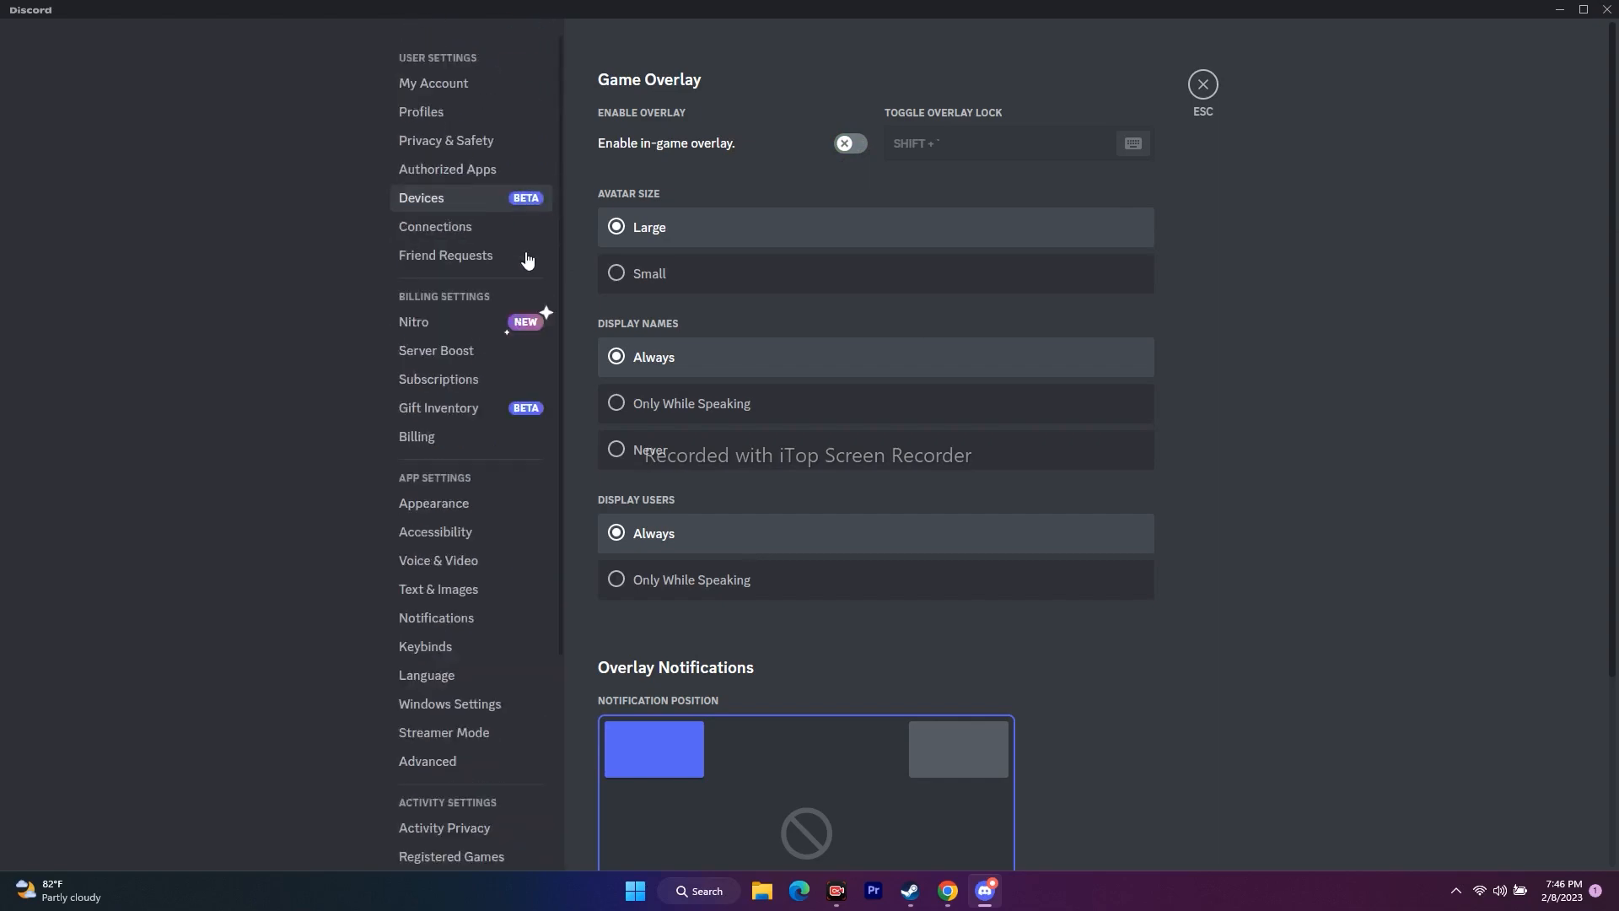
Close the Discord window to return to the desktop.
left_click(434, 83)
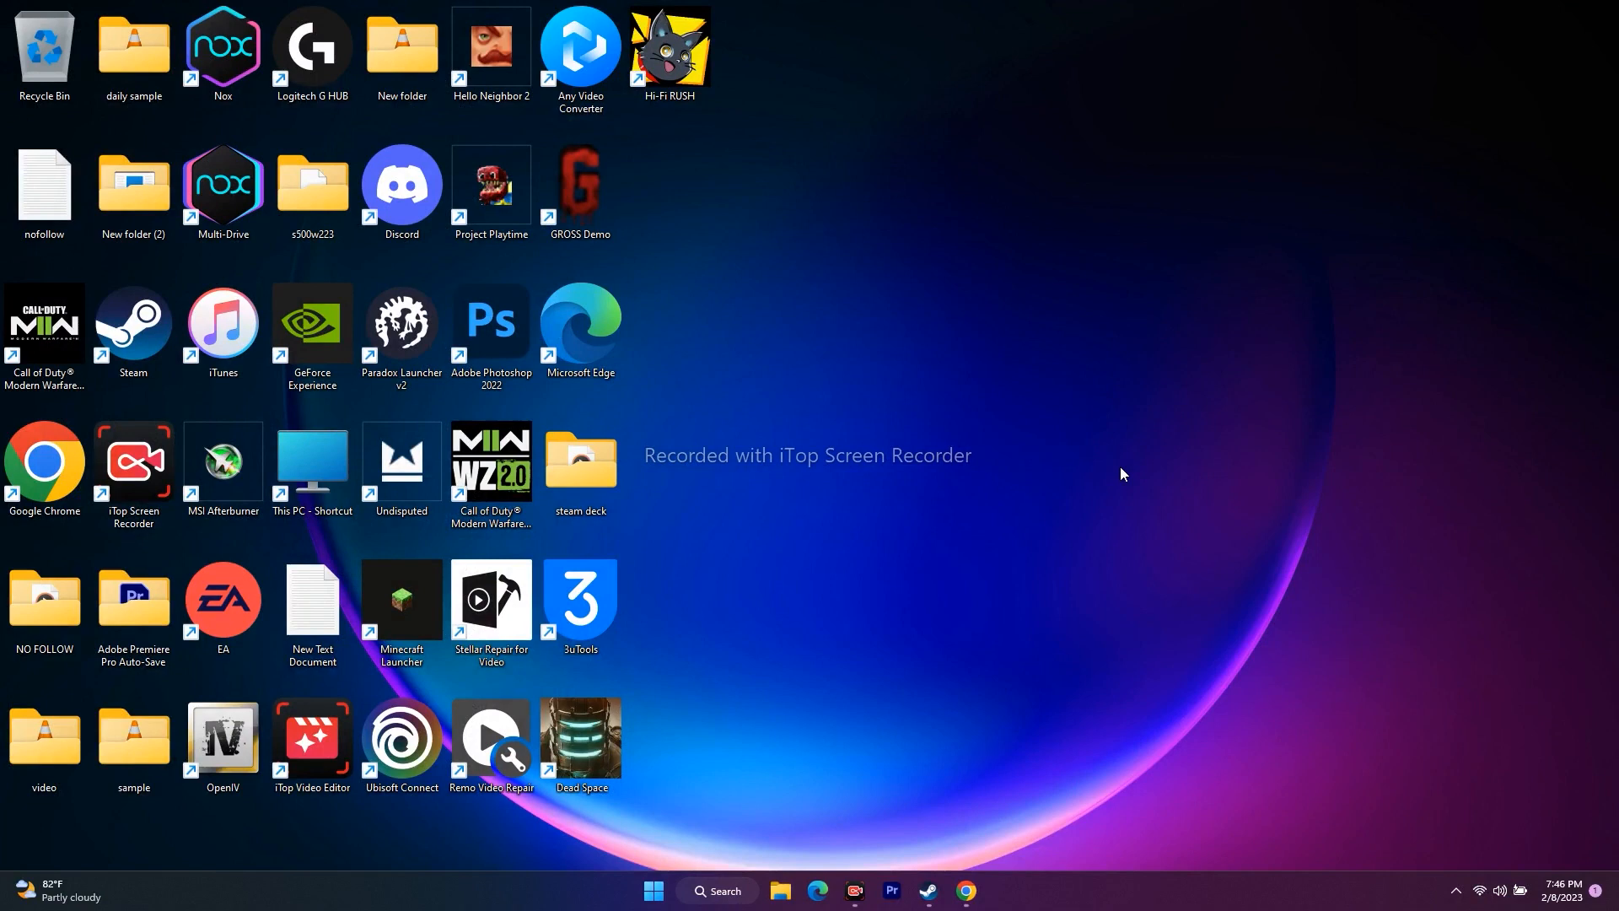
mouse_move(1081, 494)
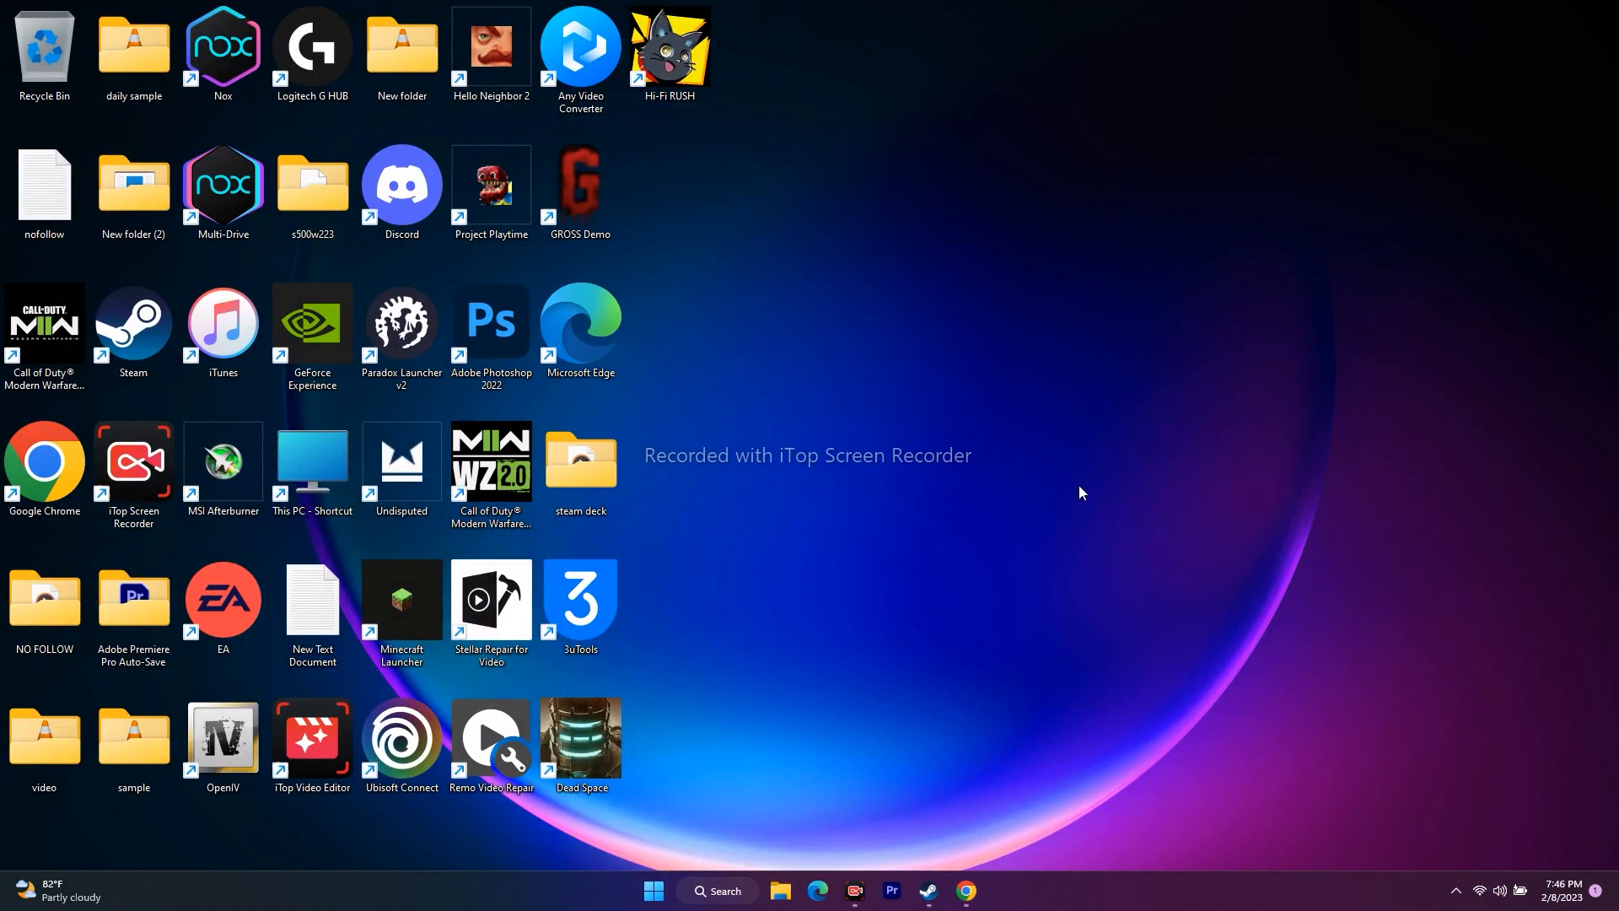
mouse_move(621, 840)
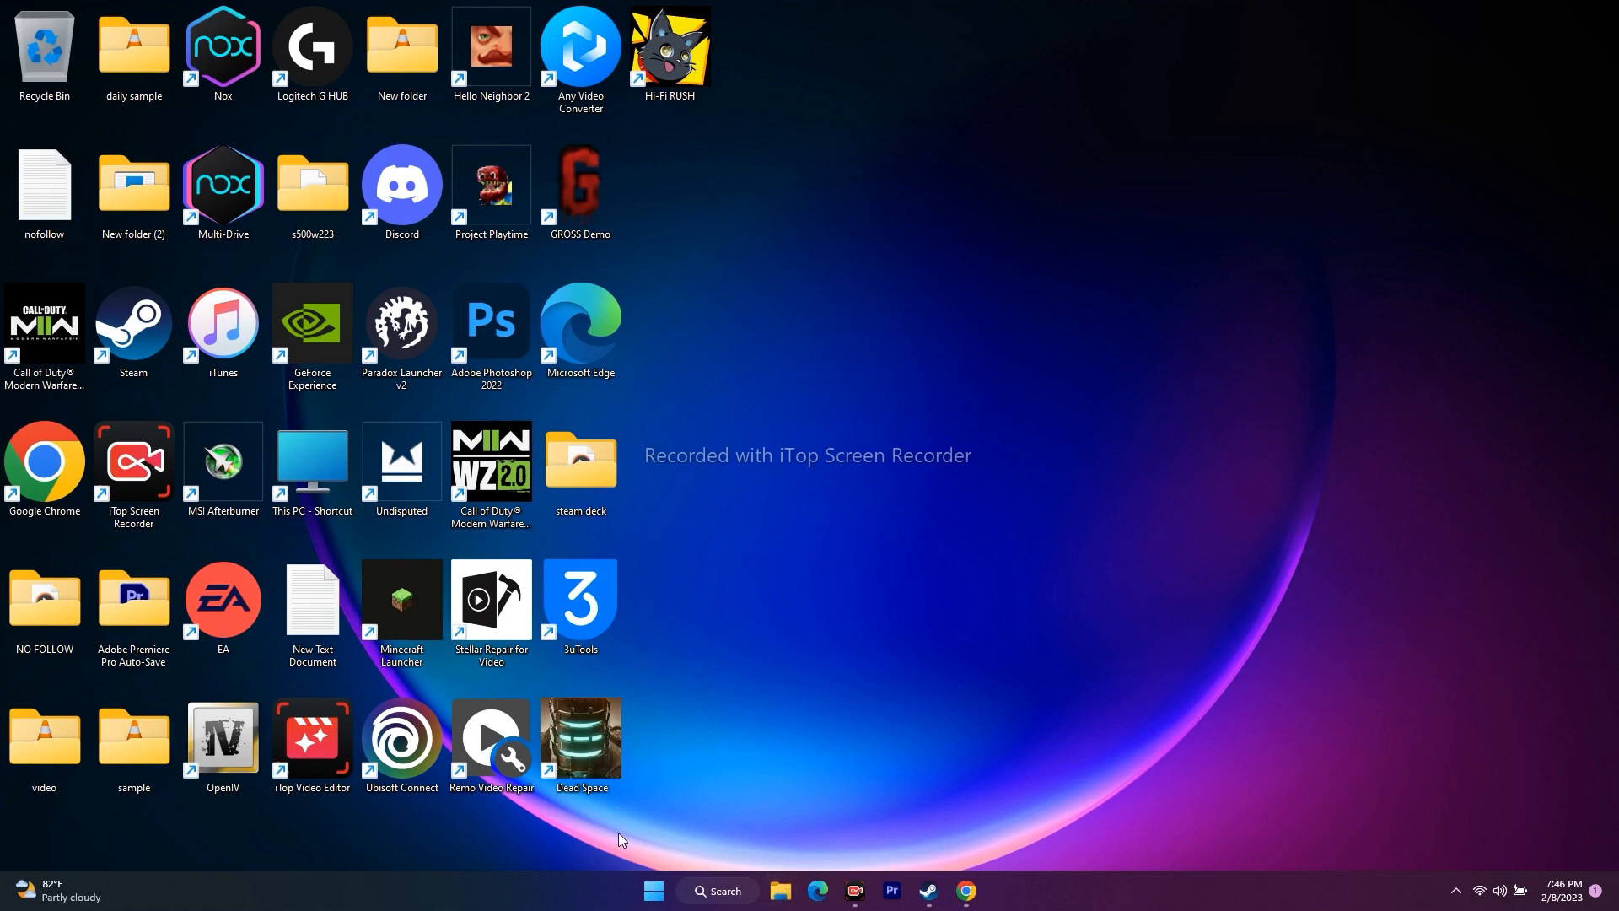
Open This PC and check the OS (C:) drive: 87.9 GB free of 952 GB.
double_click(312, 460)
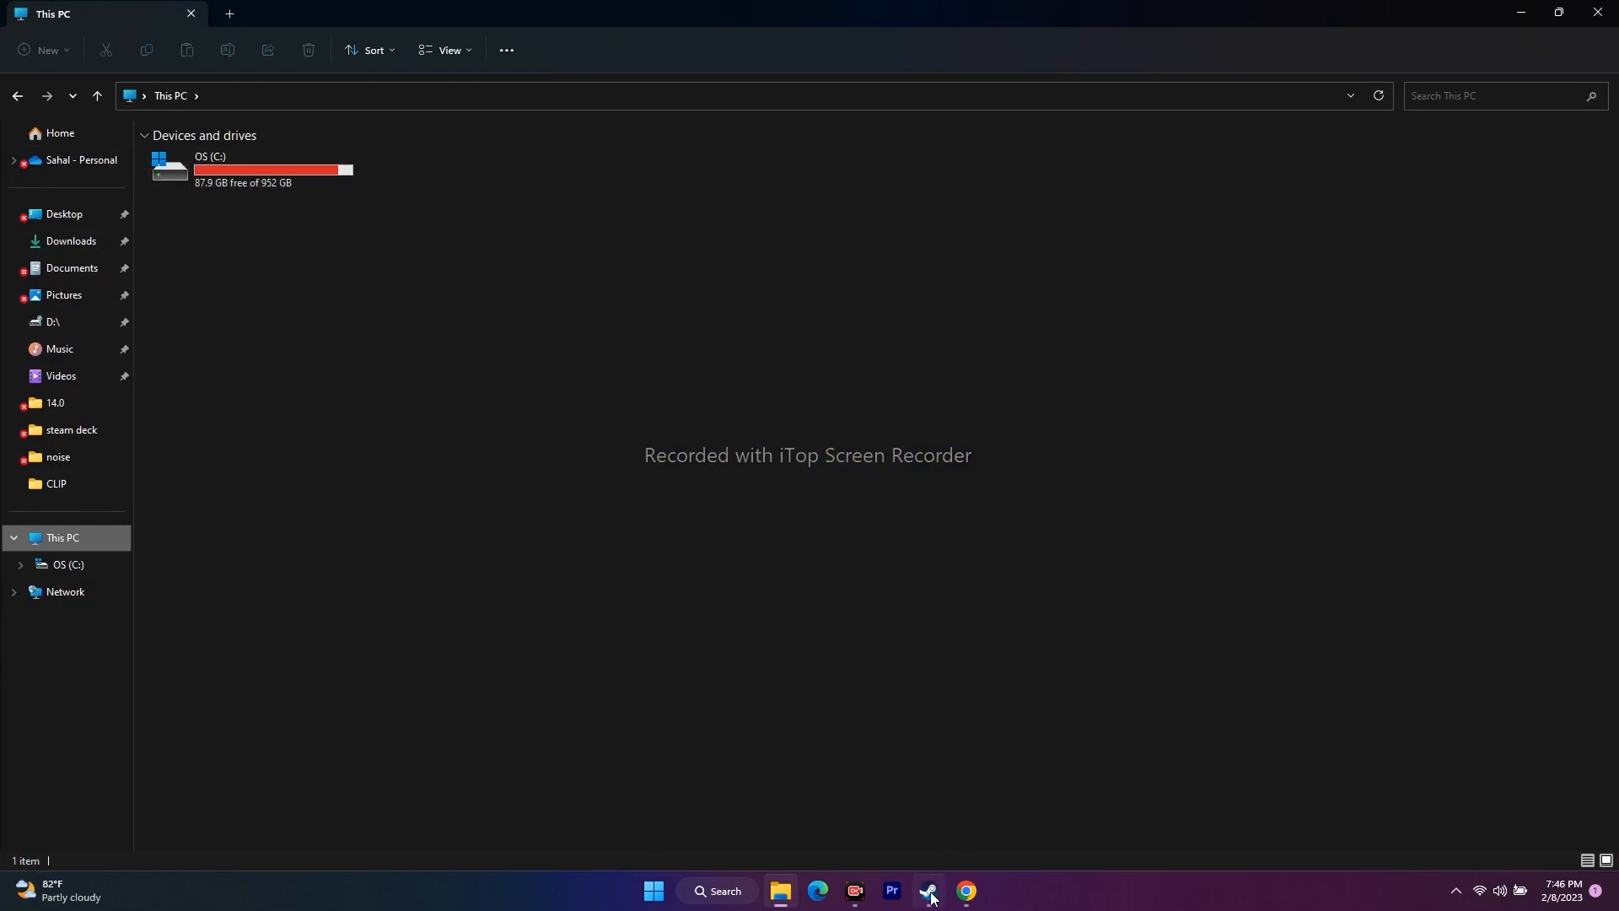
left_click(928, 891)
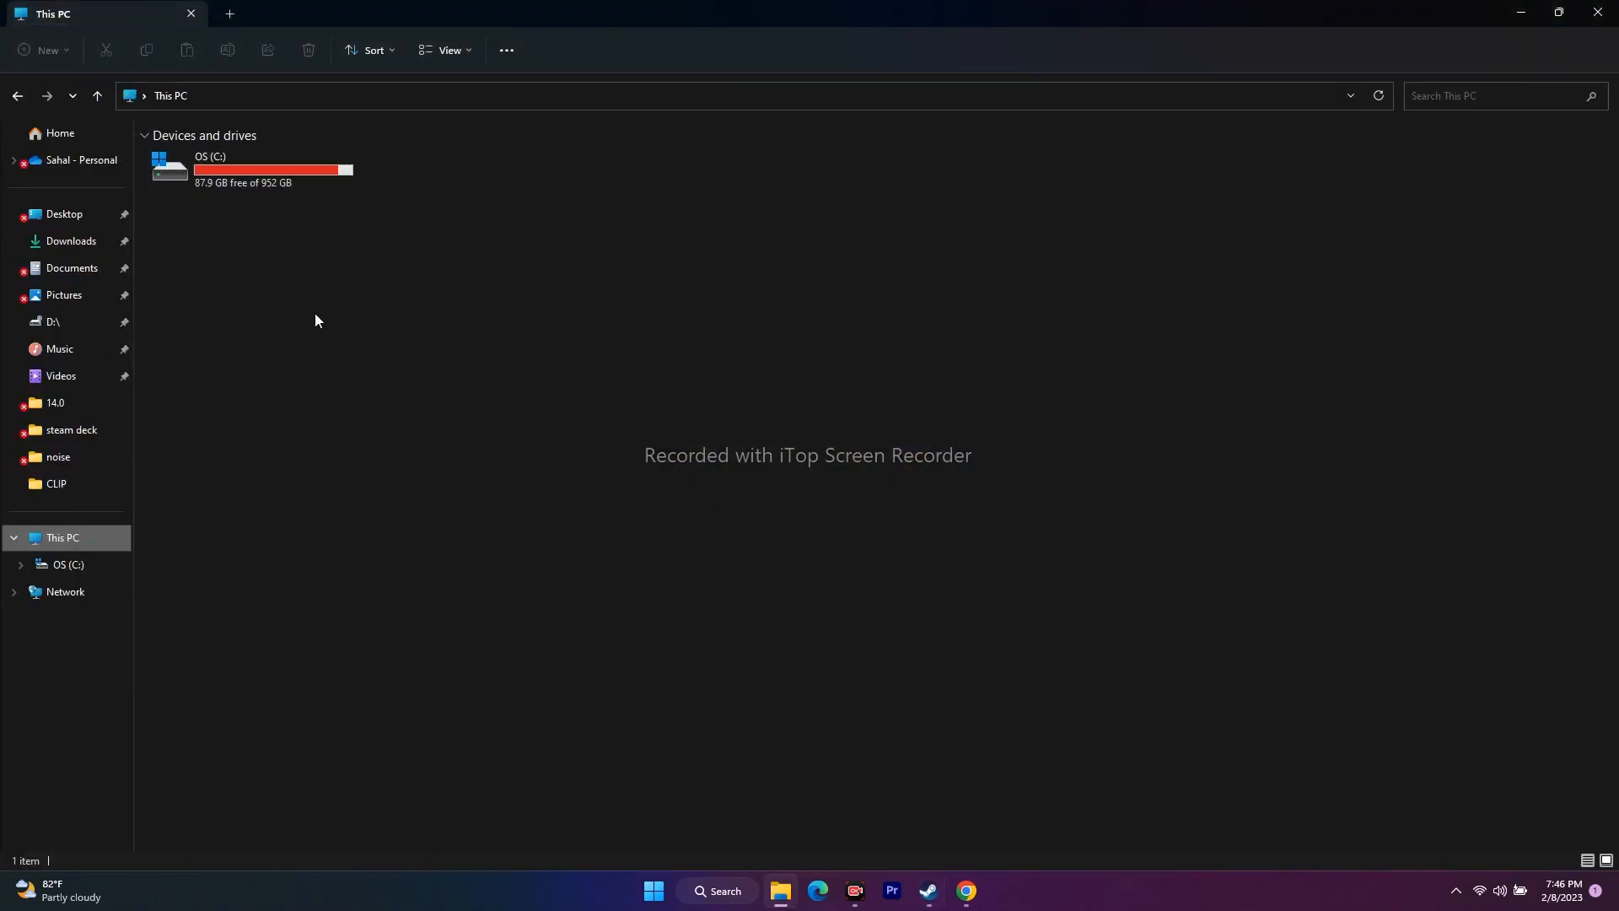
mouse_move(305, 310)
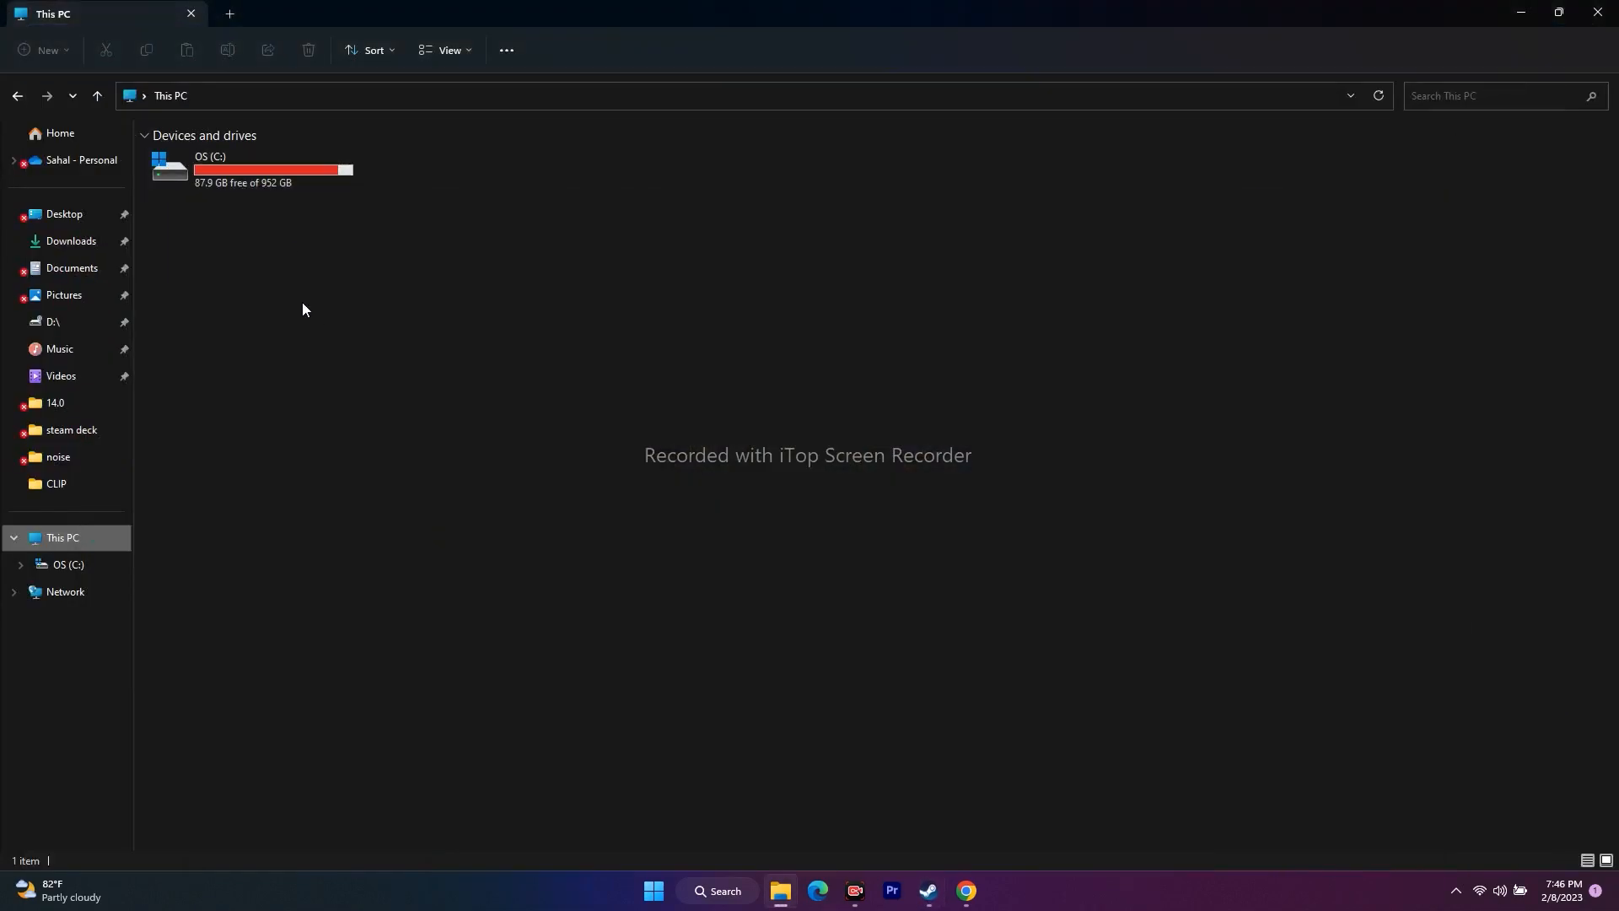
mouse_move(296, 233)
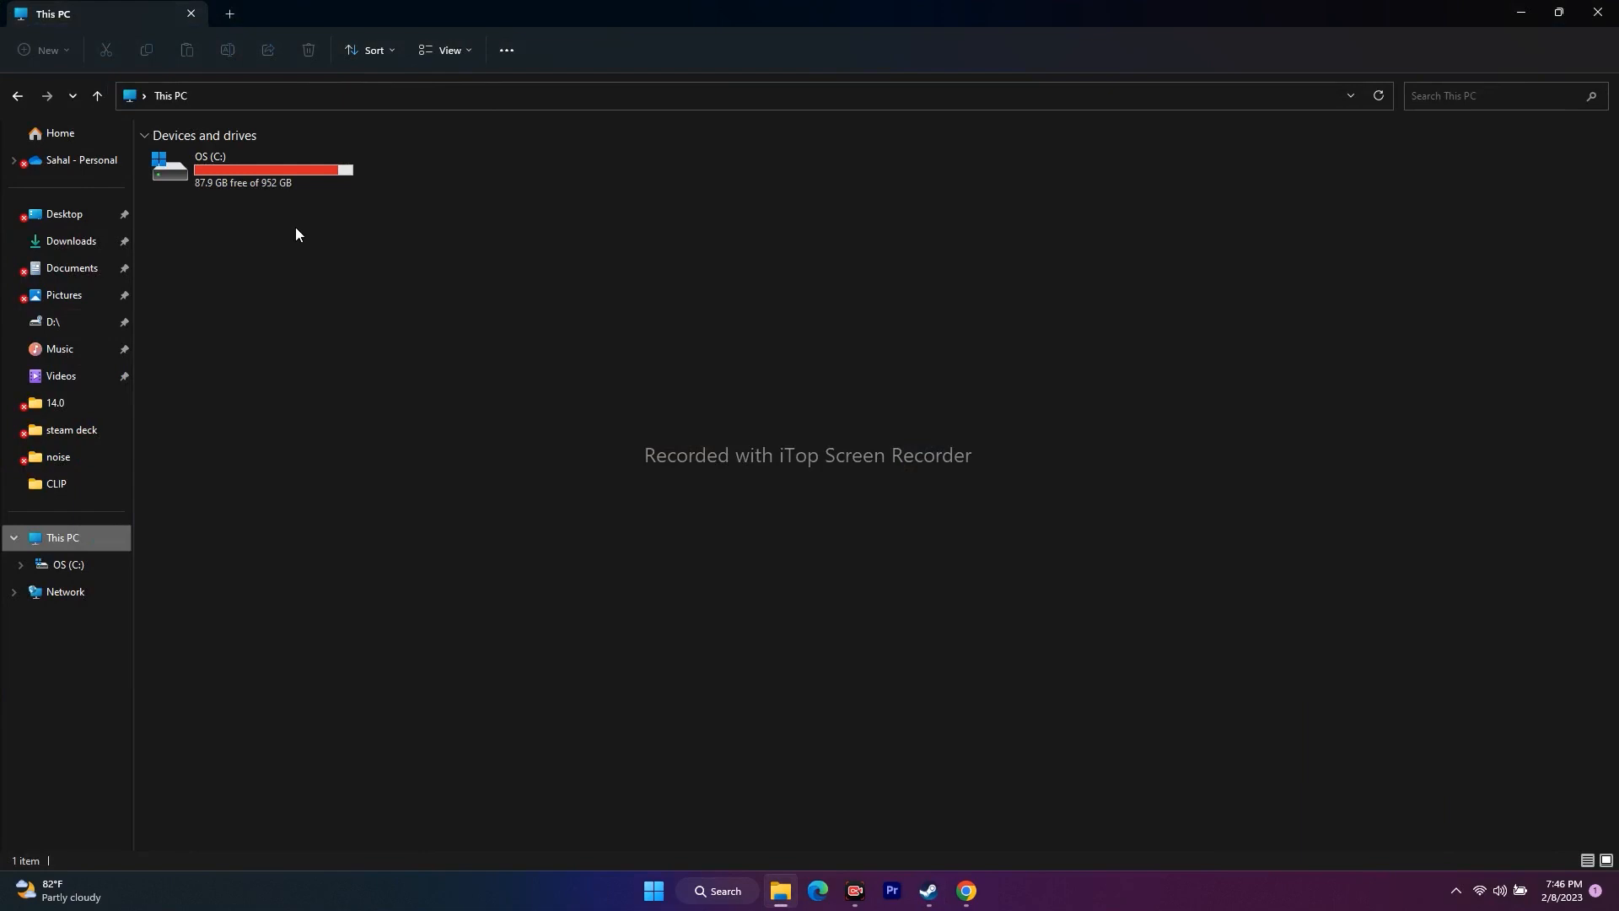
mouse_move(342, 251)
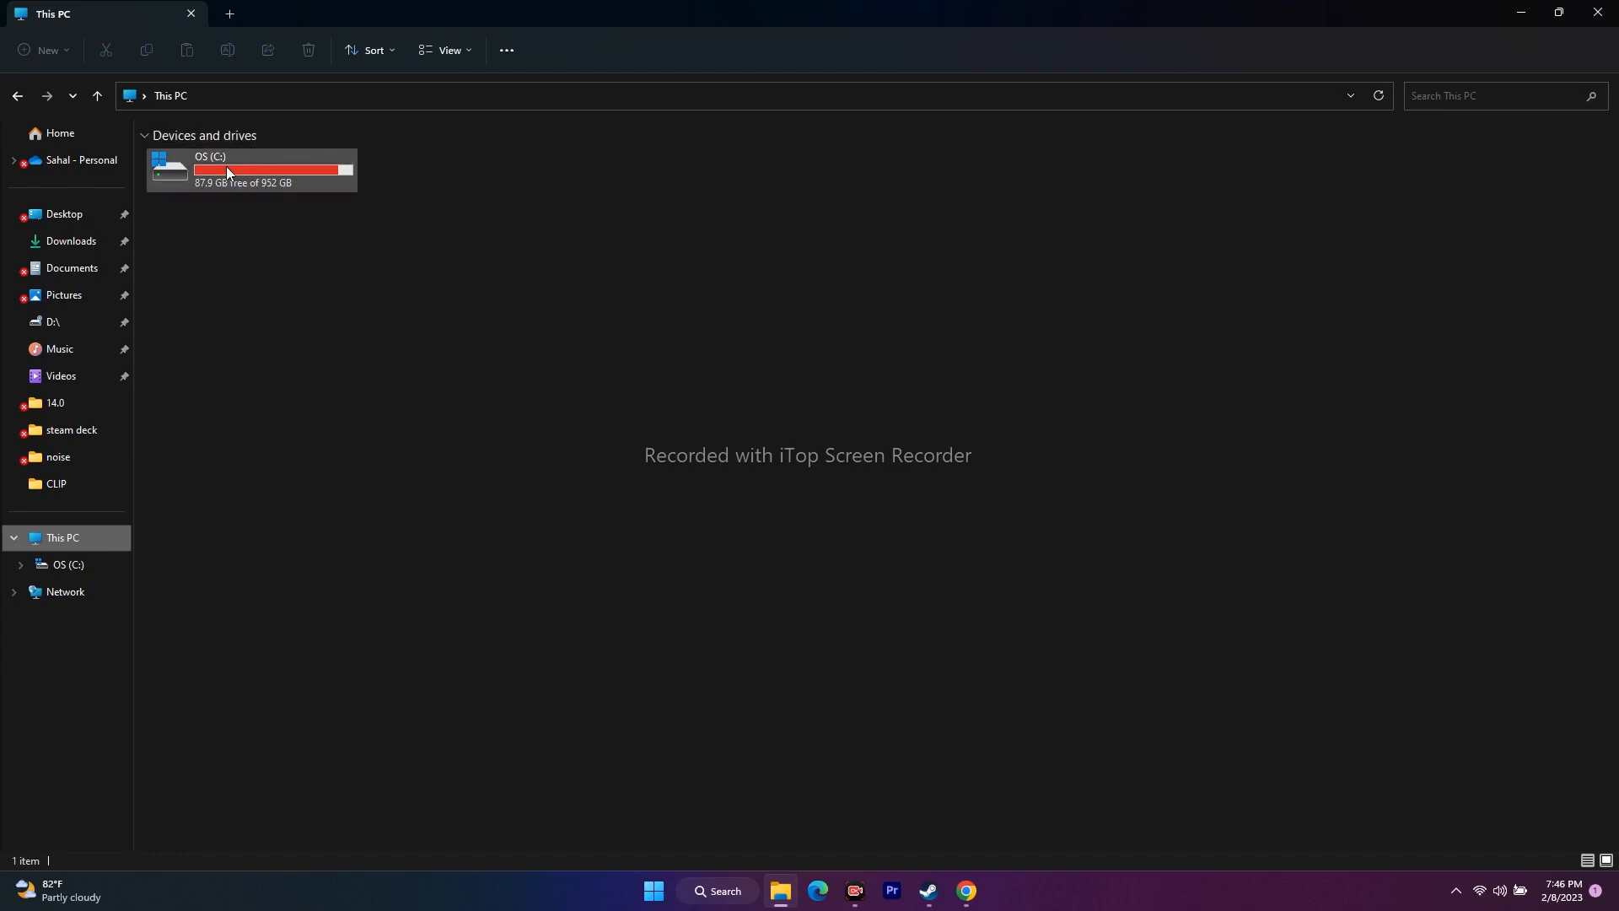
mouse_move(272, 212)
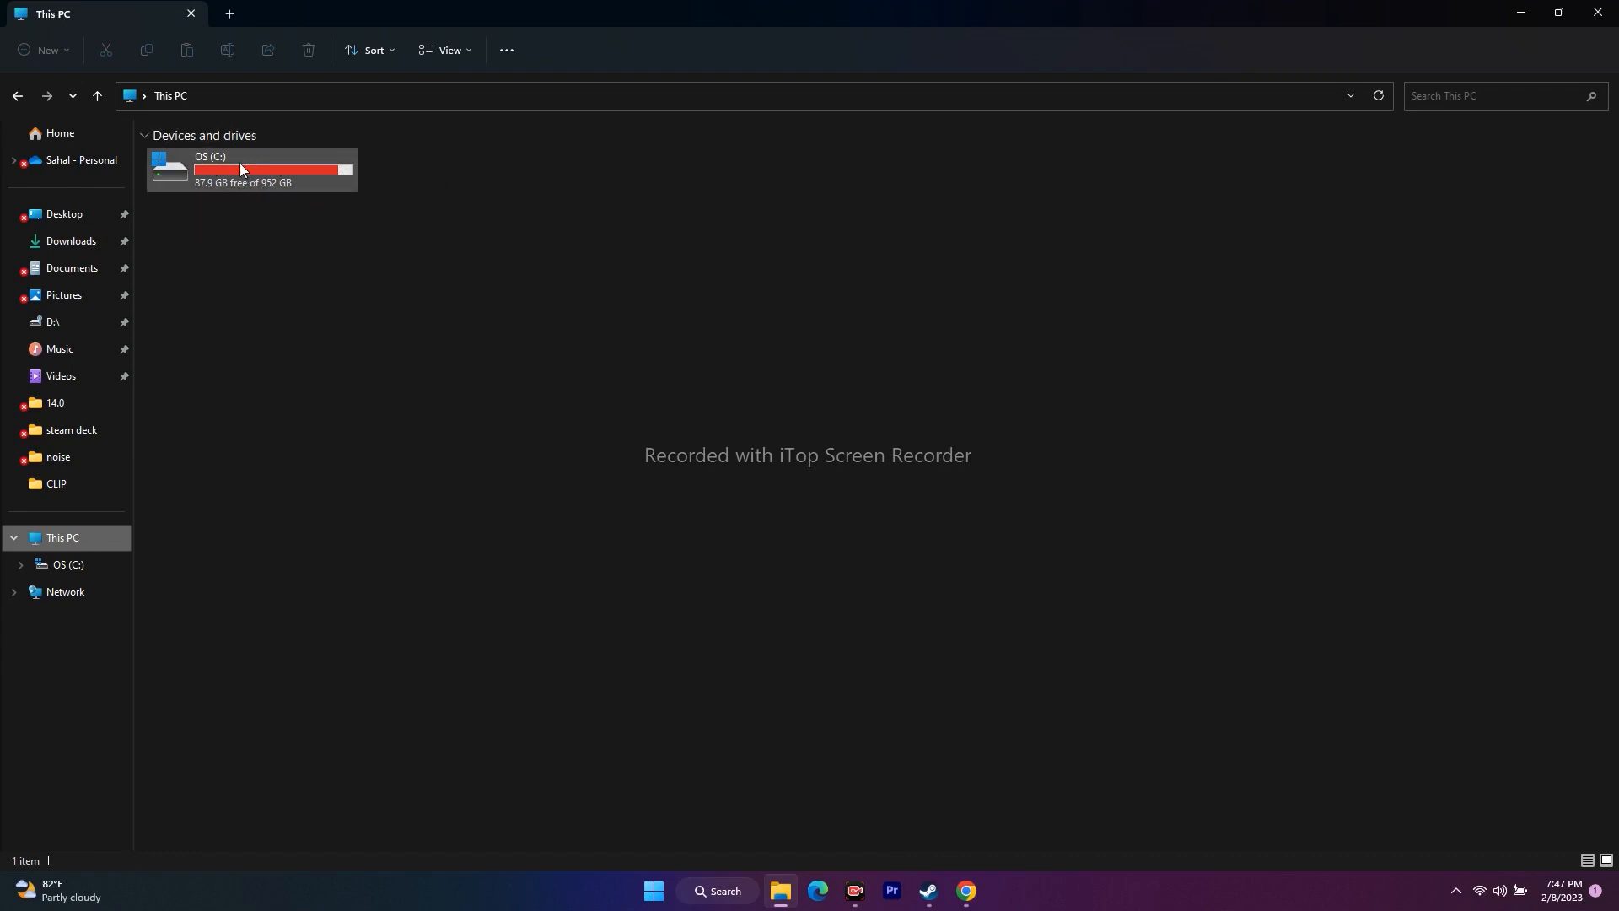
mouse_move(248, 175)
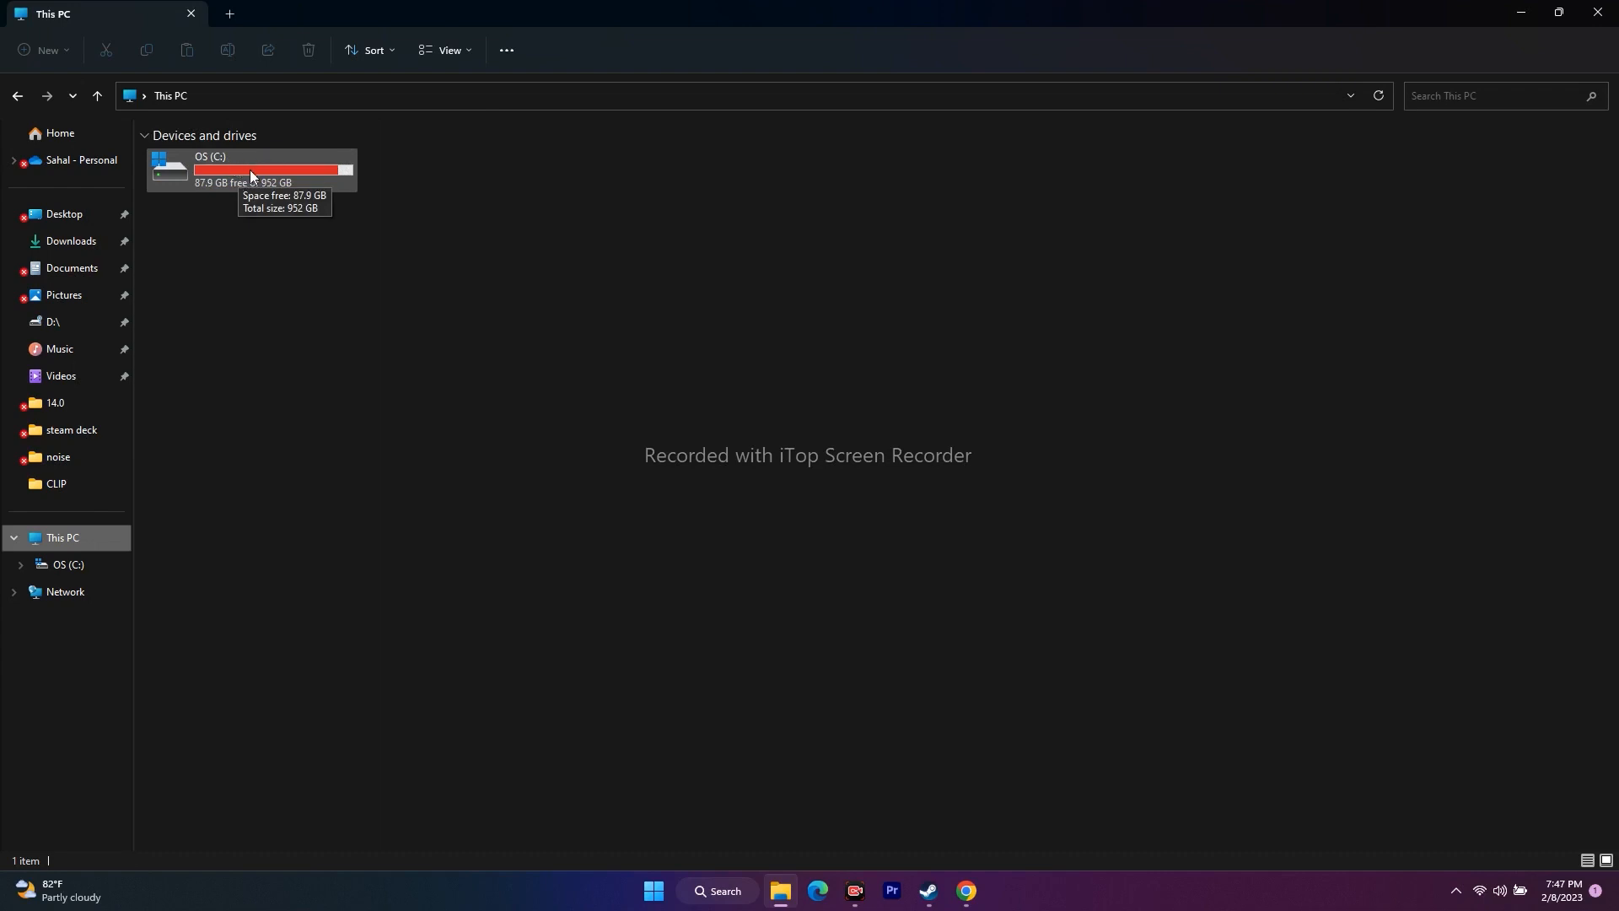
mouse_move(277, 177)
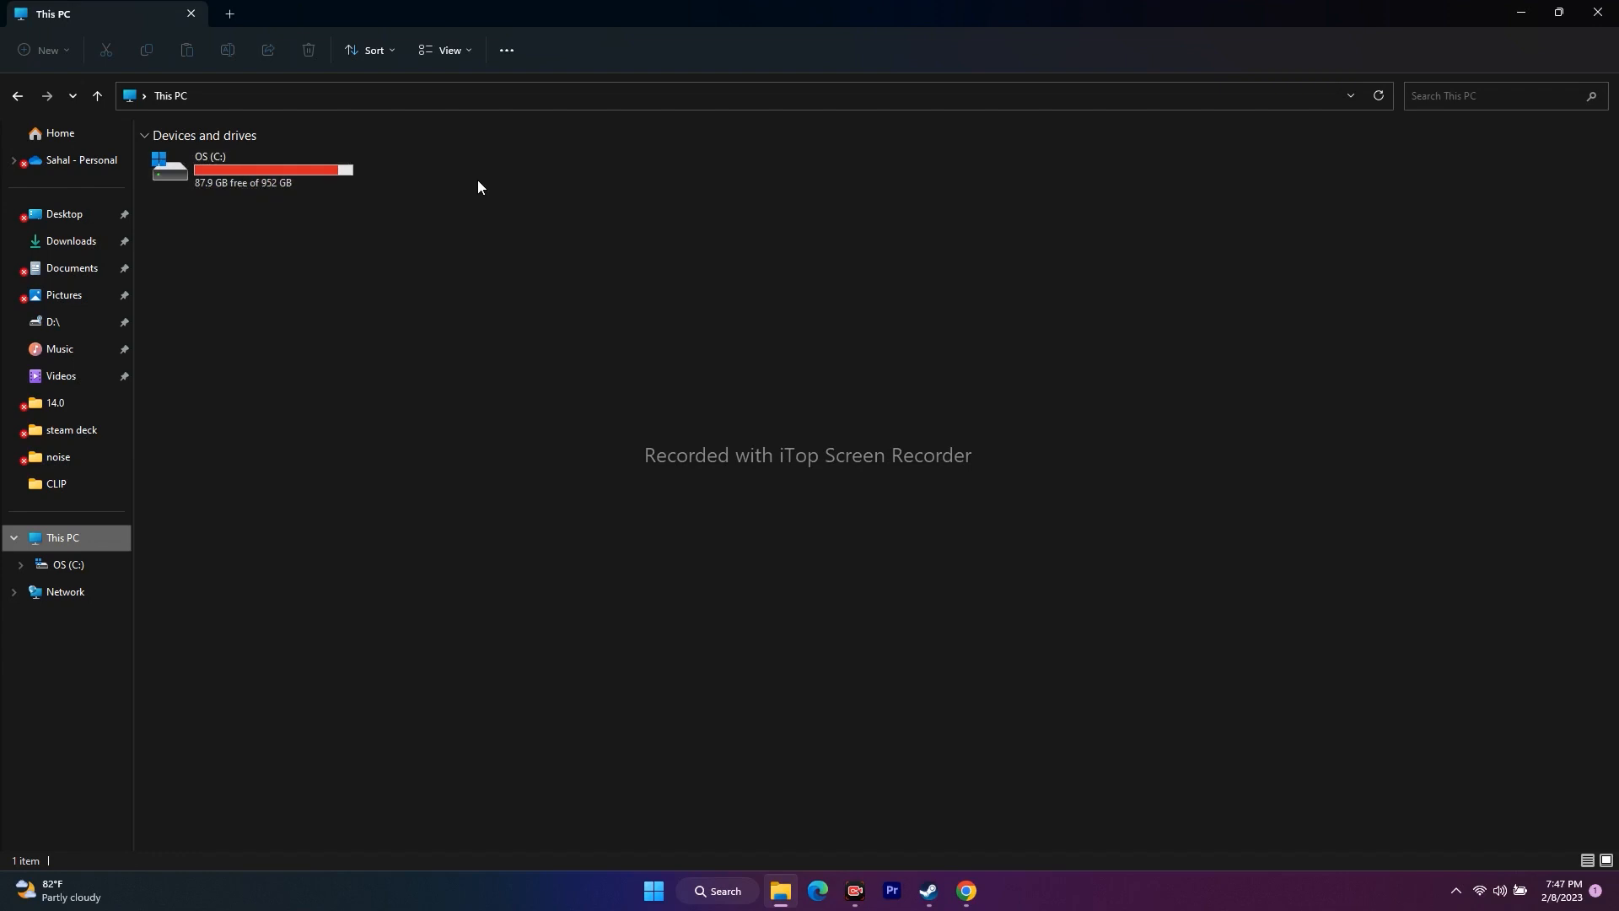
mouse_move(251, 183)
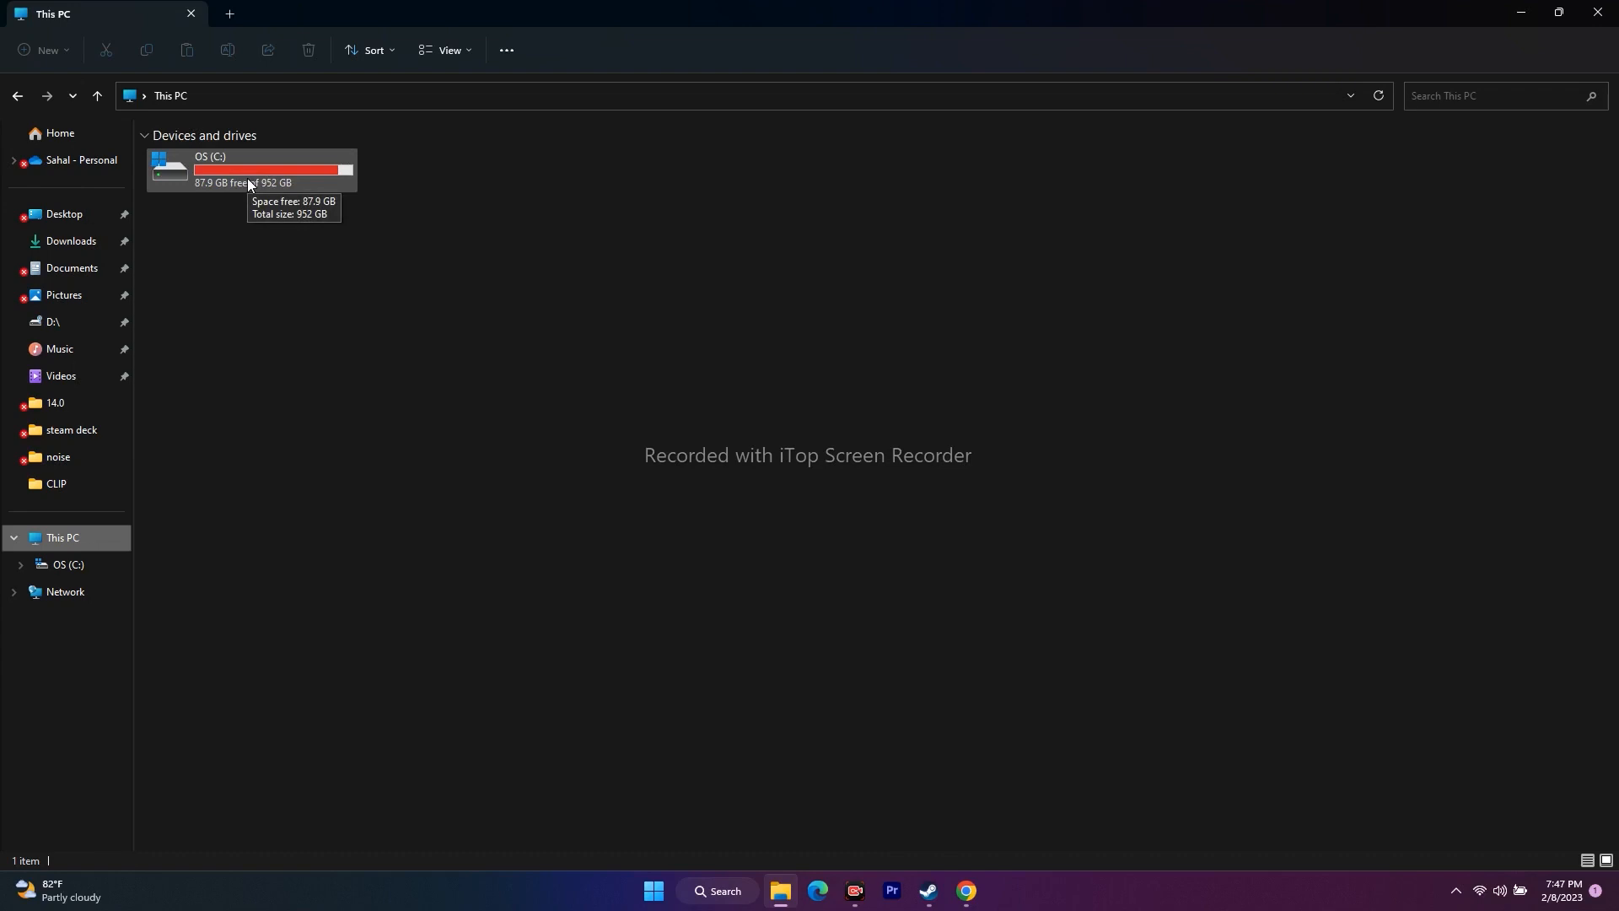
mouse_move(574, 259)
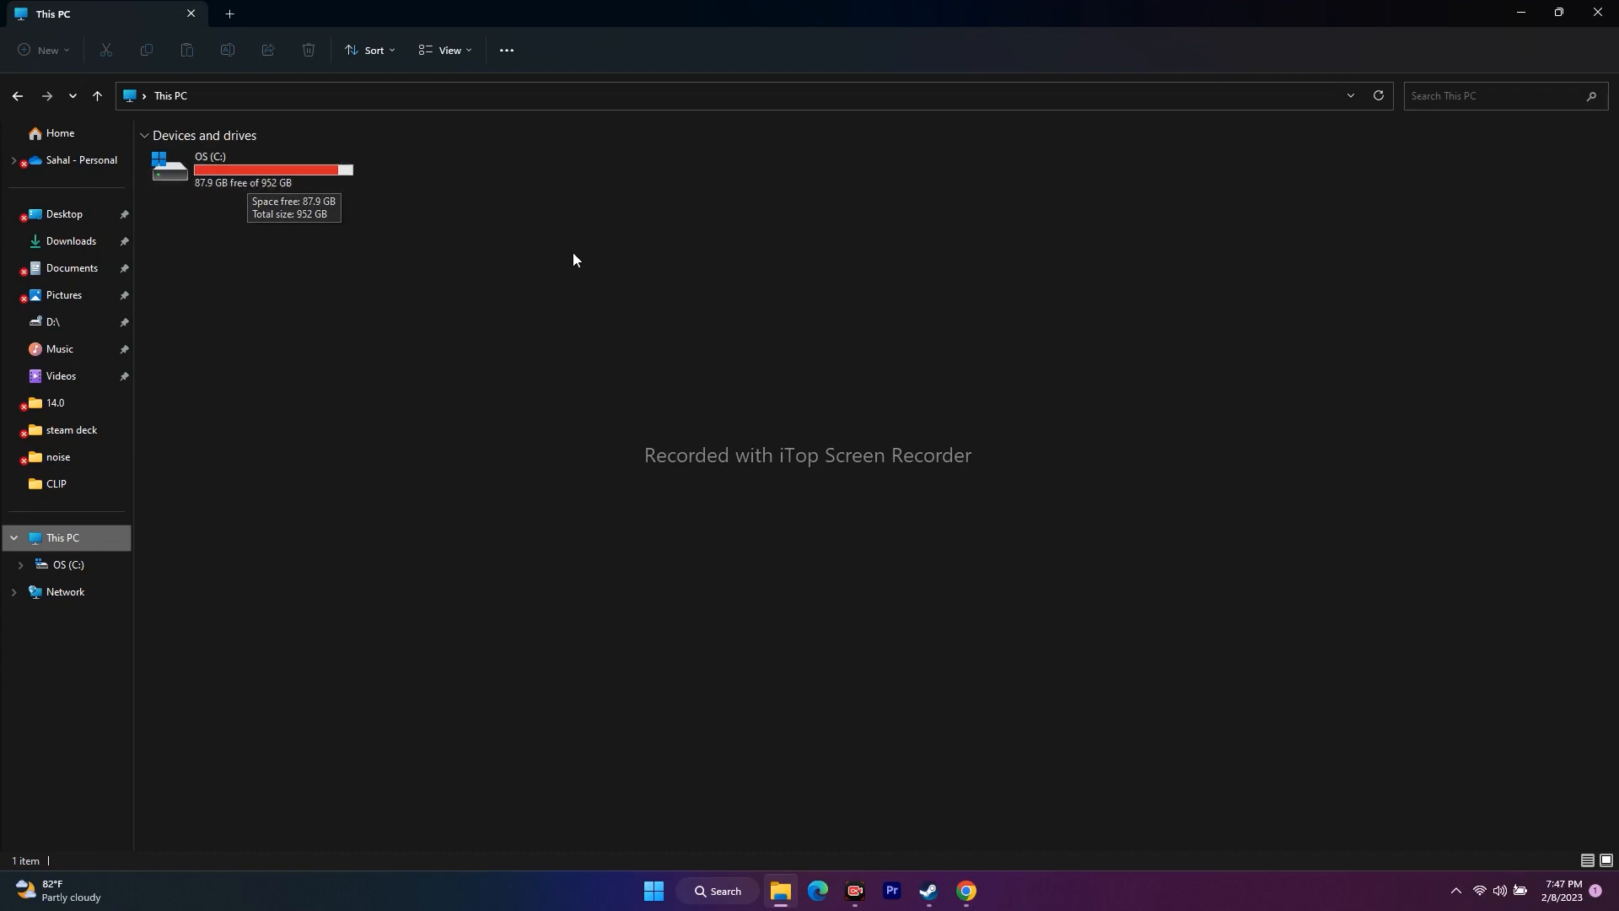
mouse_move(1518, 13)
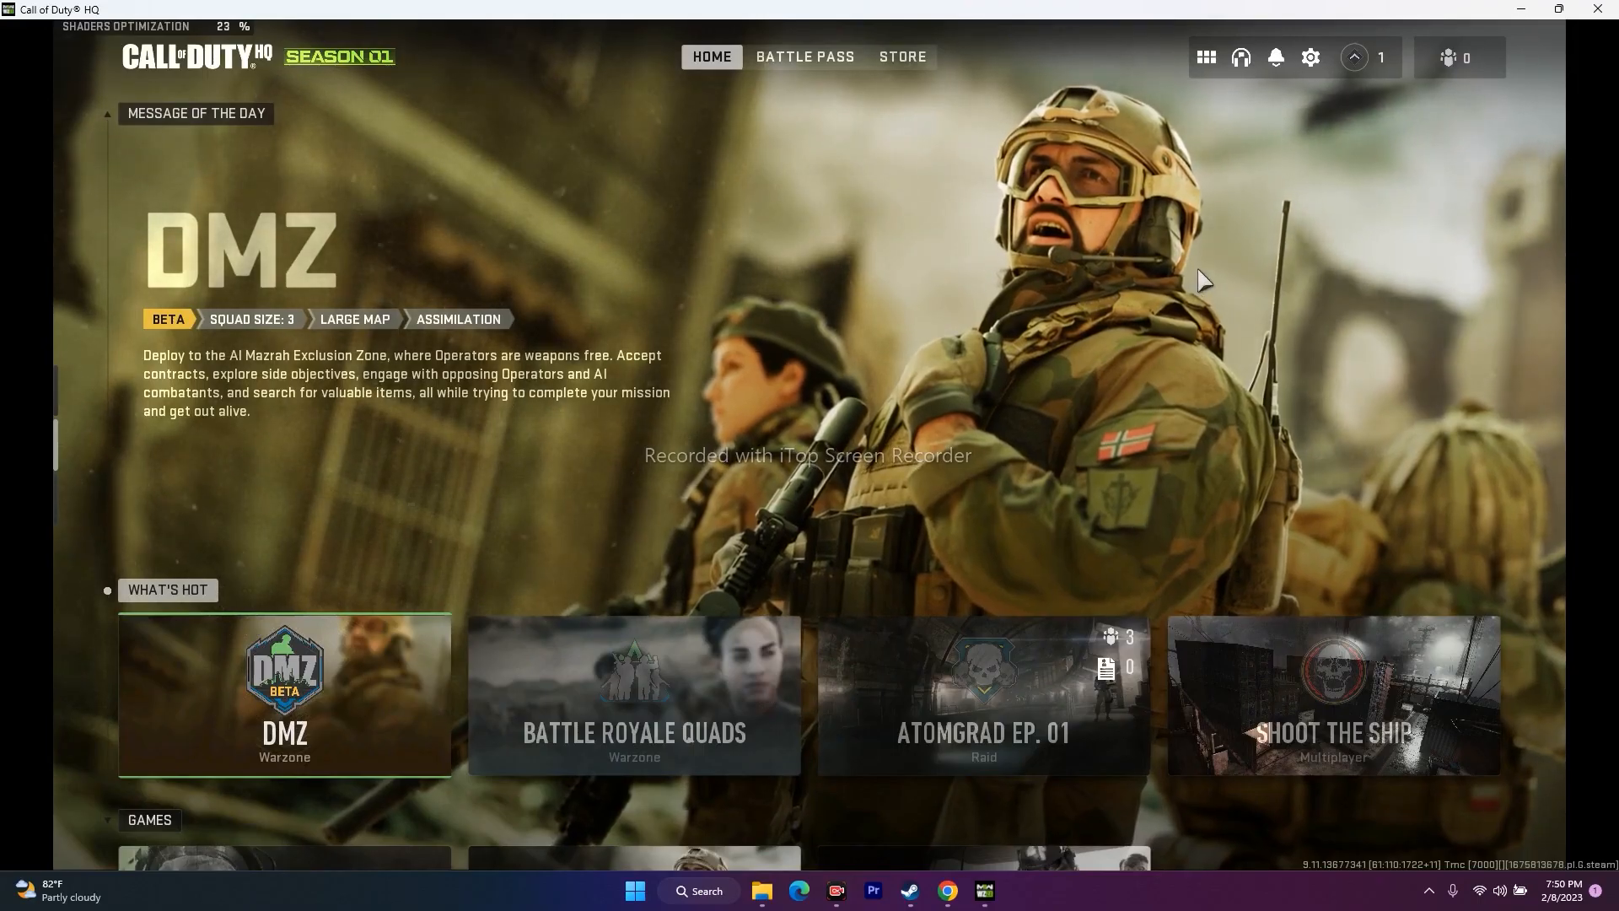
mouse_move(1310, 57)
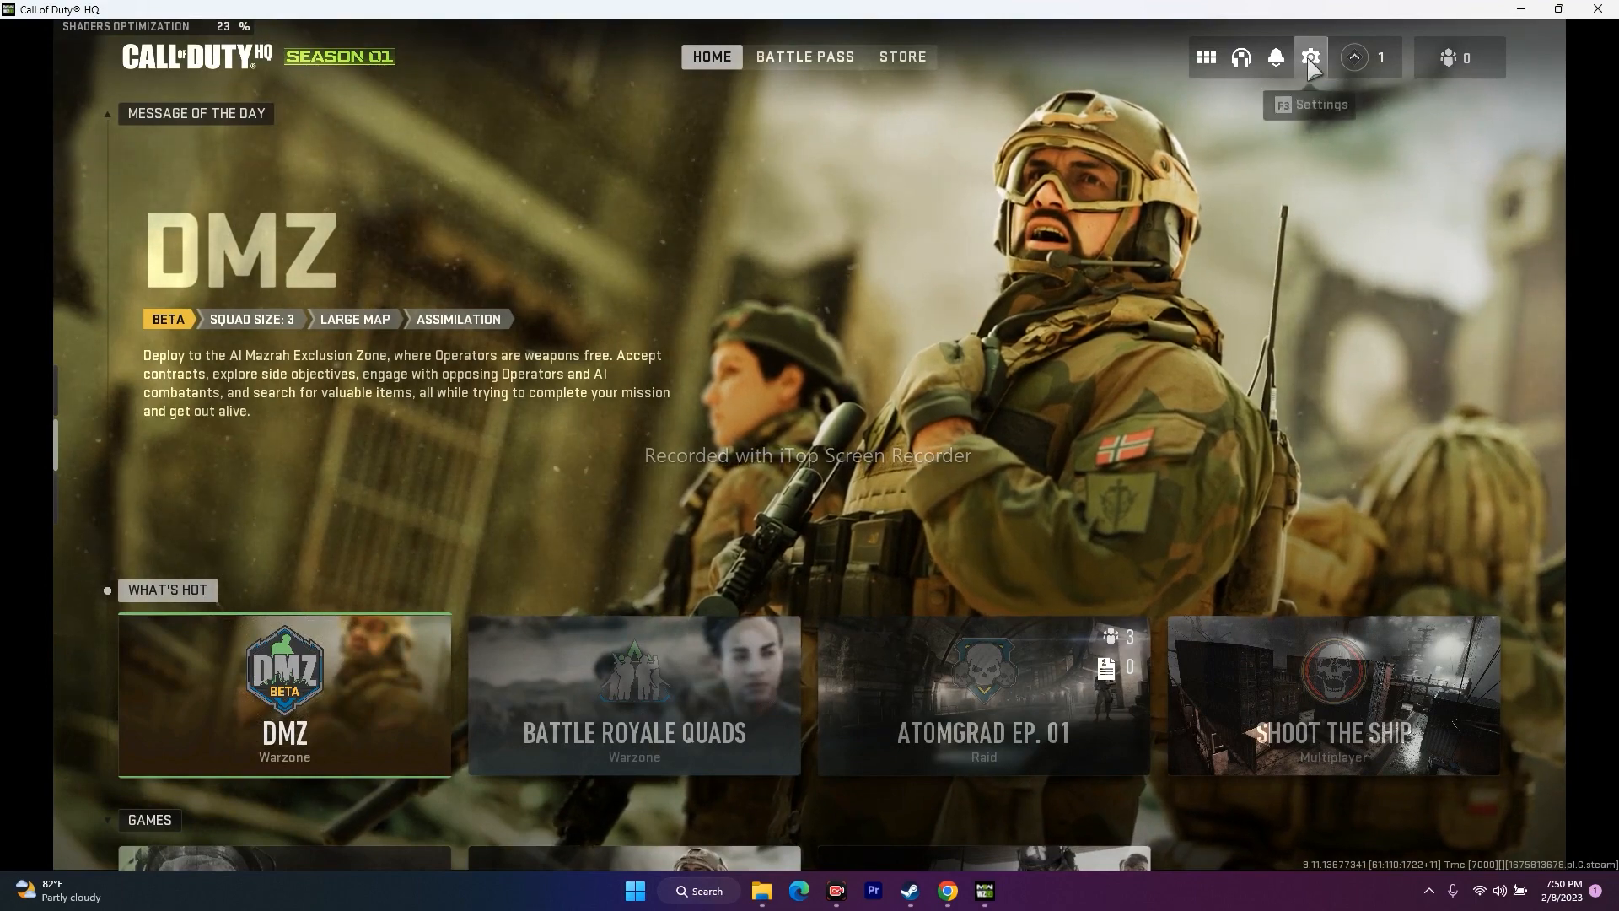
Open Call of Duty HQ's Settings gear and choose Interface.
left_click(1311, 58)
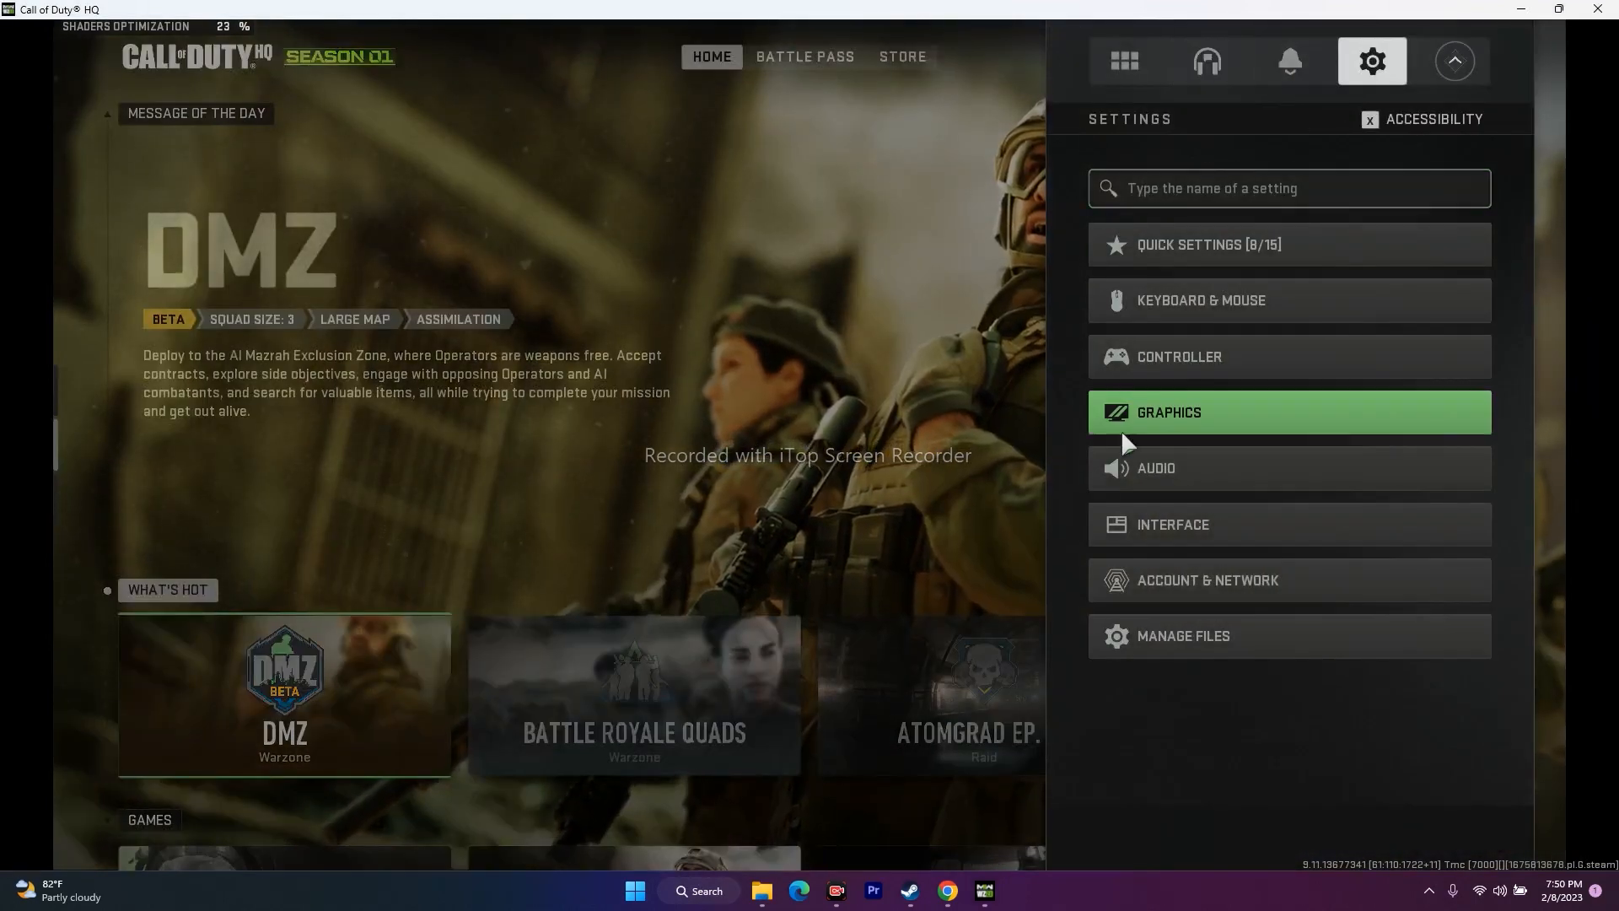
mouse_move(1214, 544)
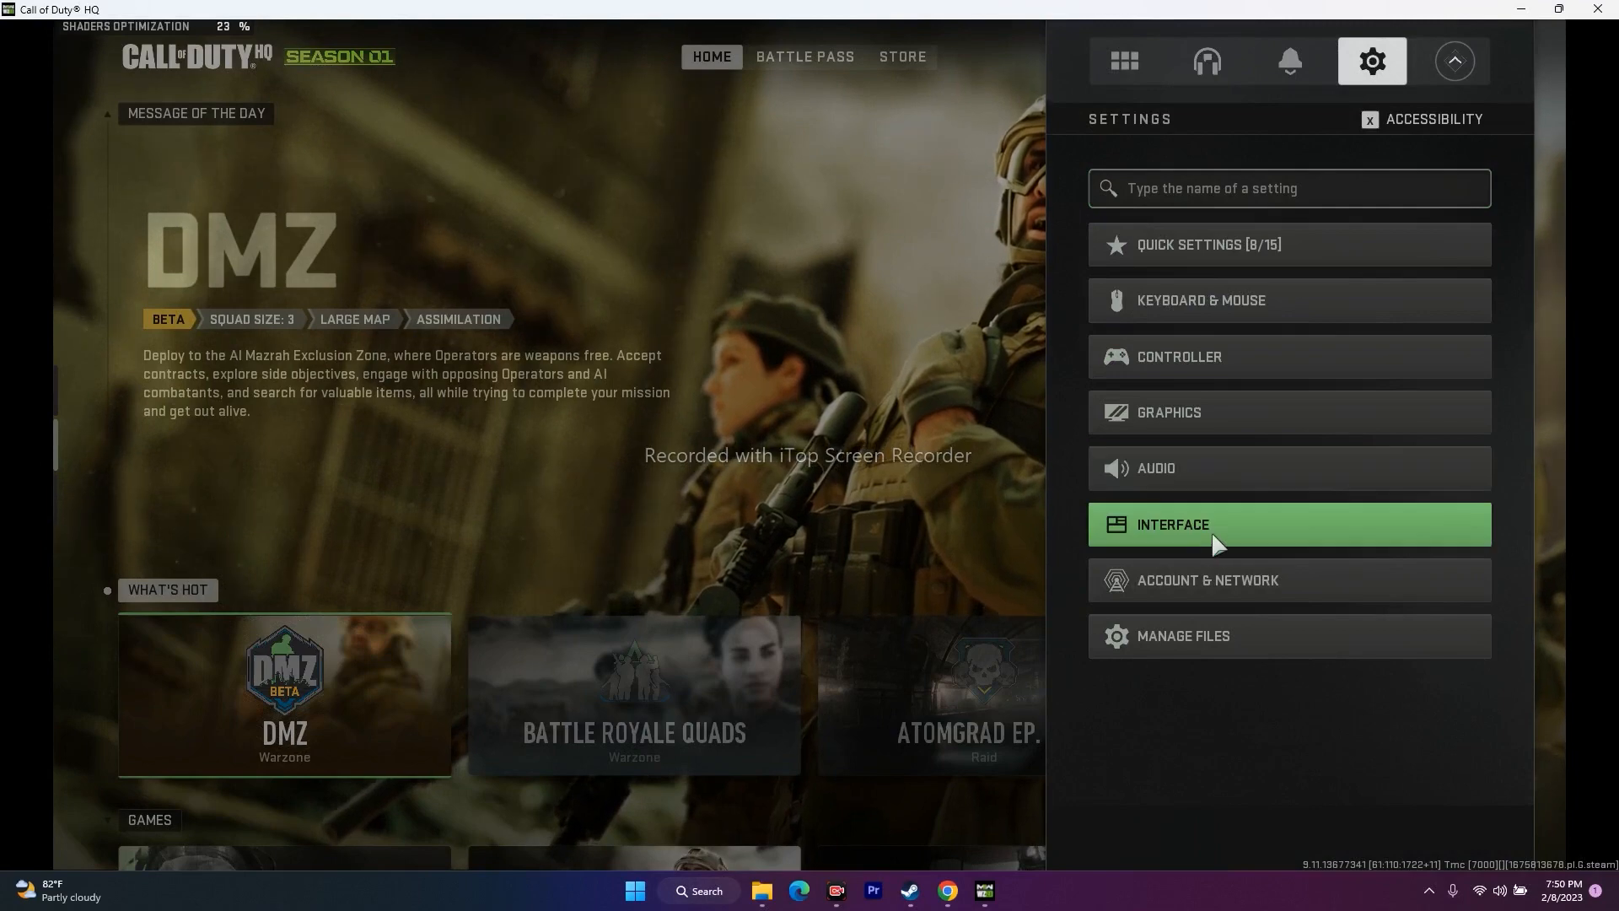
left_click(1174, 525)
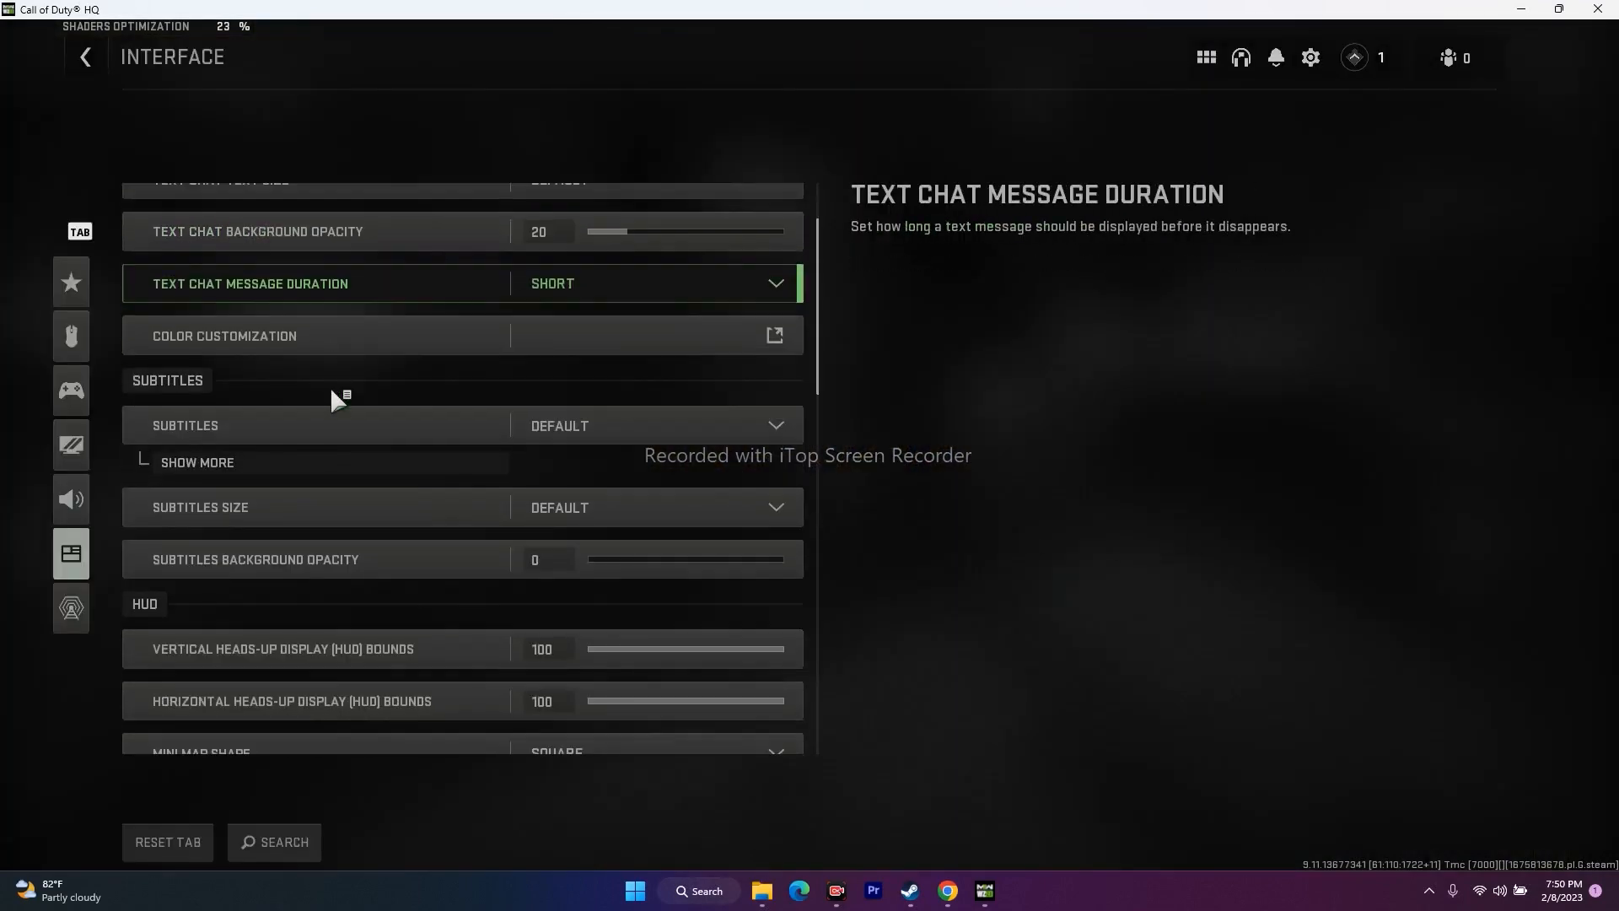
Under Advanced Interface Settings, switch the Parallax Effects toggle off.
scroll("down", 3)
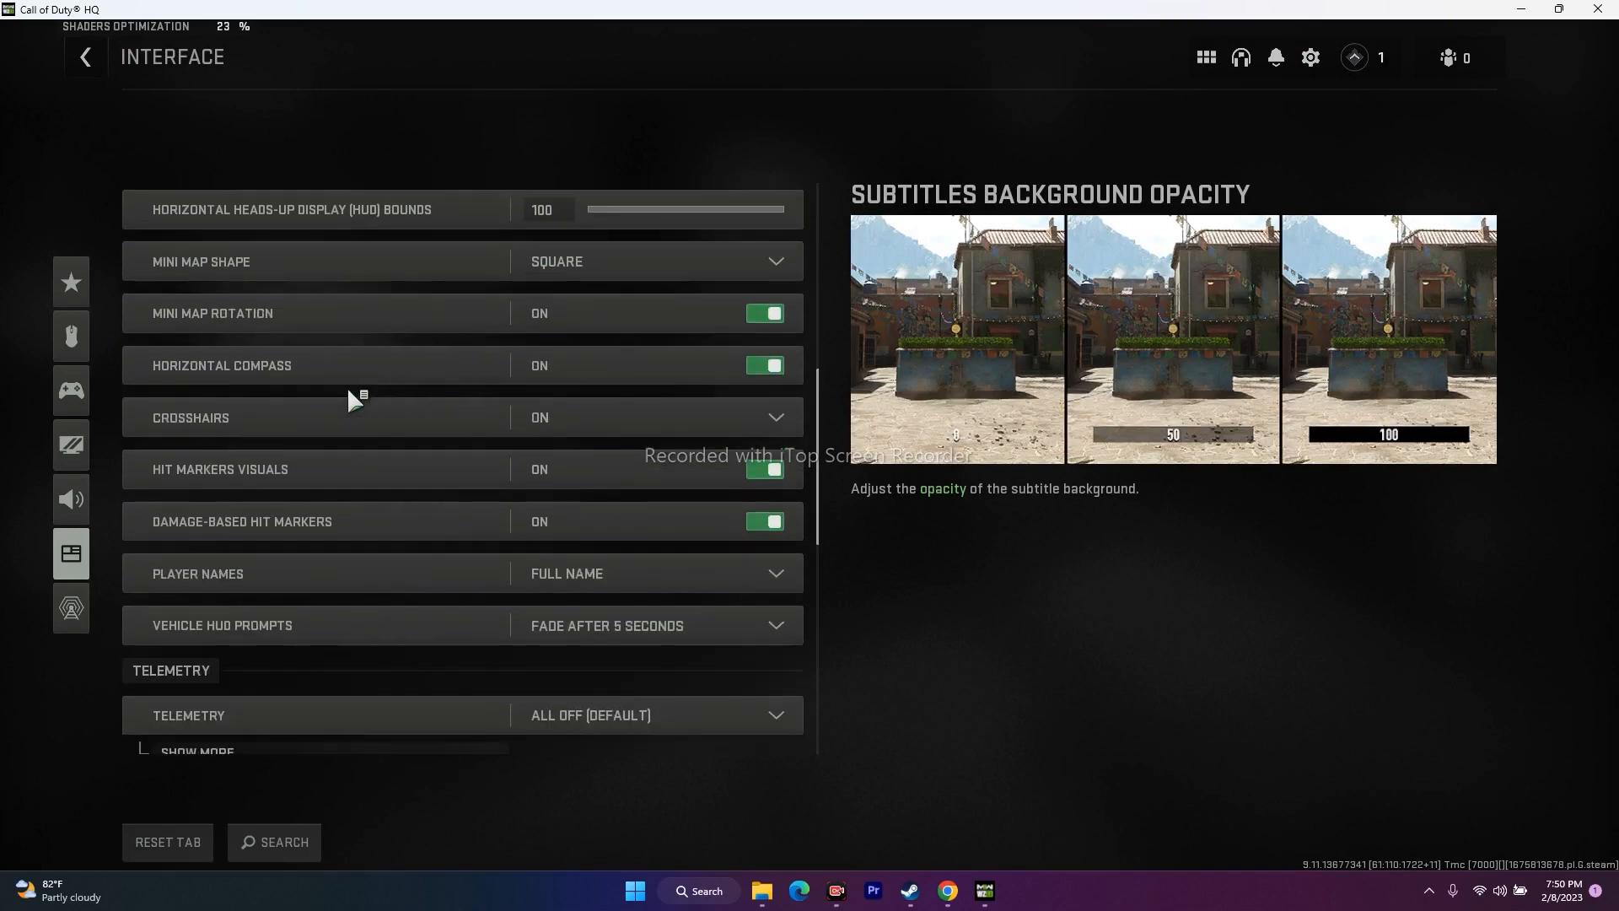
scroll("down", 3)
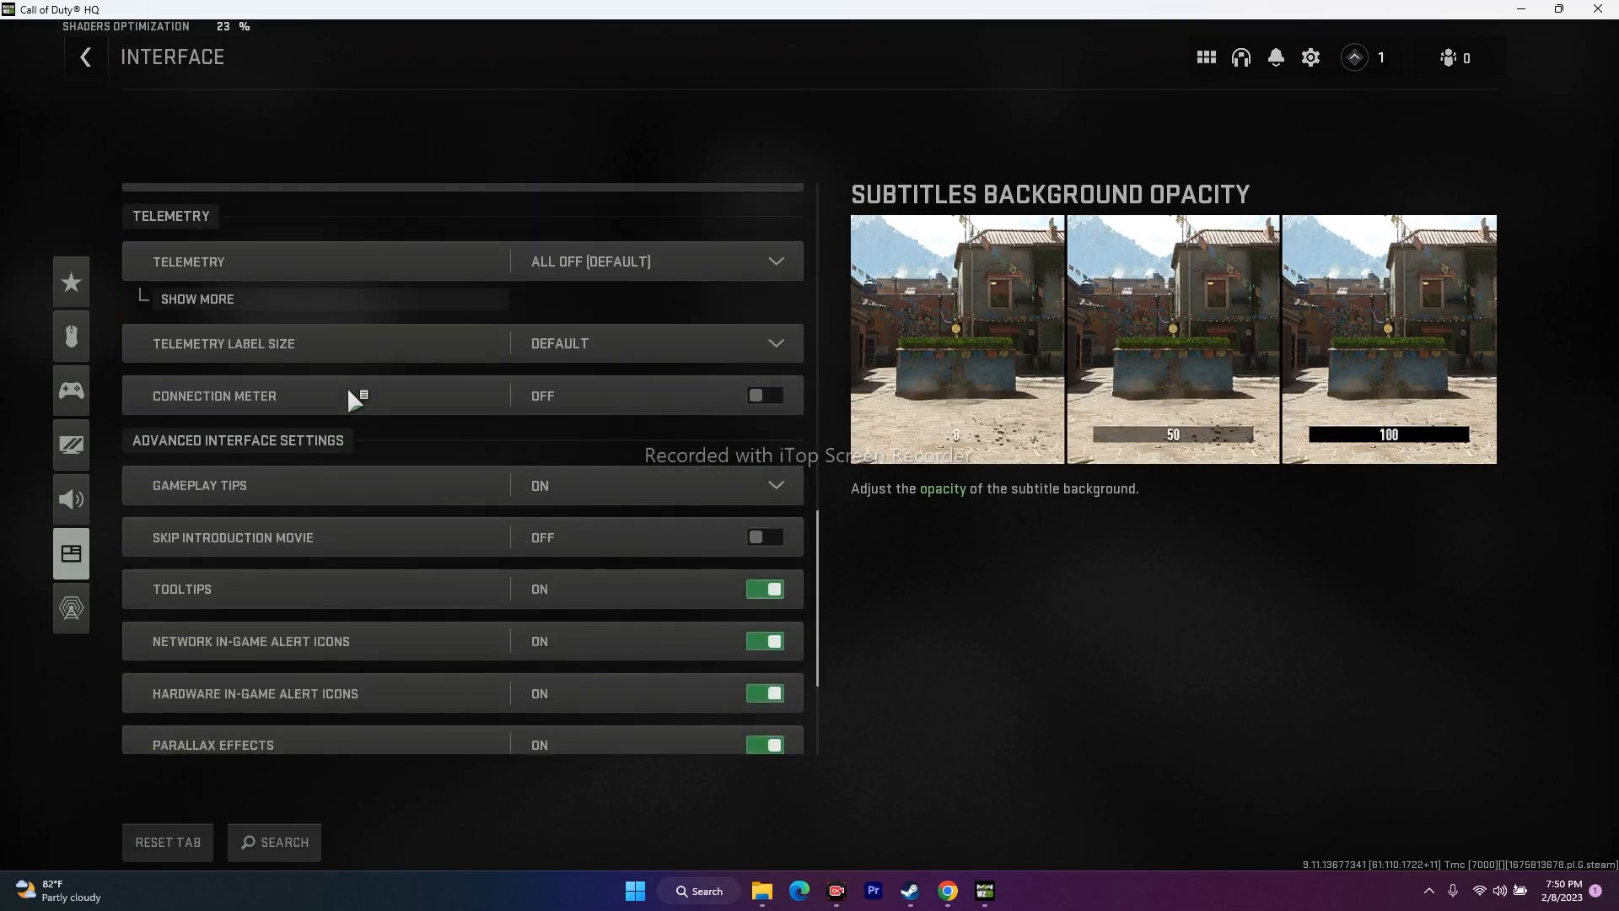
scroll("down", 3)
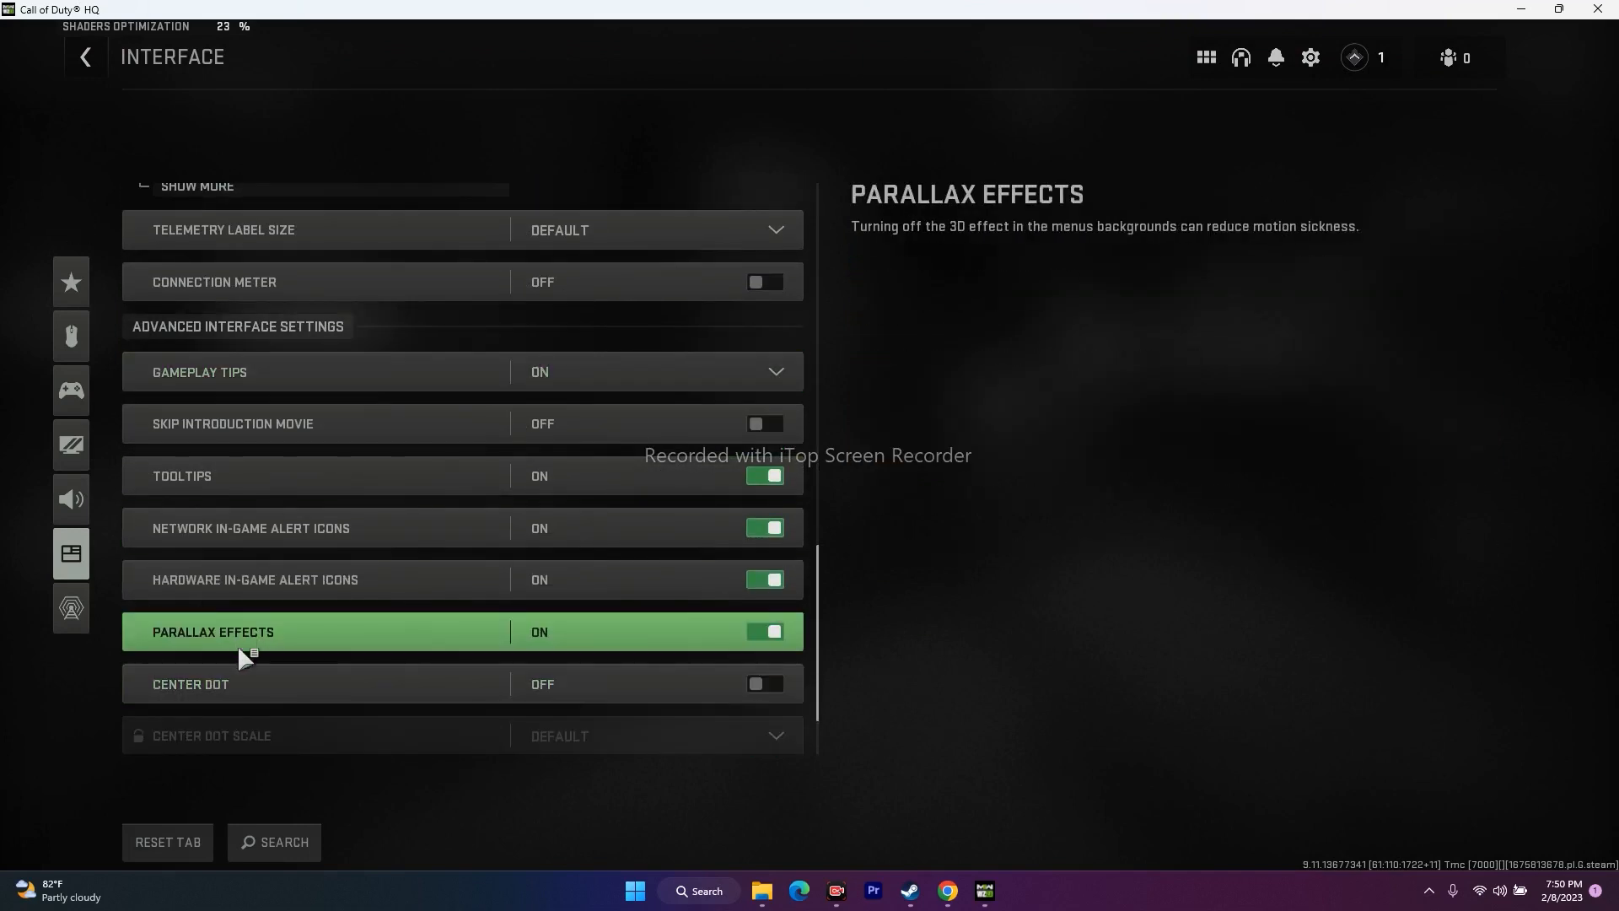
mouse_move(283, 652)
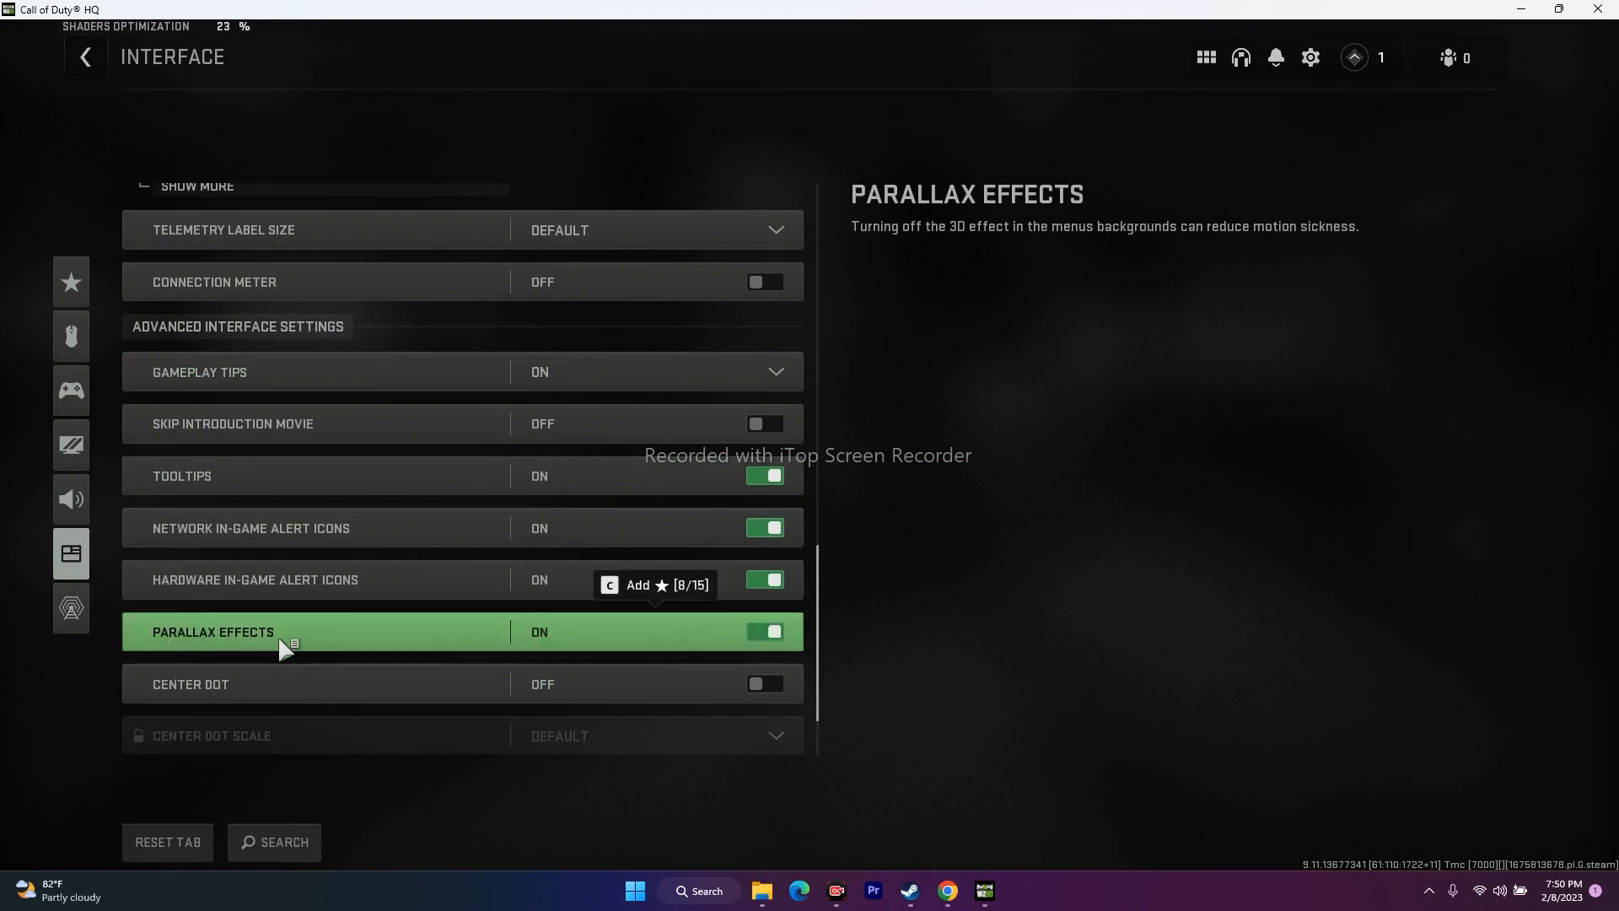
mouse_move(763, 663)
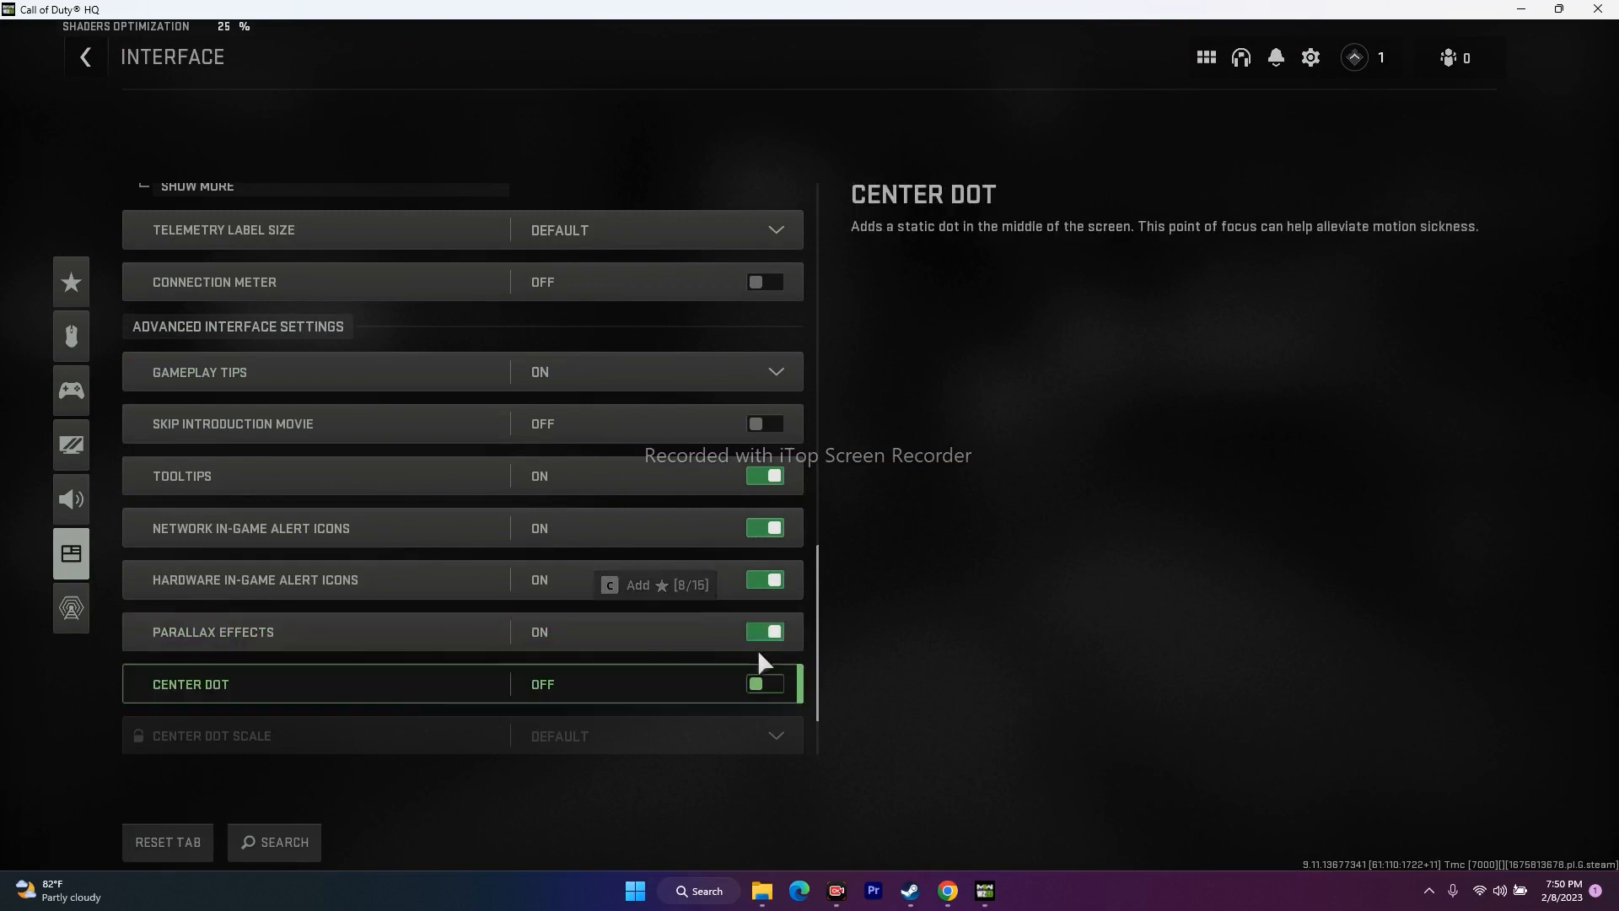
left_click(764, 632)
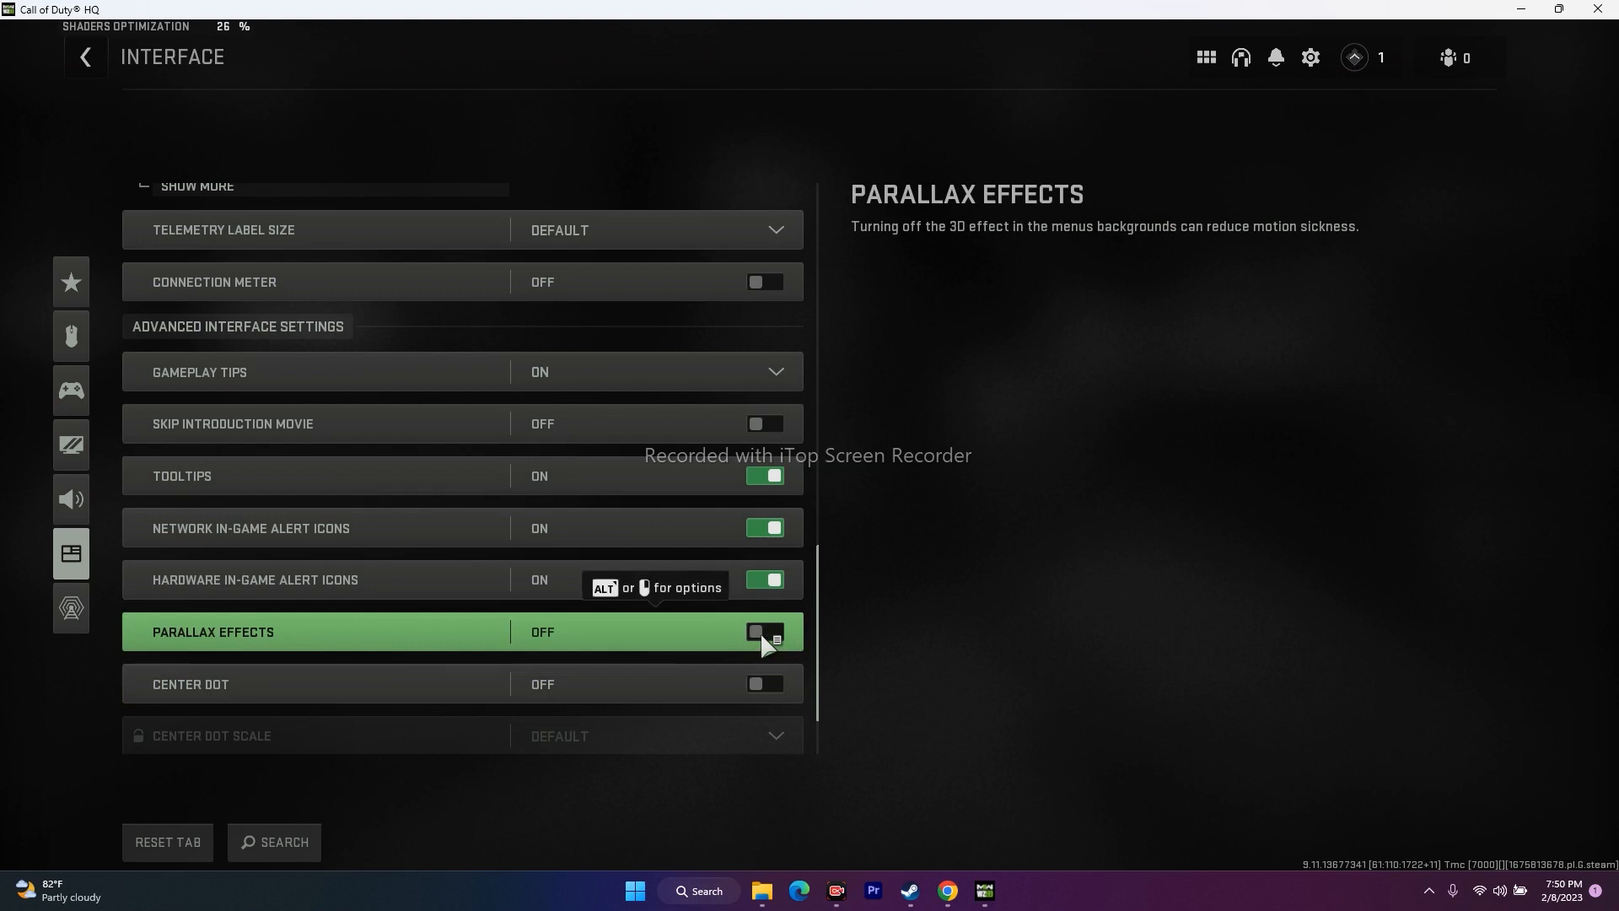
left_click(765, 632)
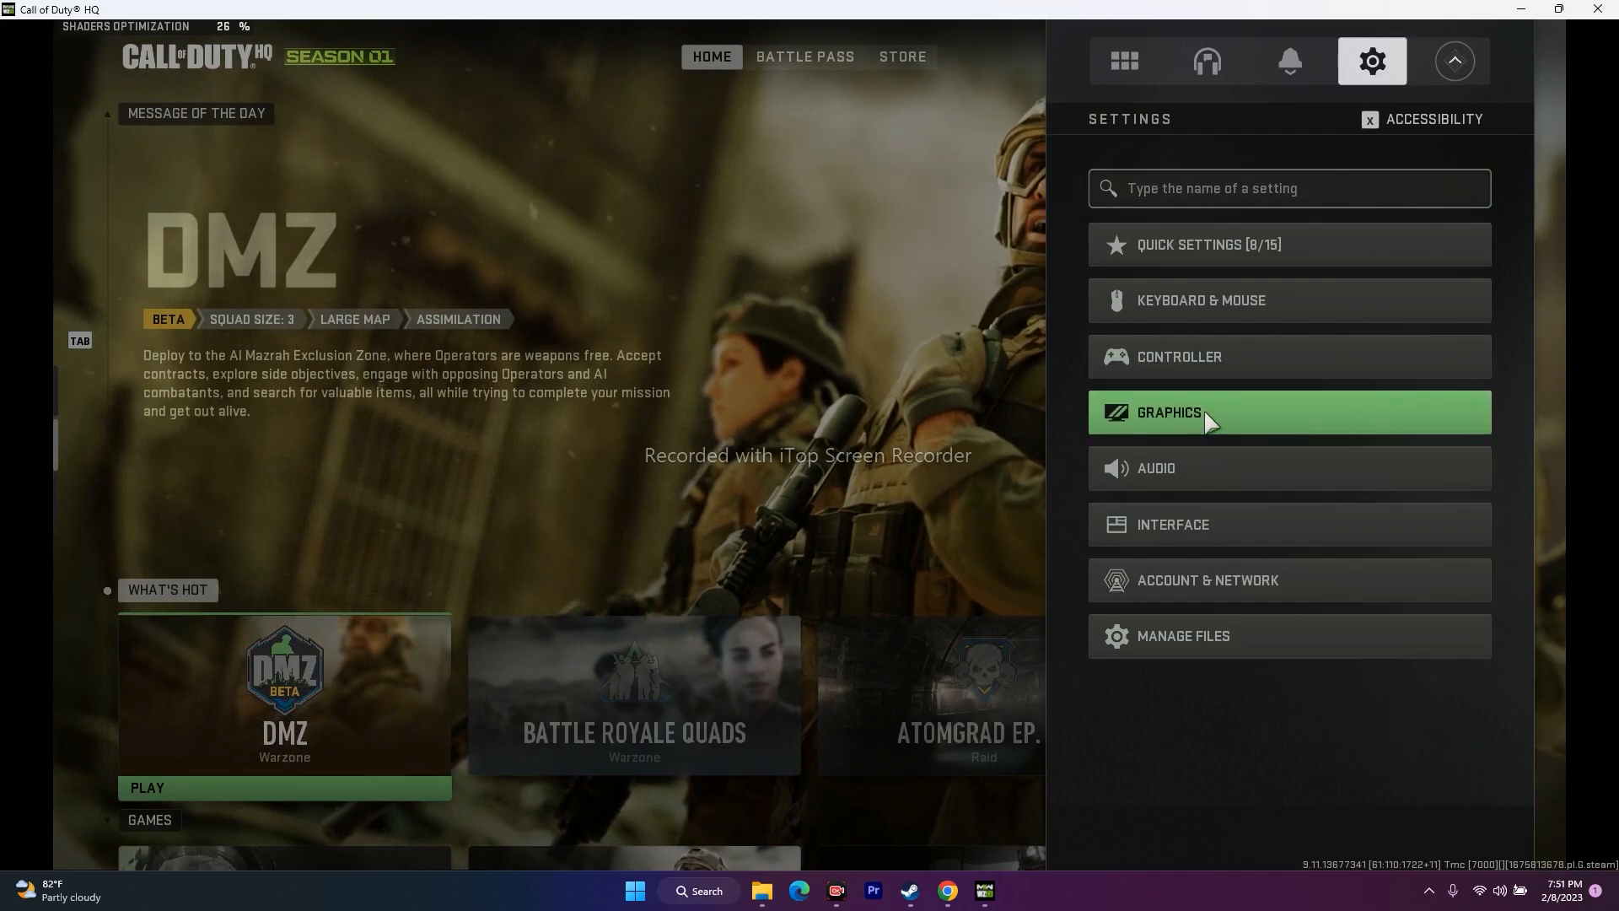
Check On-Demand Texture Streaming is On under Graphics > Quality, then return home.
left_click(1167, 413)
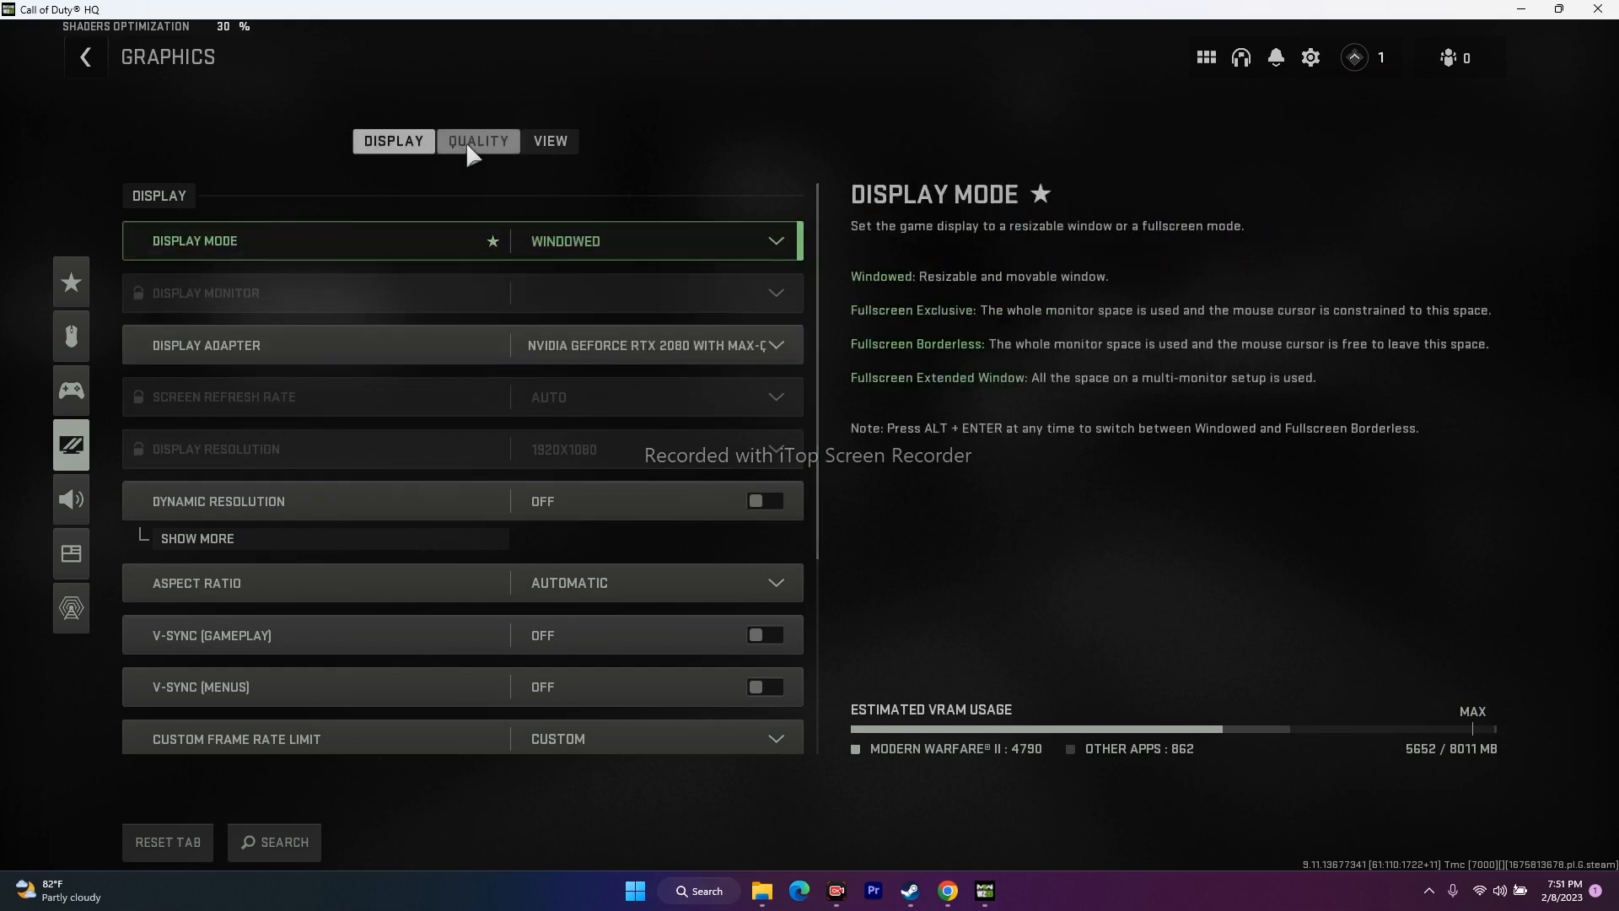
mouse_move(488, 173)
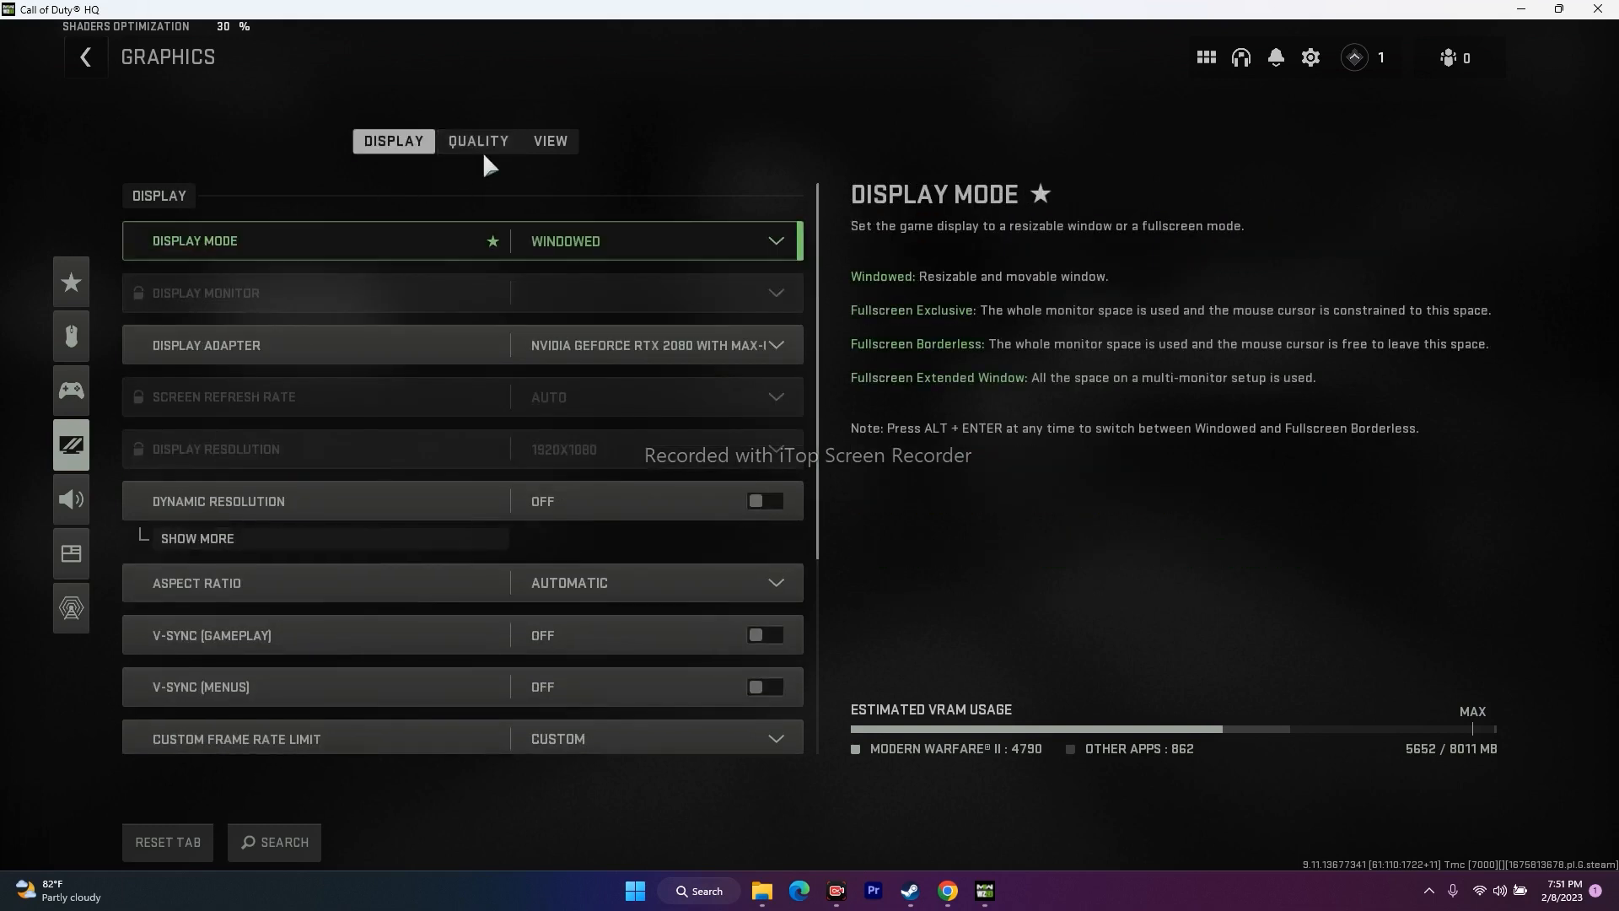
left_click(478, 141)
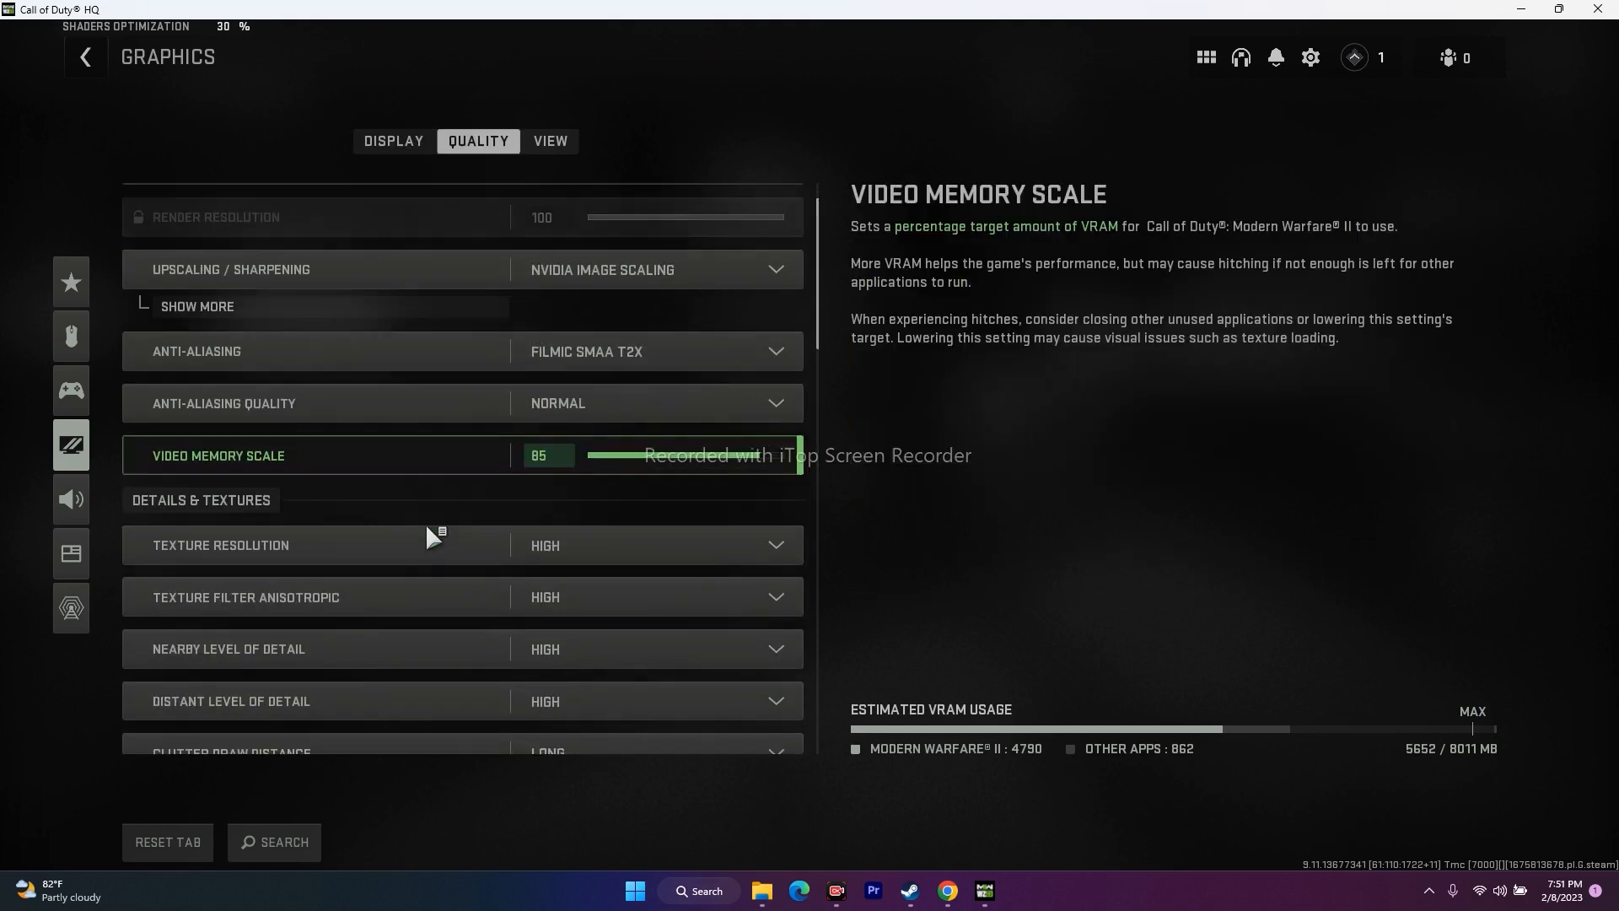
scroll("down", 3)
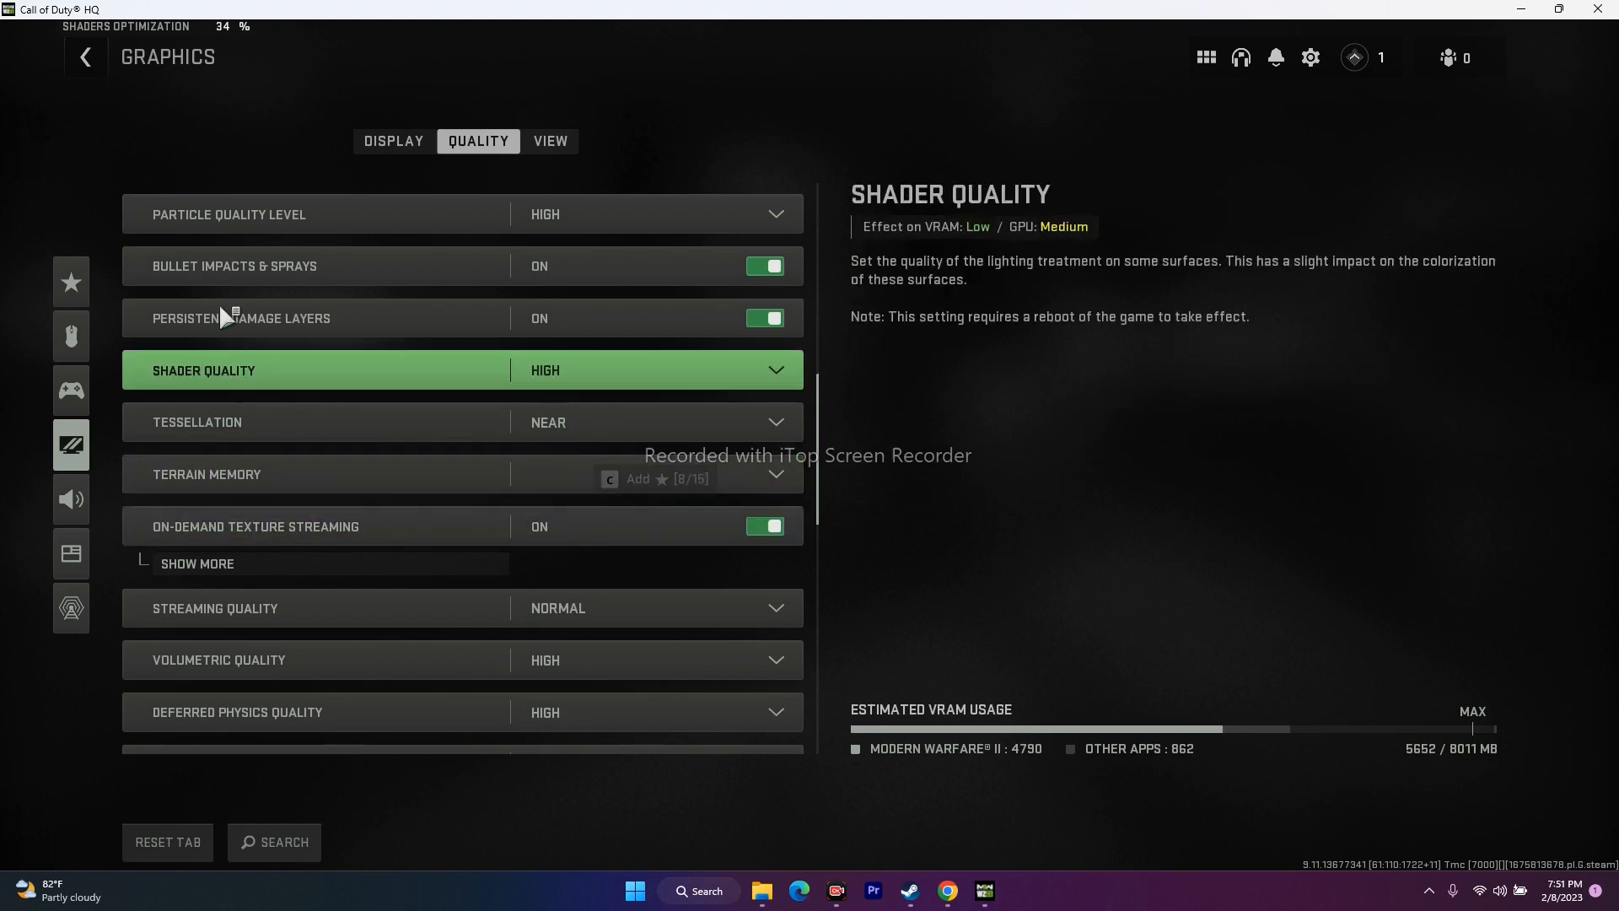
left_click(81, 57)
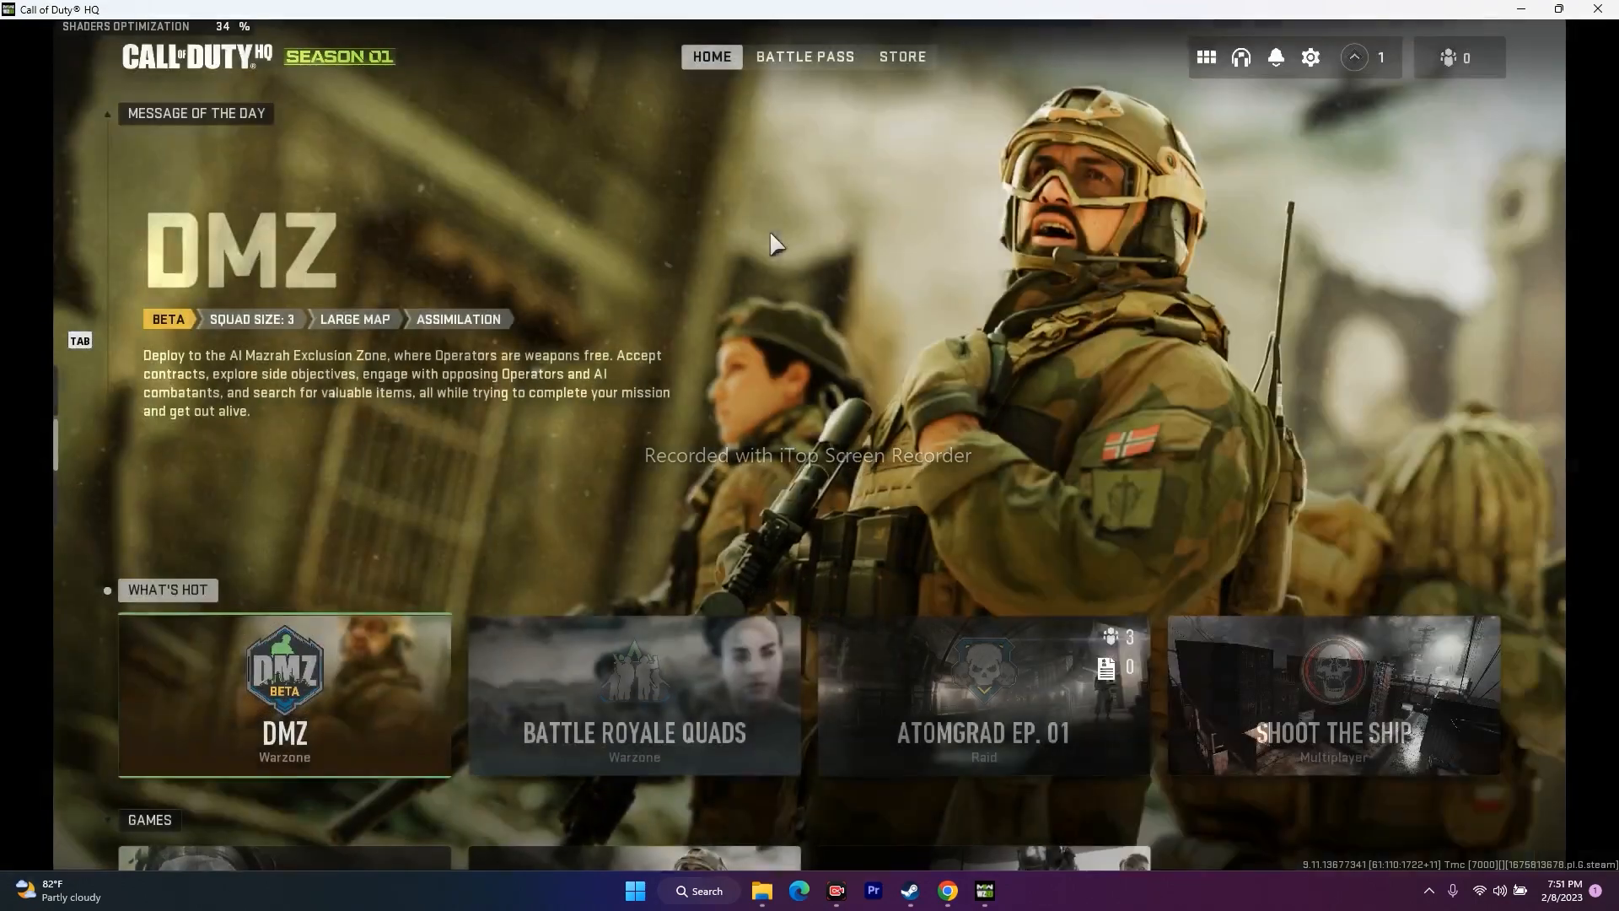